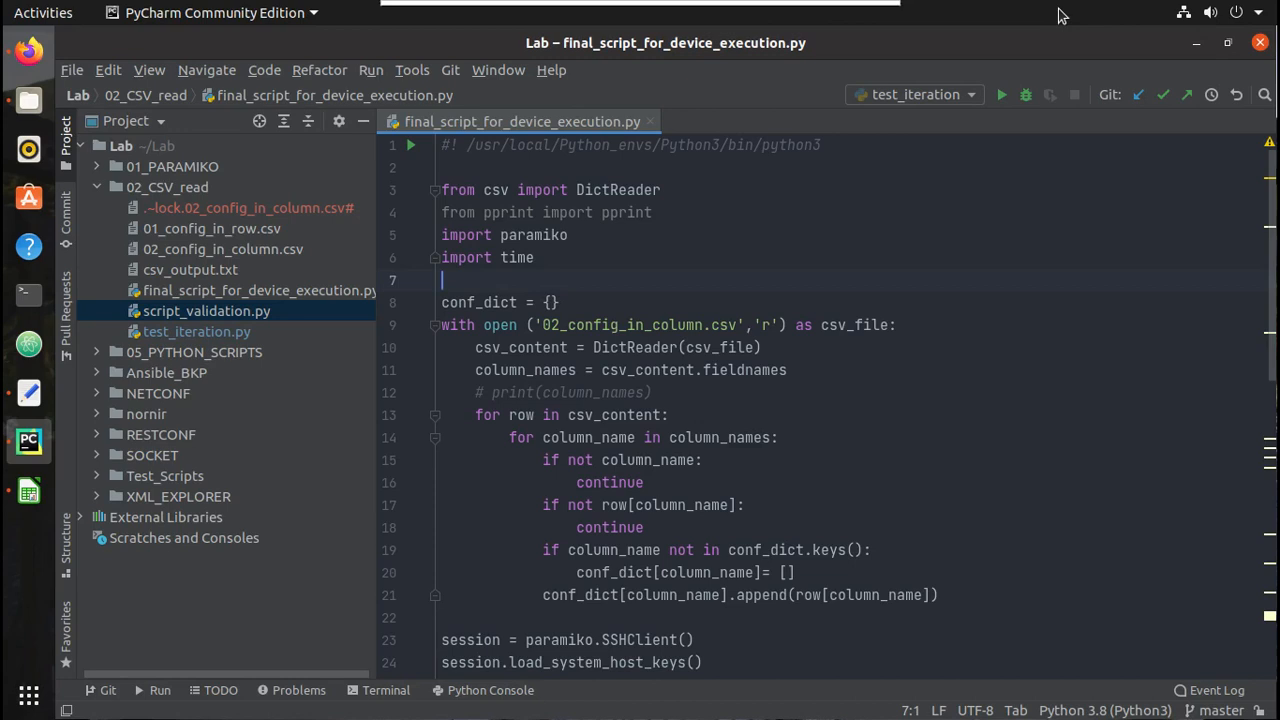
pyautogui.moveTo(900, 228)
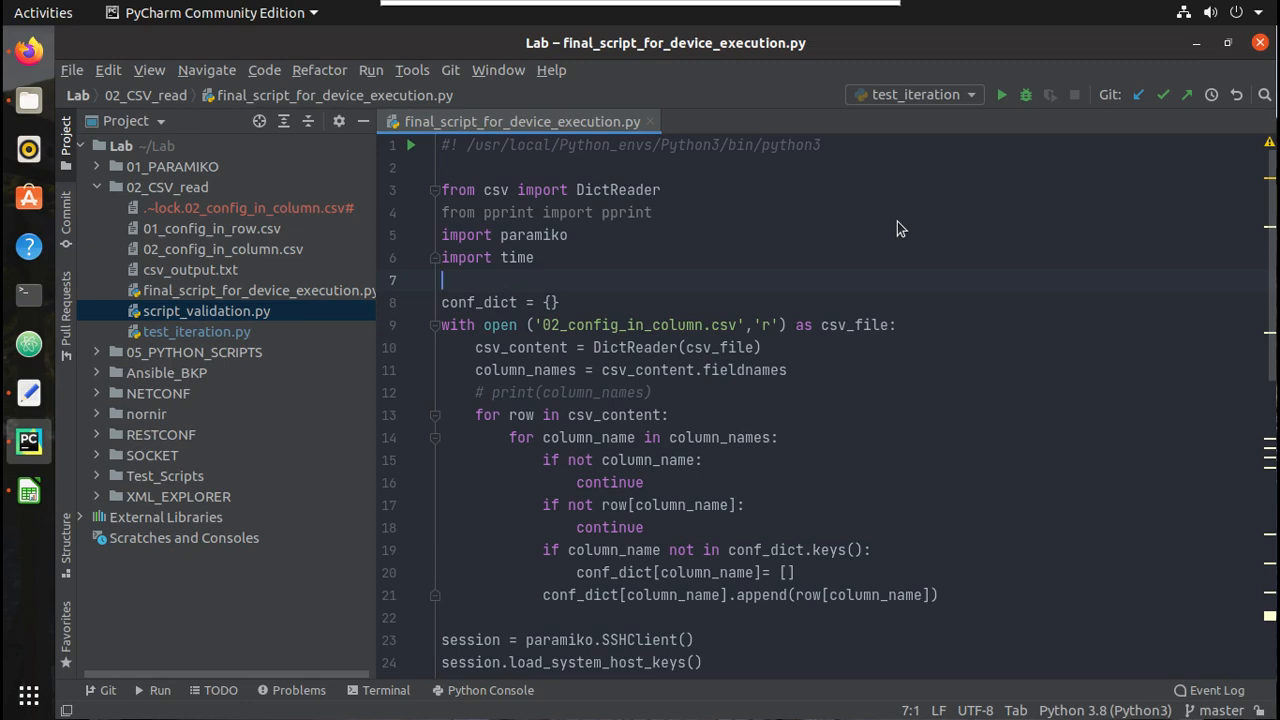
pyautogui.moveTo(727, 271)
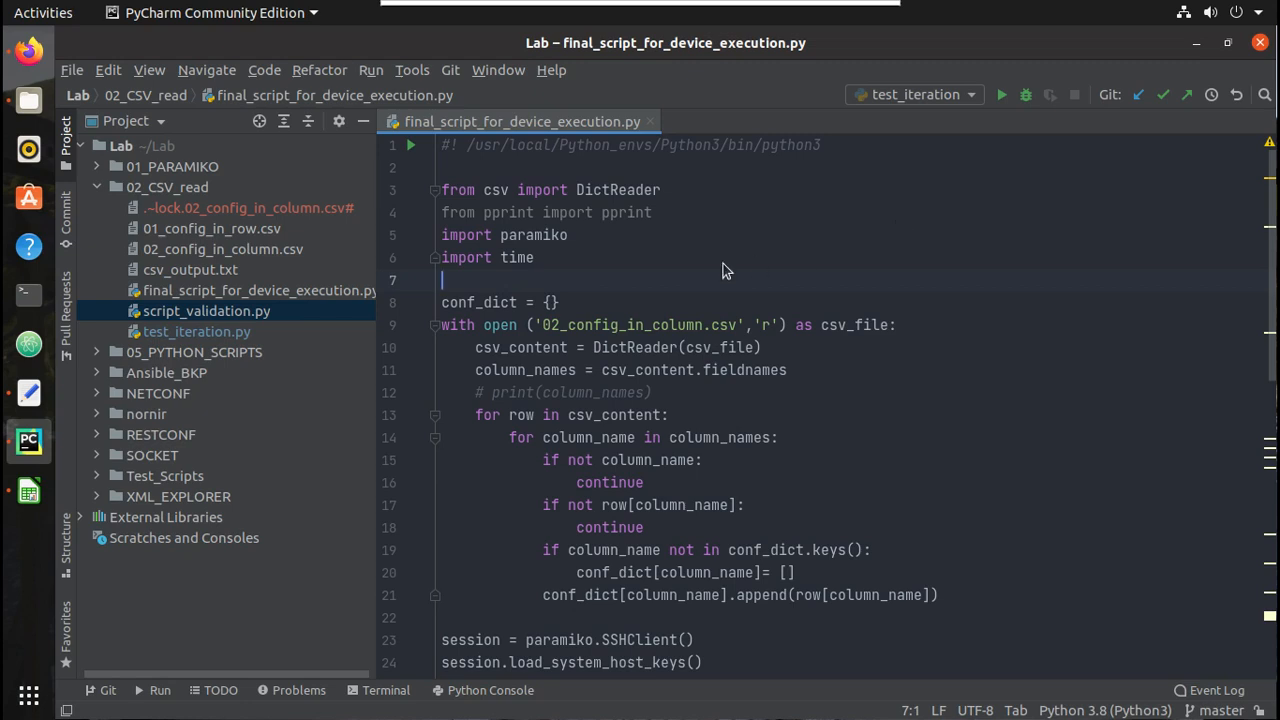
pyautogui.moveTo(740, 378)
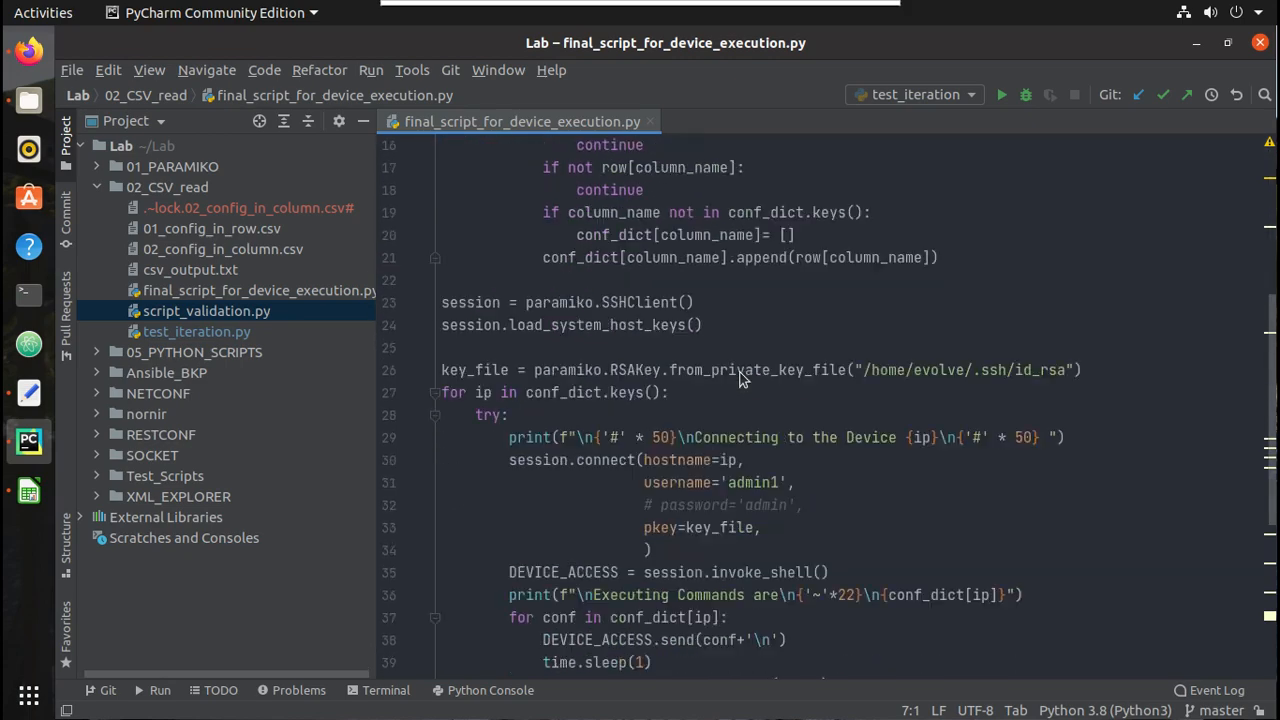
# Scroll through final_script_for_device_execution.py, then view 02_config_in_column.csv in LibreOffice Calc.
pyautogui.scroll(-3)
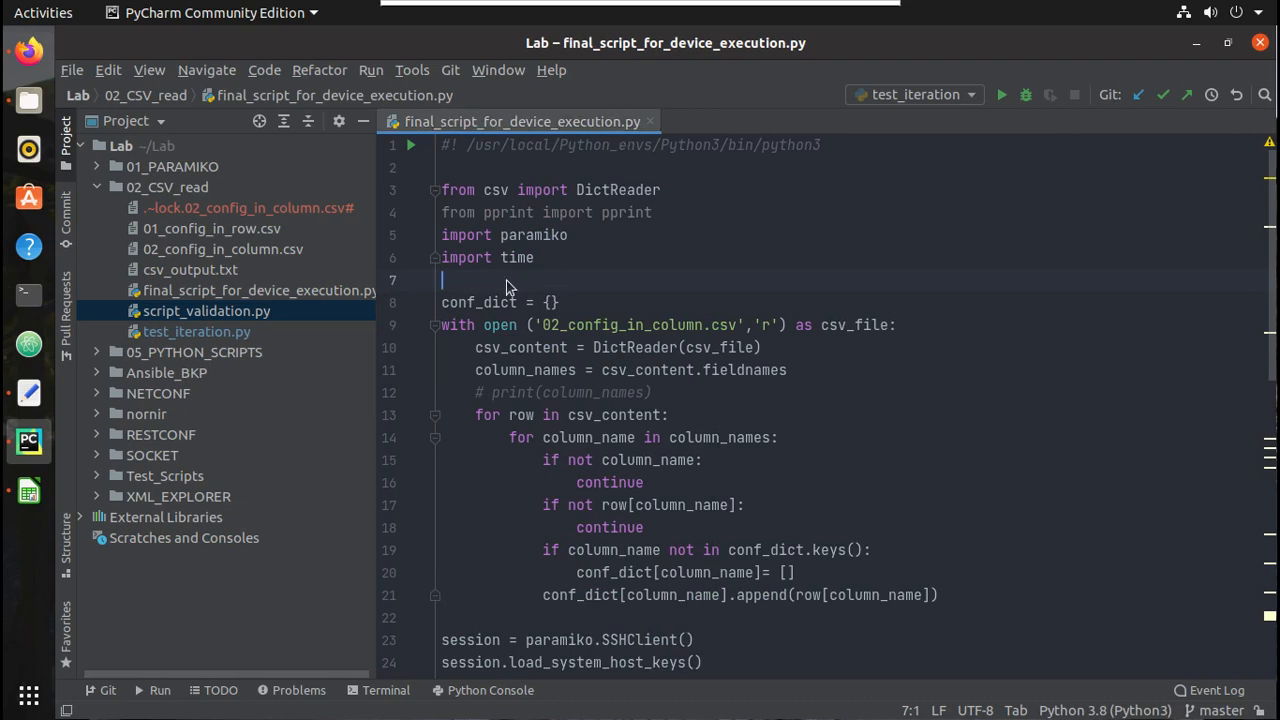
pyautogui.scroll(-3)
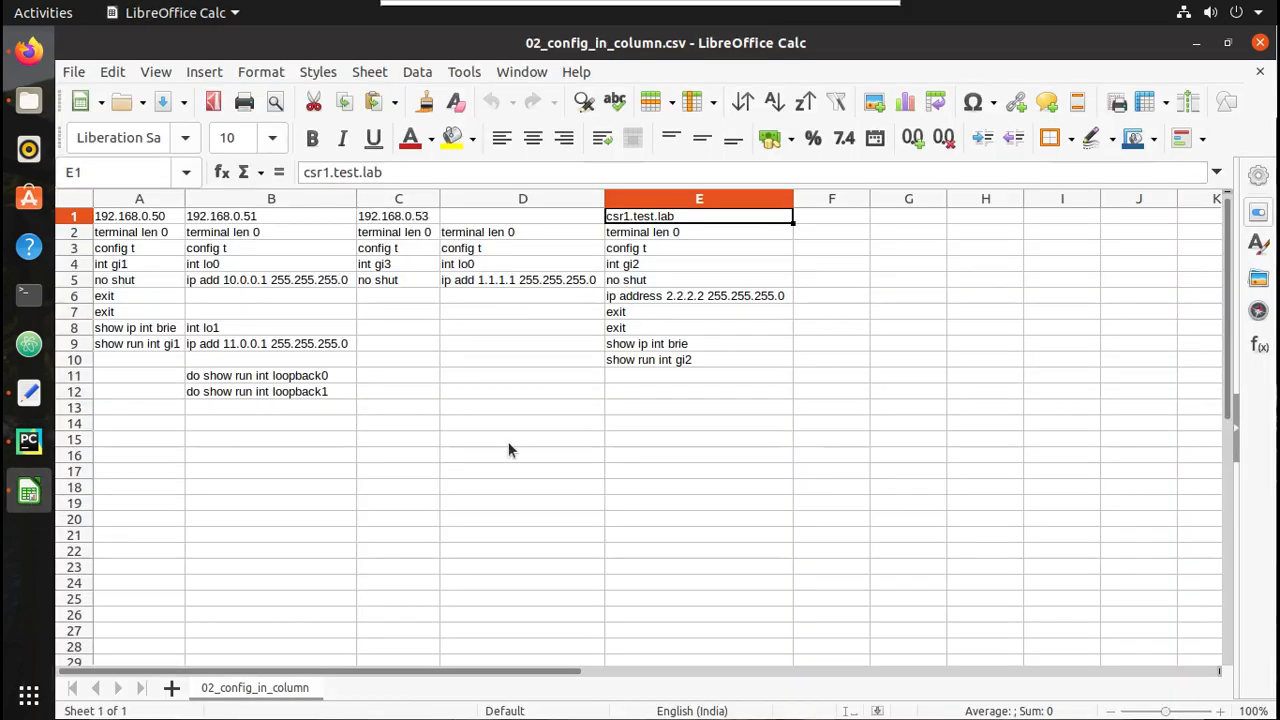
pyautogui.click(139, 216)
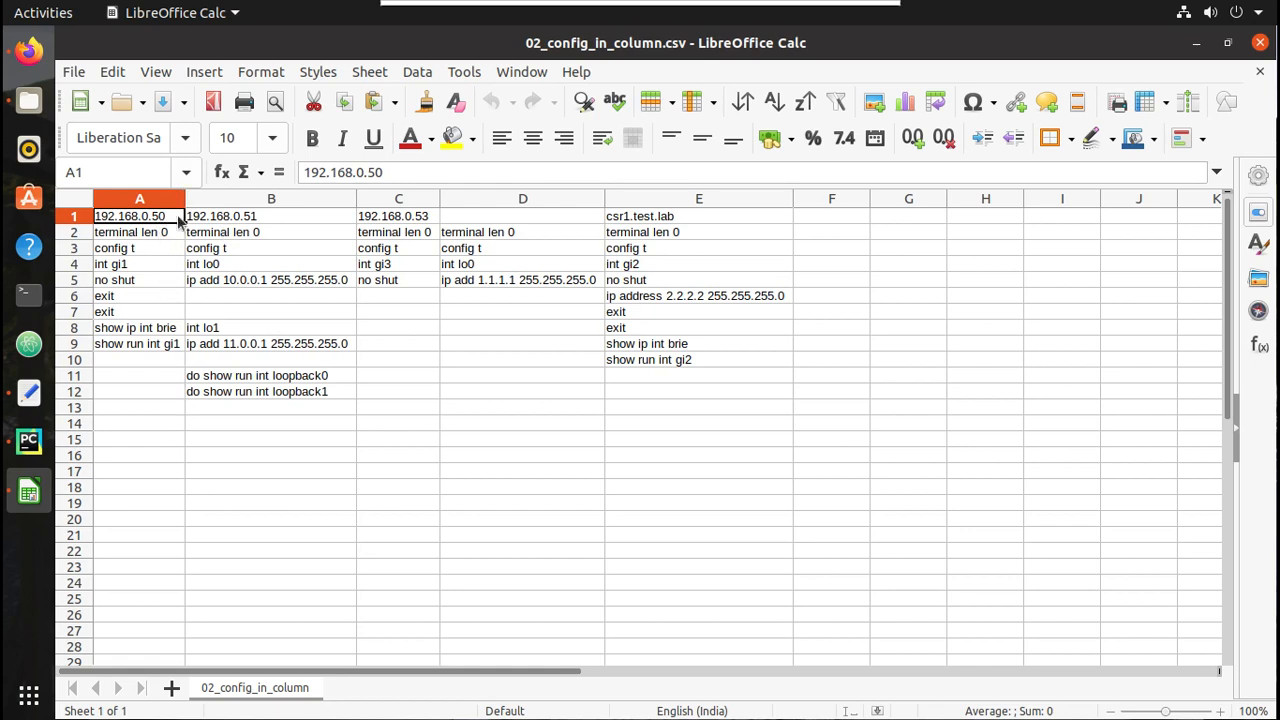
pyautogui.click(398, 216)
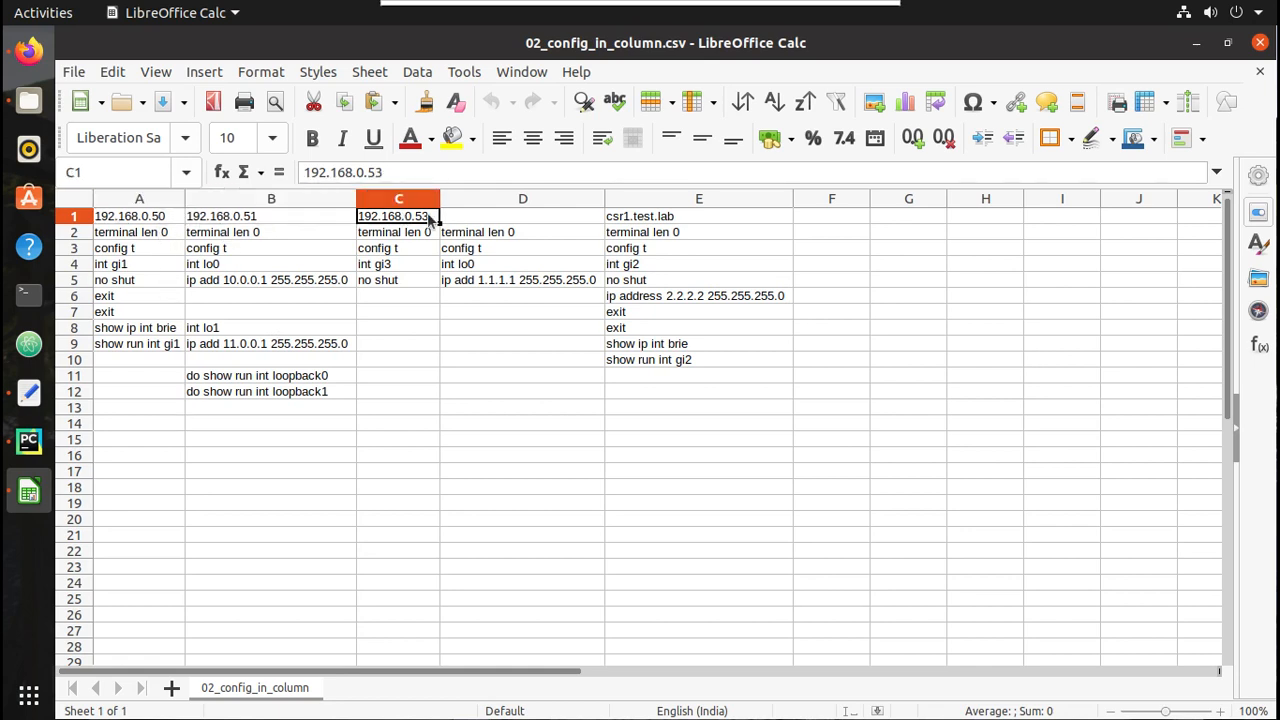
pyautogui.click(131, 232)
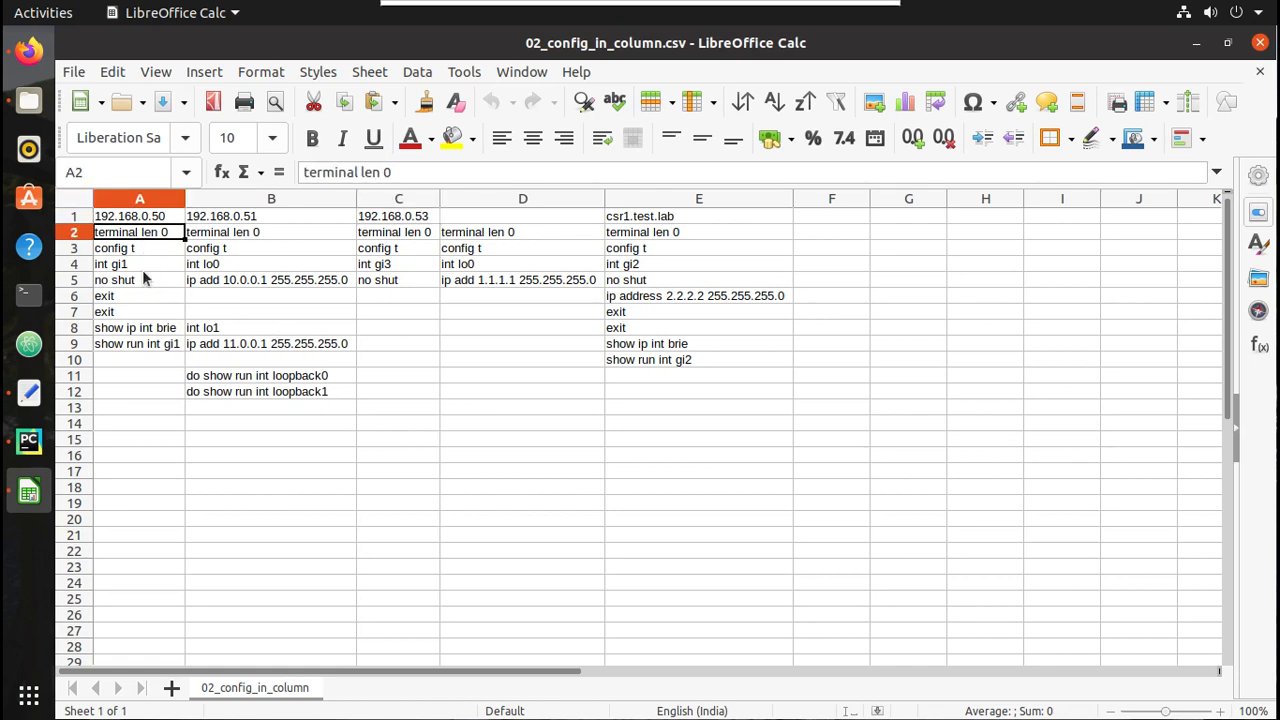
pyautogui.moveTo(281, 246)
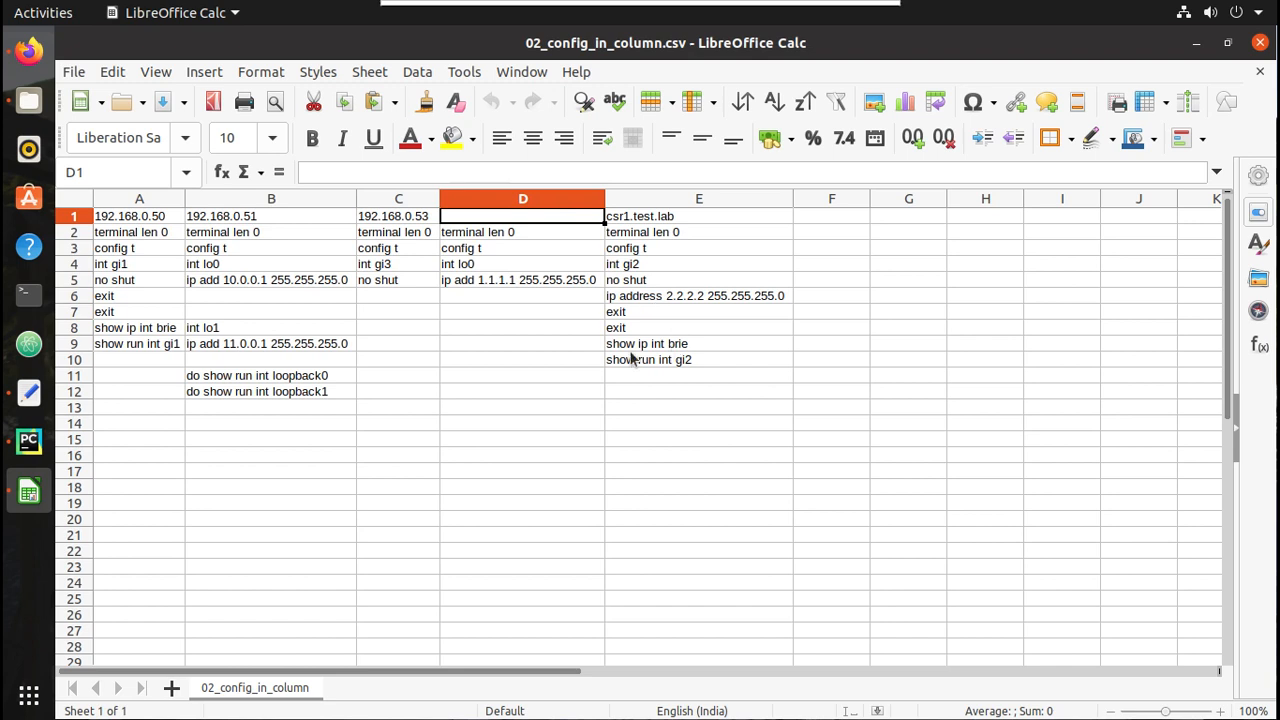
pyautogui.moveTo(155, 232)
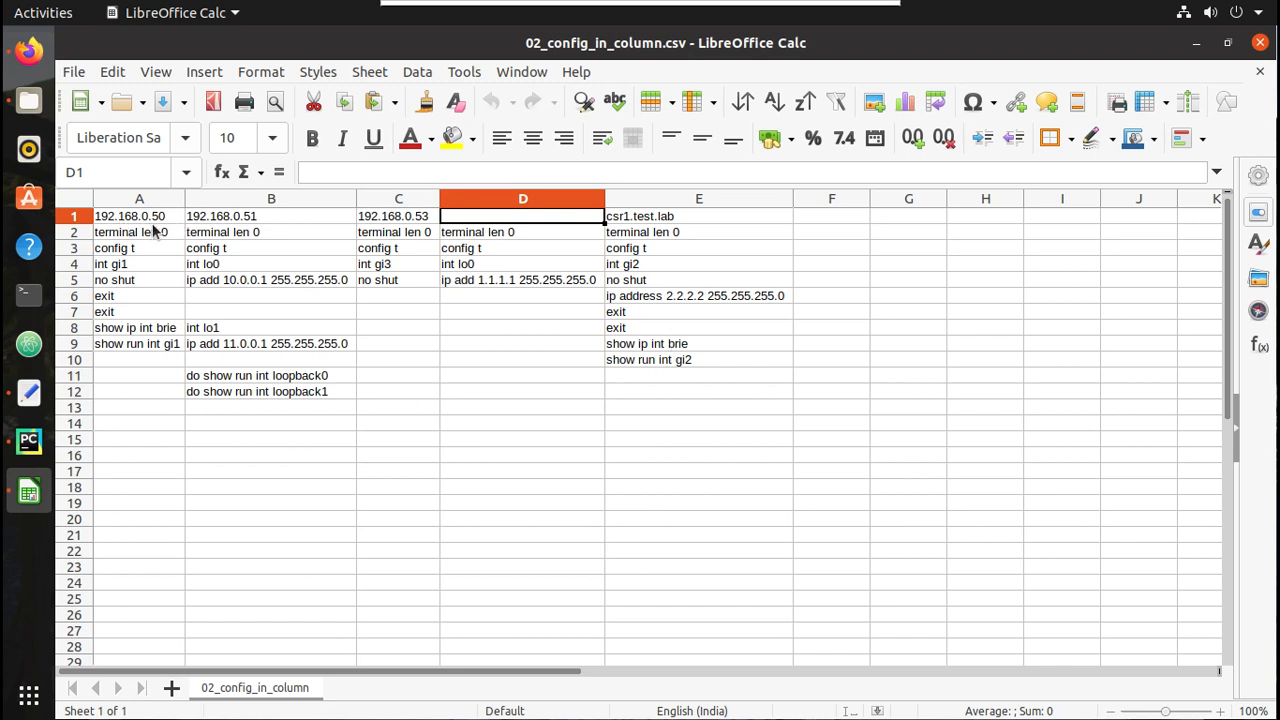
pyautogui.click(139, 216)
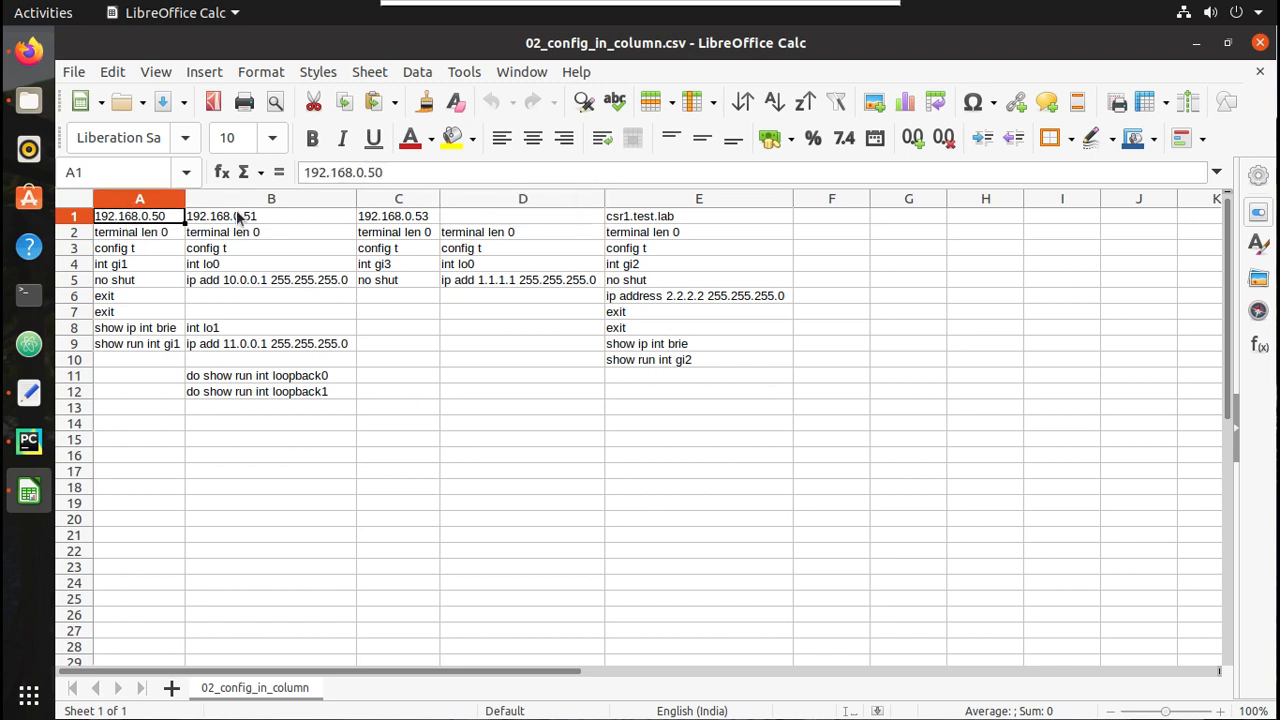
pyautogui.click(271, 216)
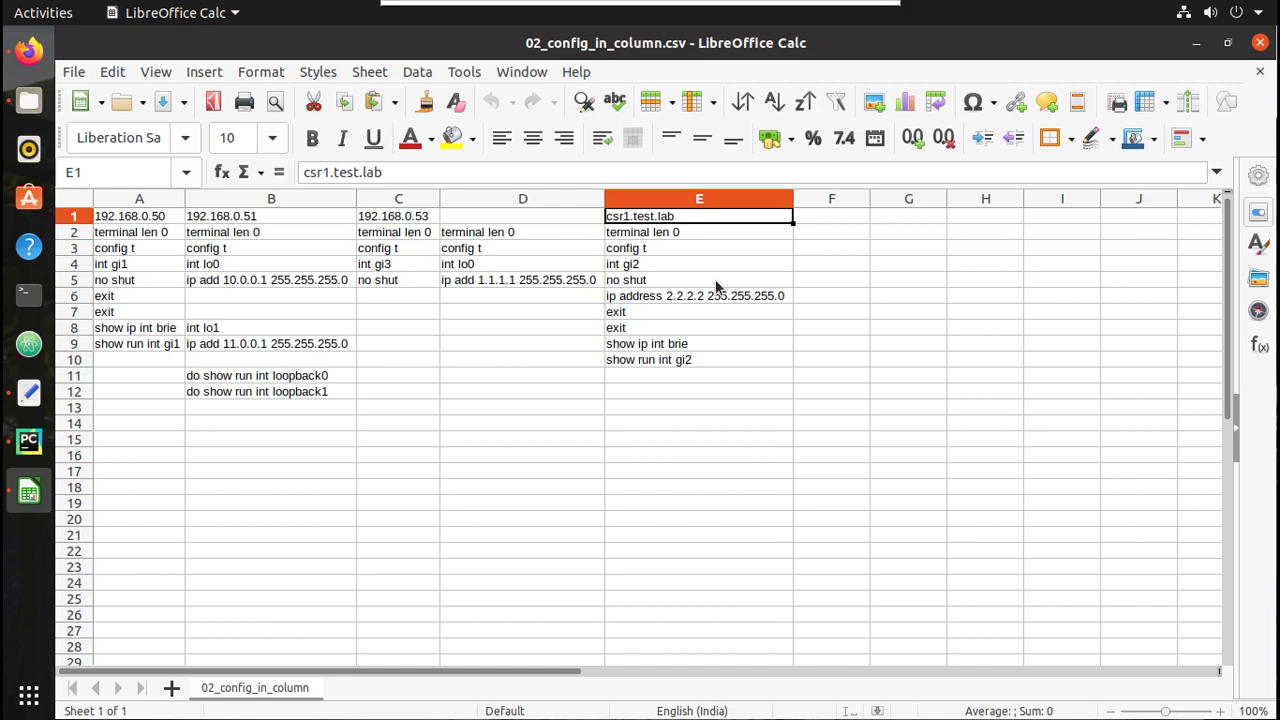
pyautogui.moveTo(28, 440)
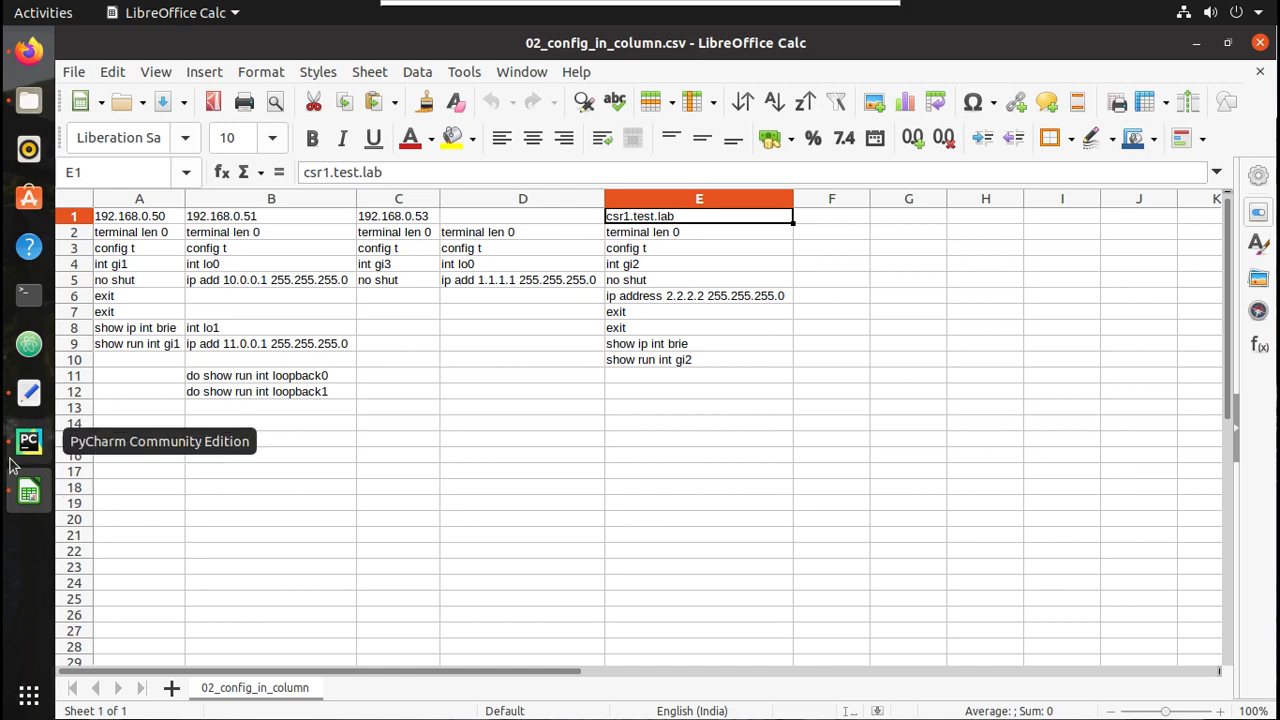
# Return to final_script_for_device_execution.py in PyCharm and scroll down through it.
pyautogui.click(28, 441)
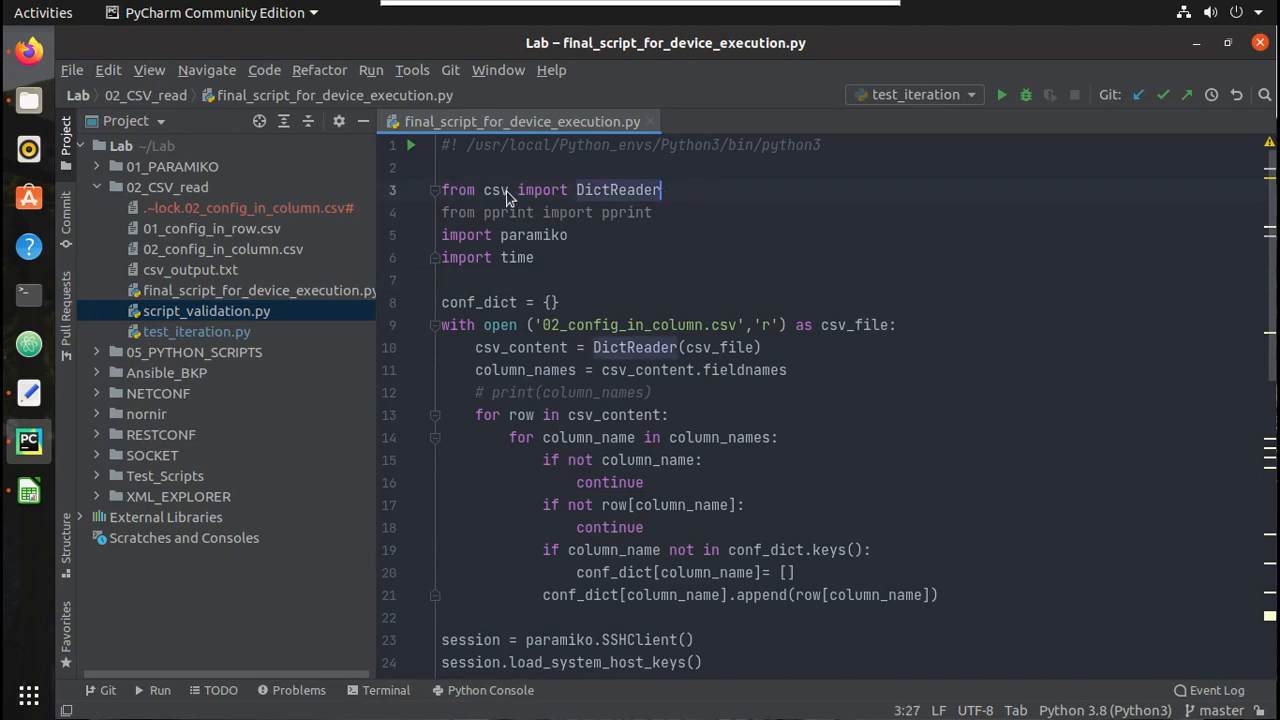
pyautogui.moveTo(503, 212)
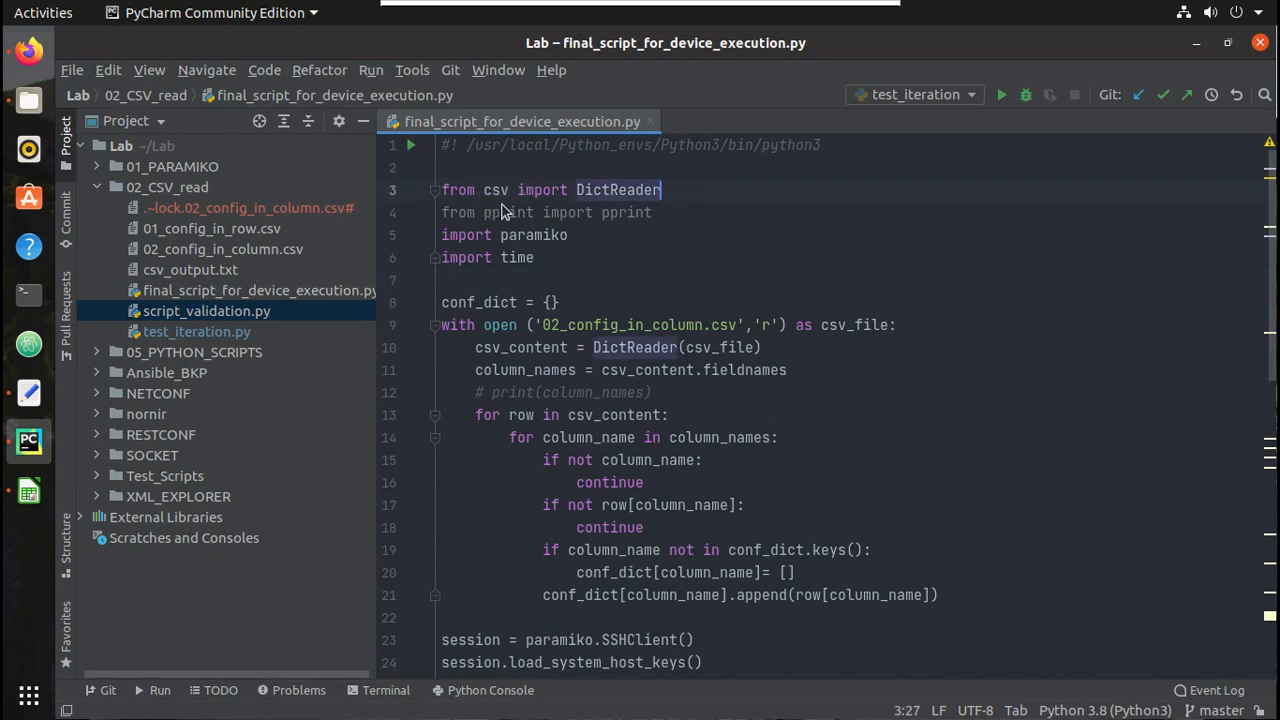
pyautogui.moveTo(575, 247)
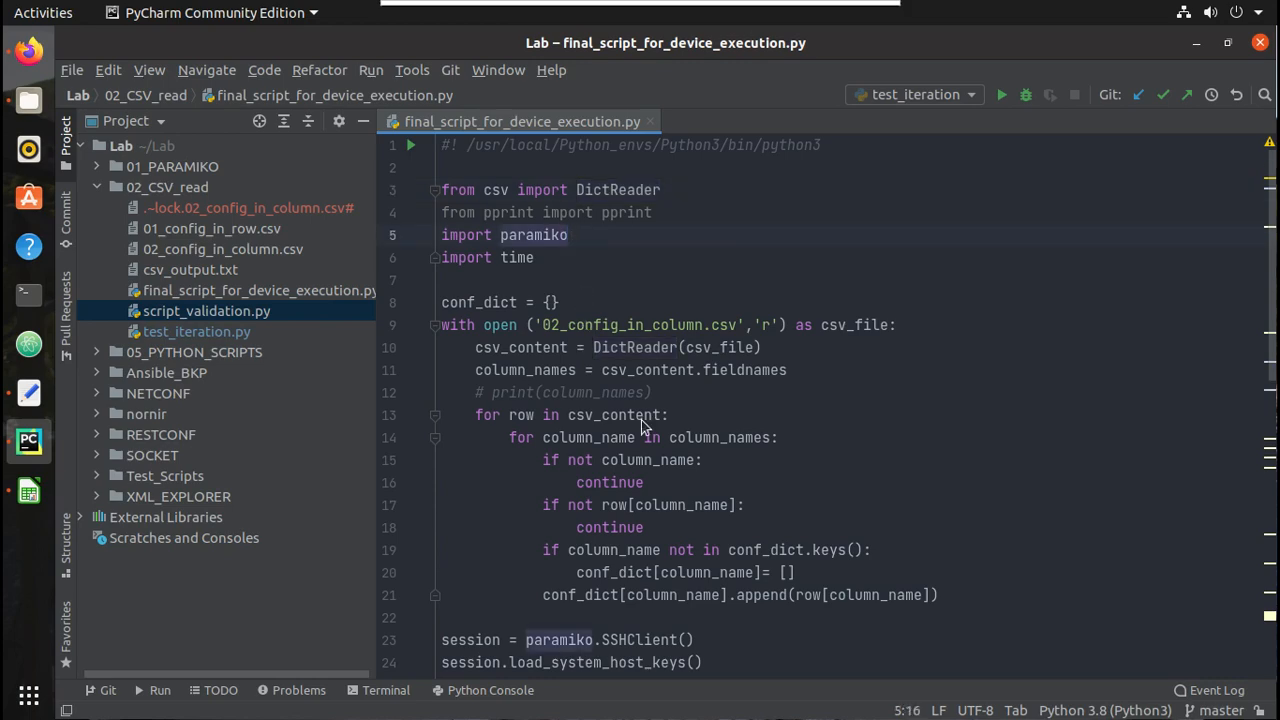
pyautogui.scroll(-3)
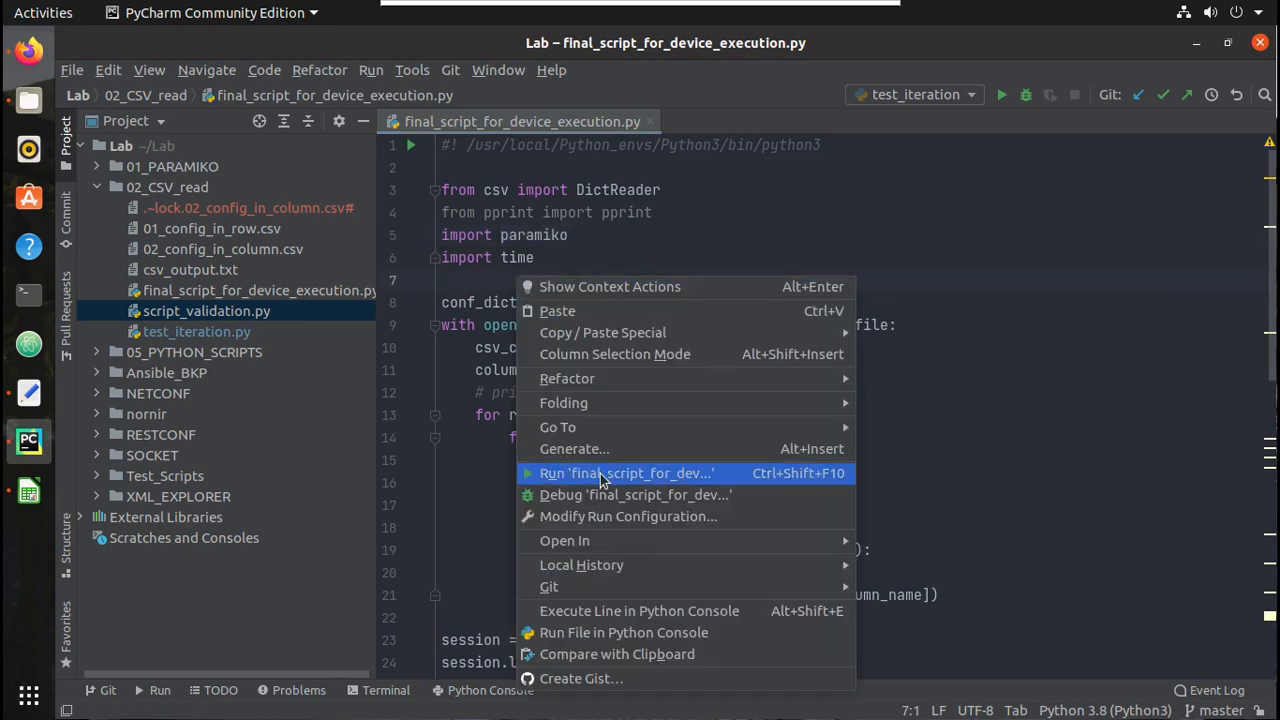
# Run final_script_for_device_execution and scroll through its per-device command output.
pyautogui.click(626, 473)
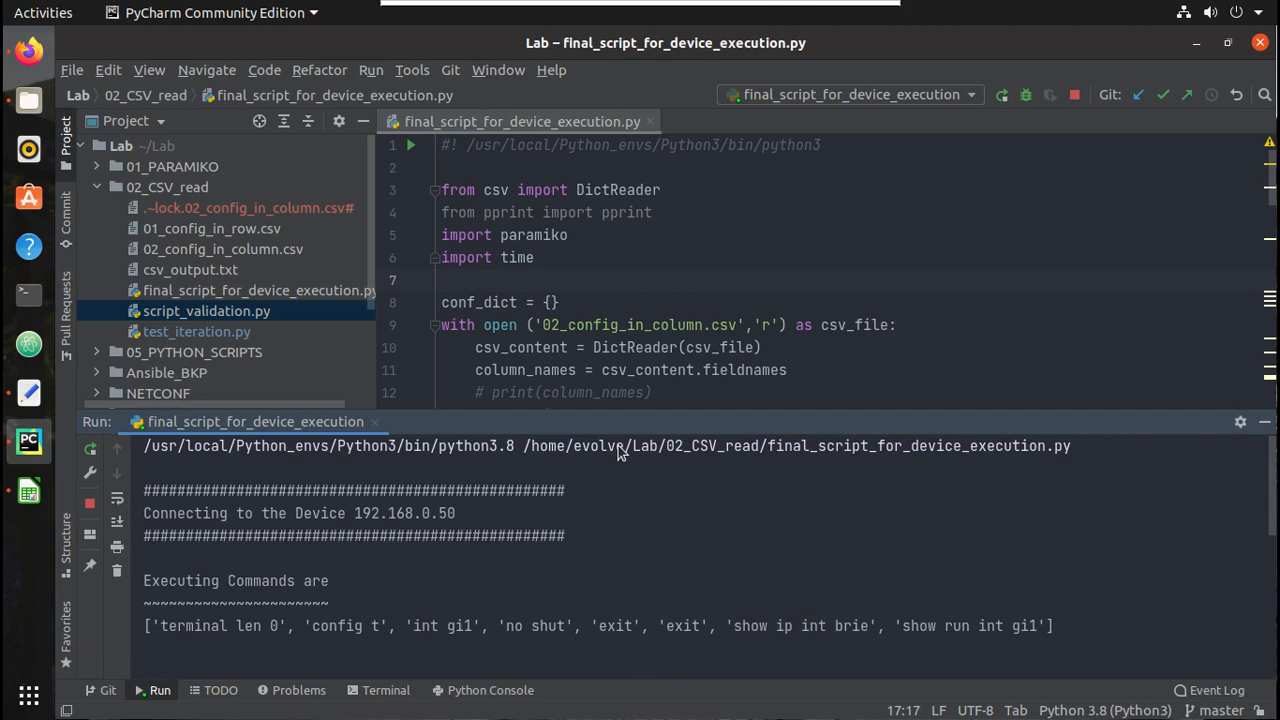
pyautogui.scroll(-3)
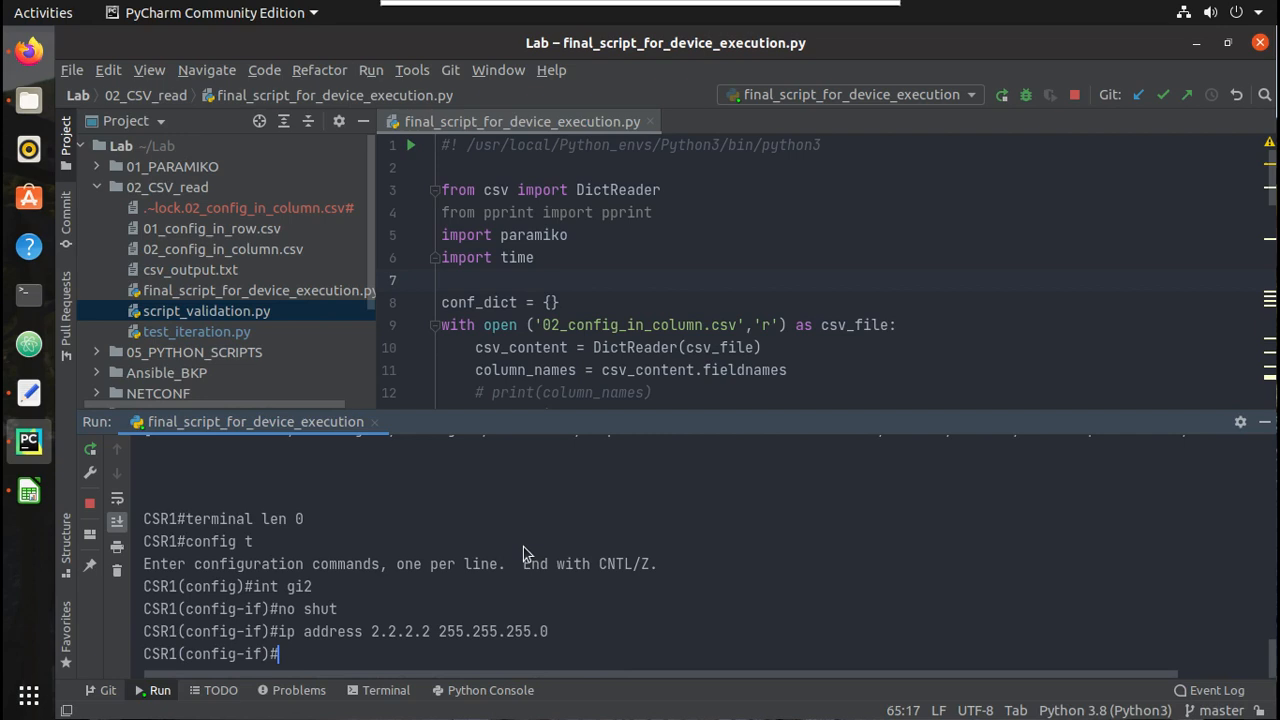
pyautogui.write('exit')
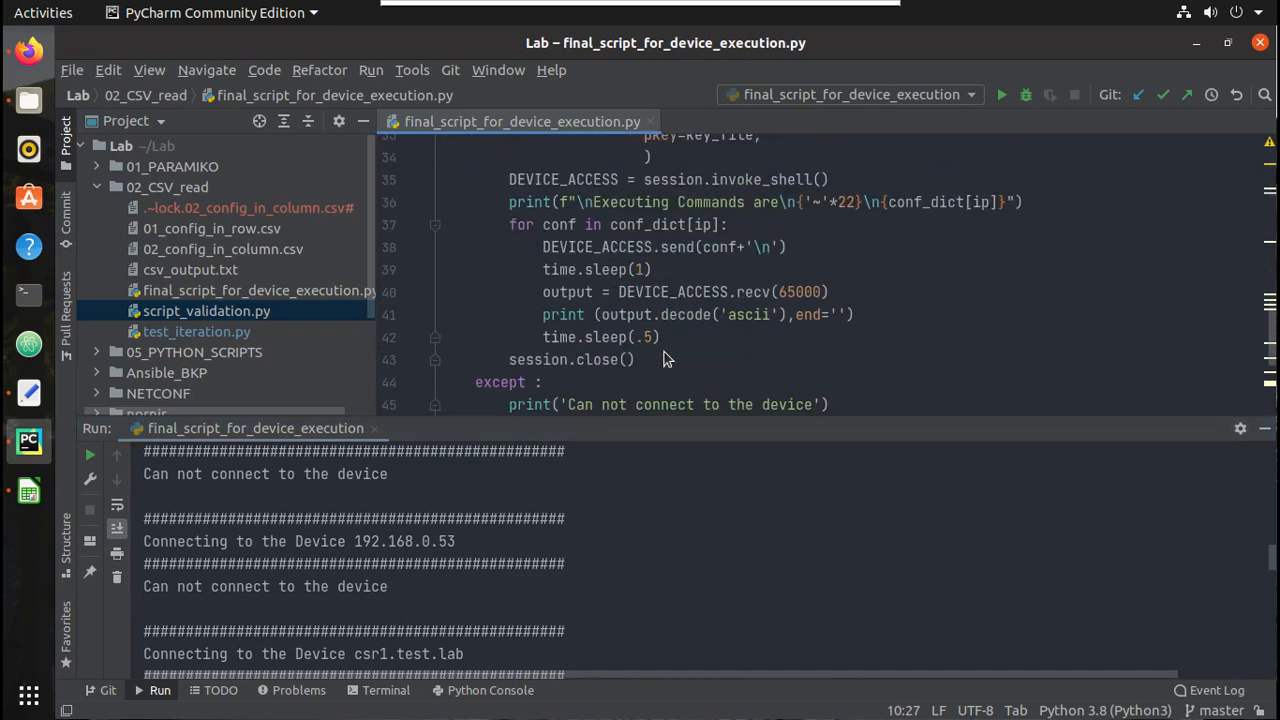
pyautogui.scroll(-3)
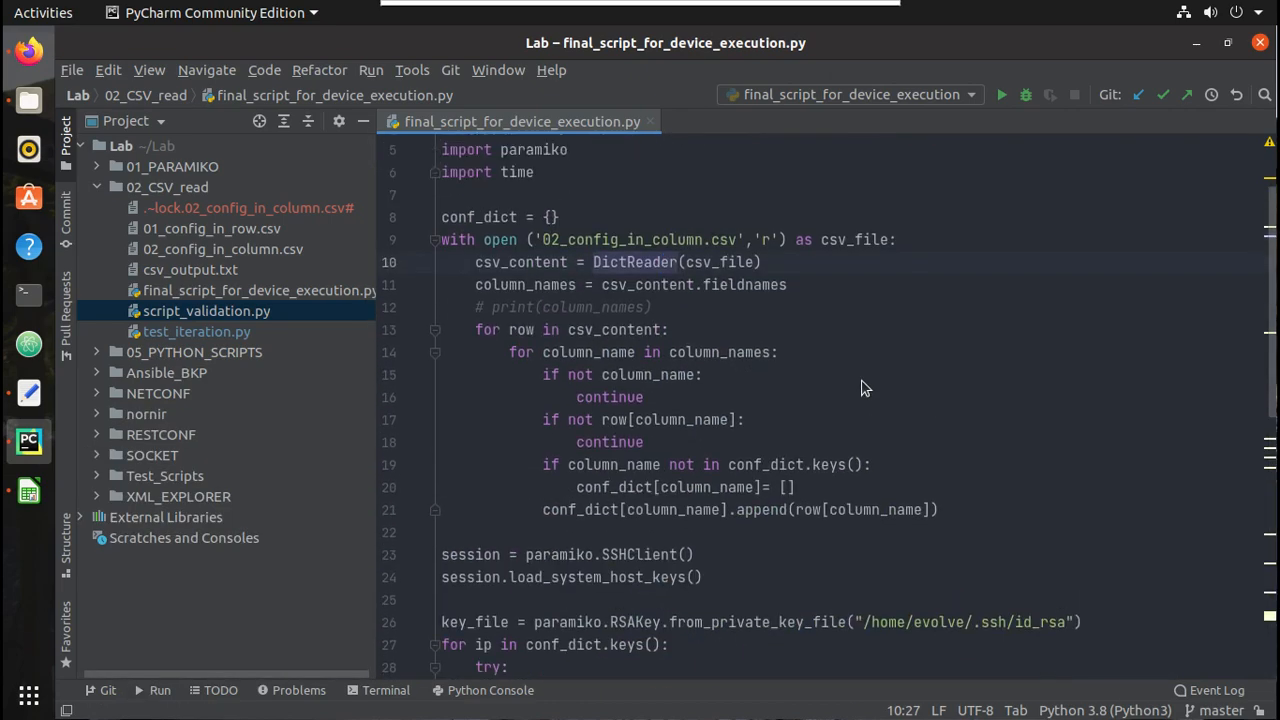
pyautogui.moveTo(950, 525)
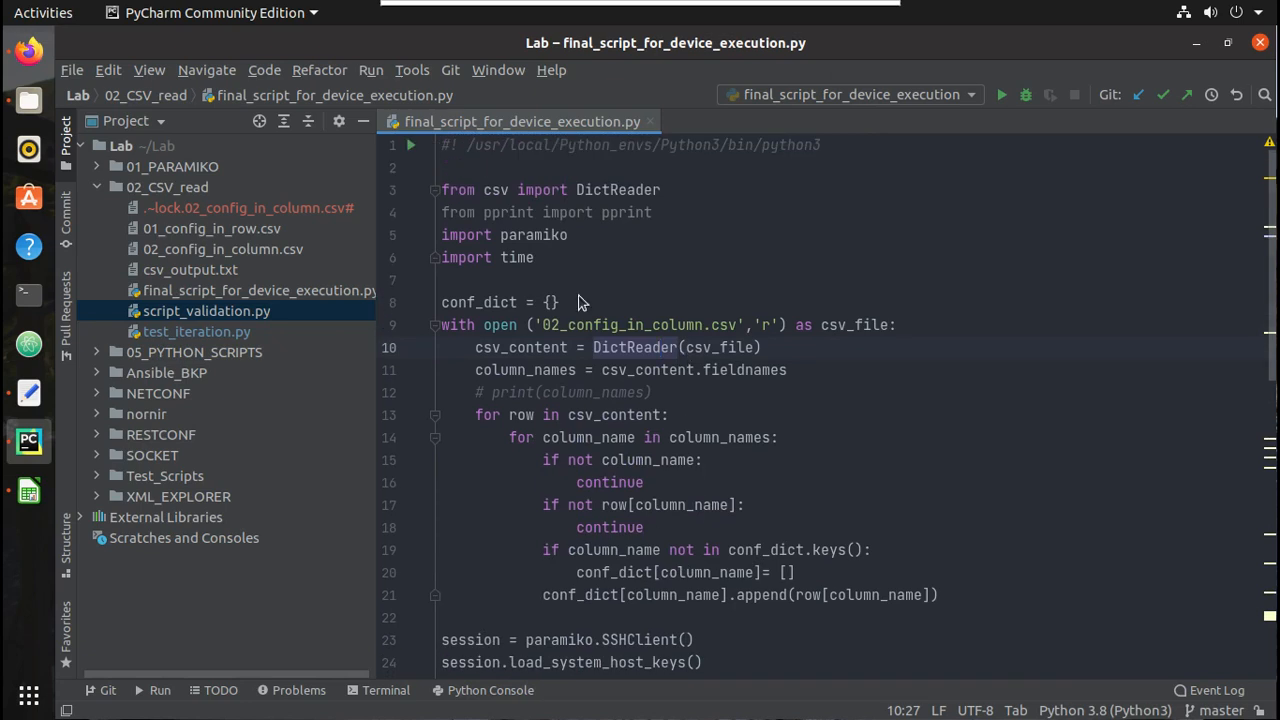
pyautogui.moveTo(565, 303)
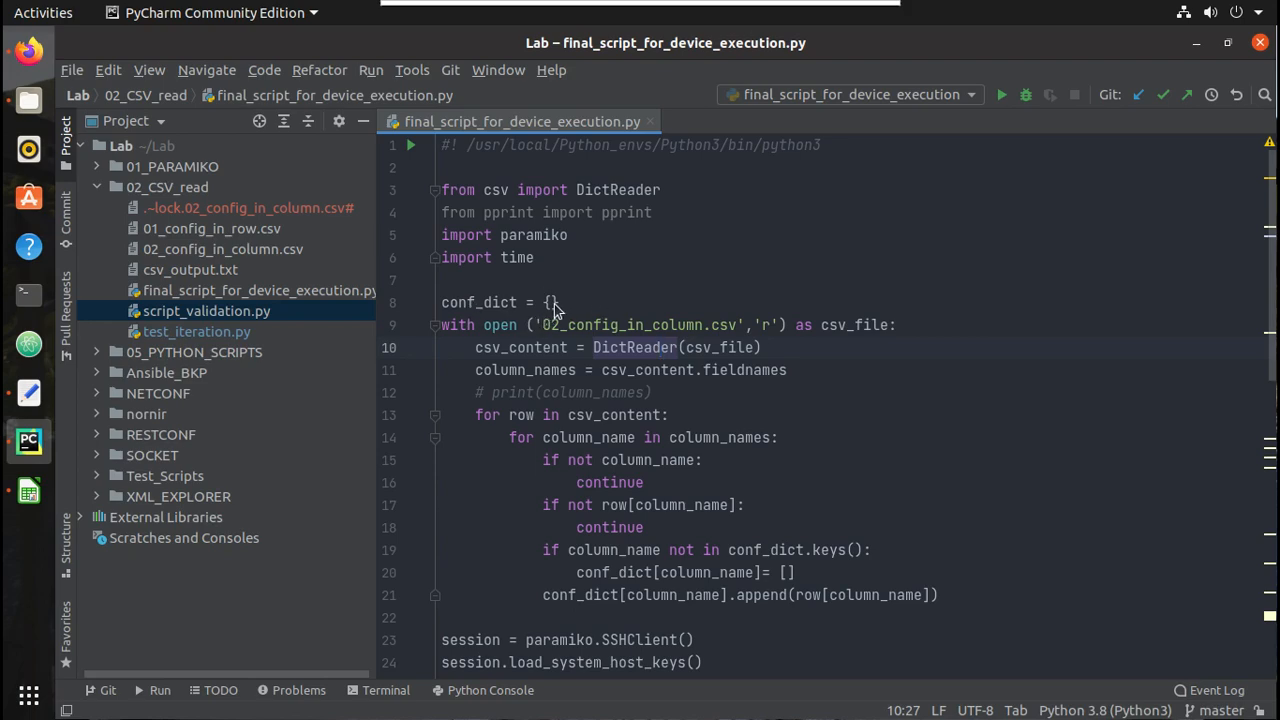
# Close the run output and scroll from the conf_dict definition through the device loop.
pyautogui.click(549, 302)
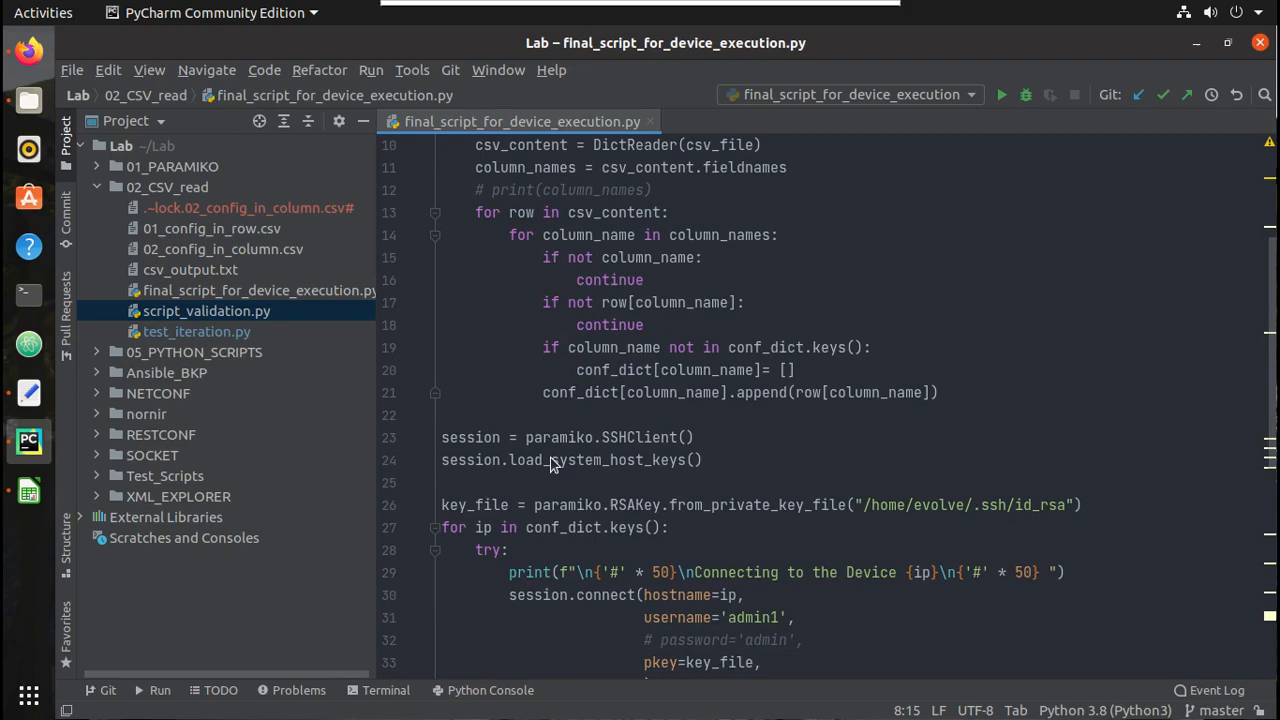
pyautogui.scroll(-3)
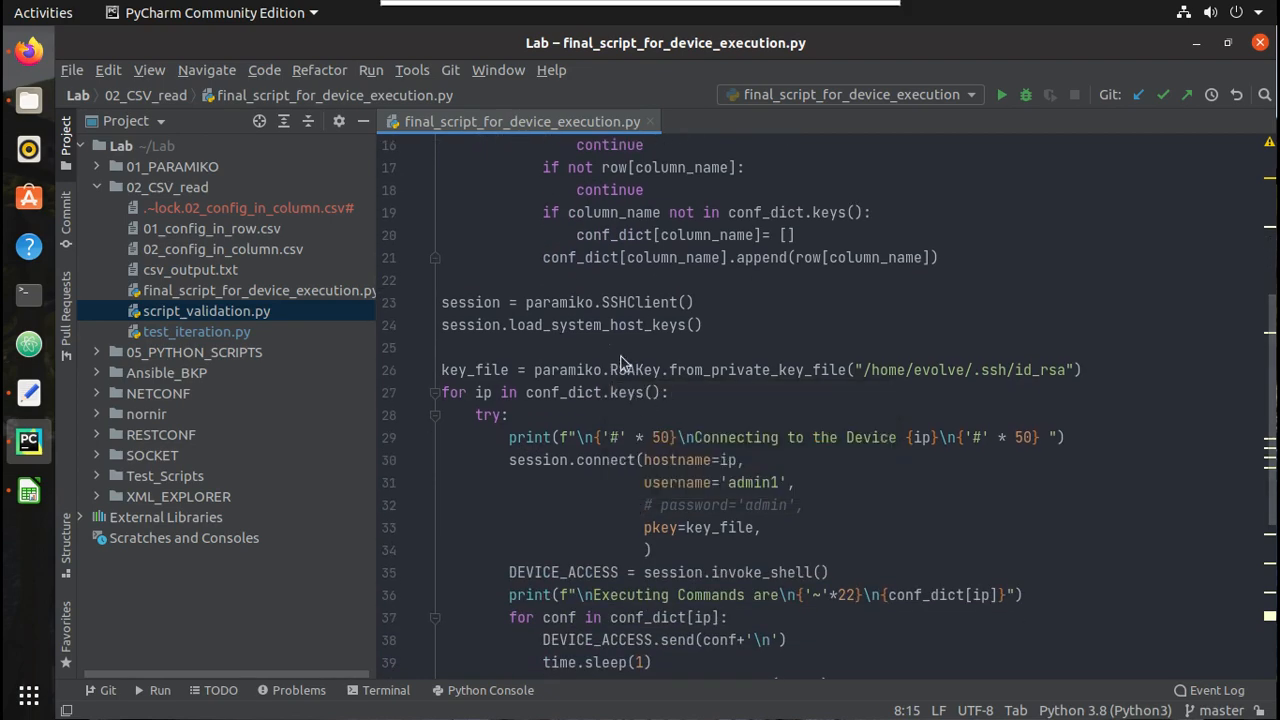
pyautogui.moveTo(648, 440)
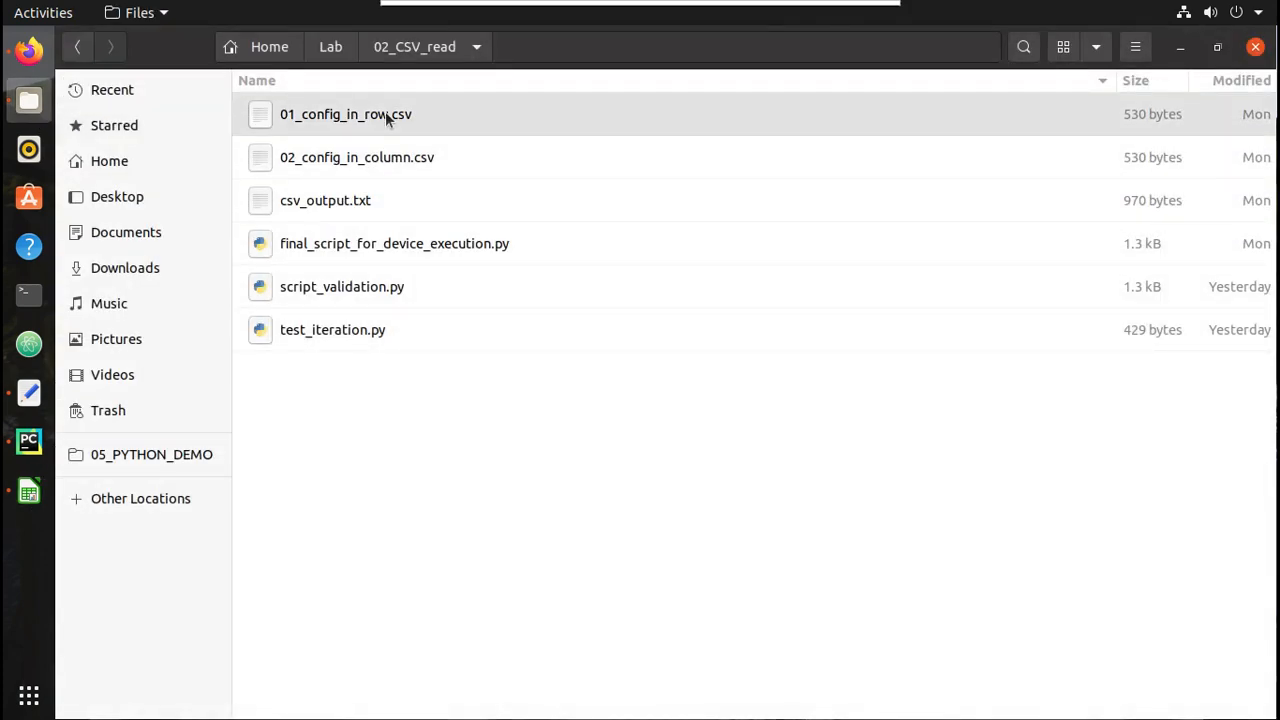
# View 01_config_in_row.csv in Calc, minimize it, and bring up the csv documentation.
pyautogui.doubleClick(345, 114)
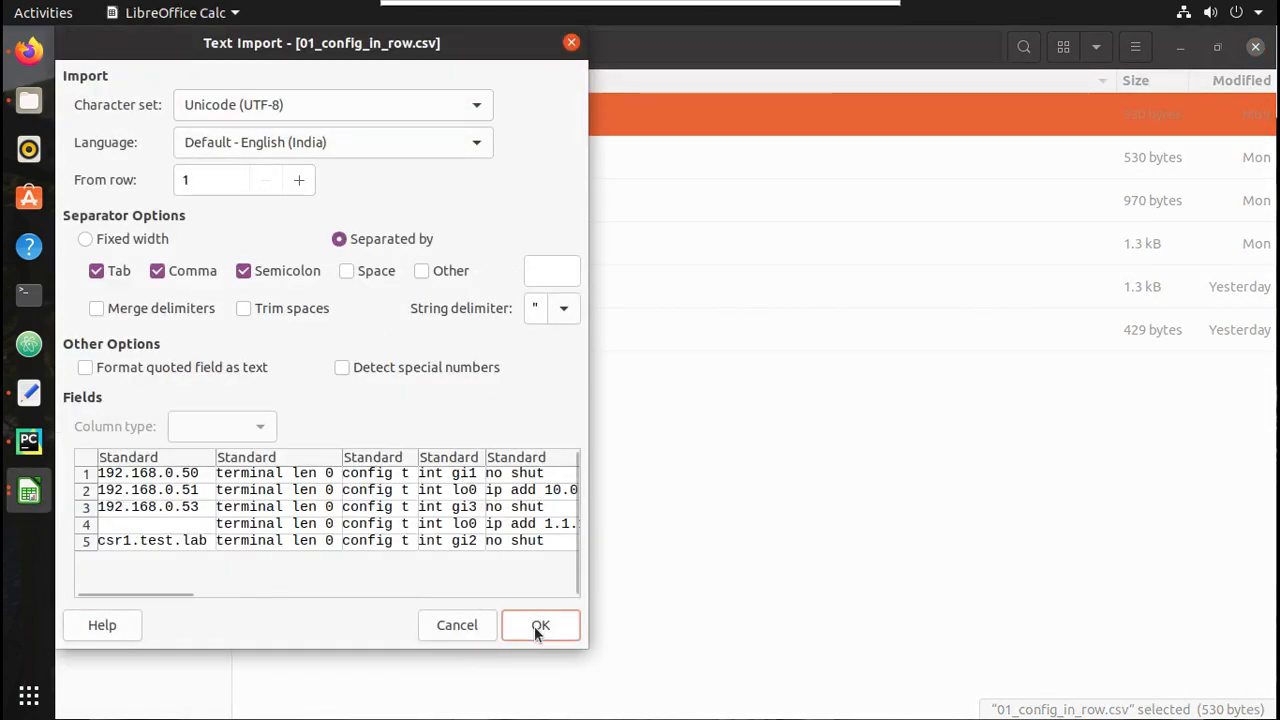
pyautogui.click(540, 624)
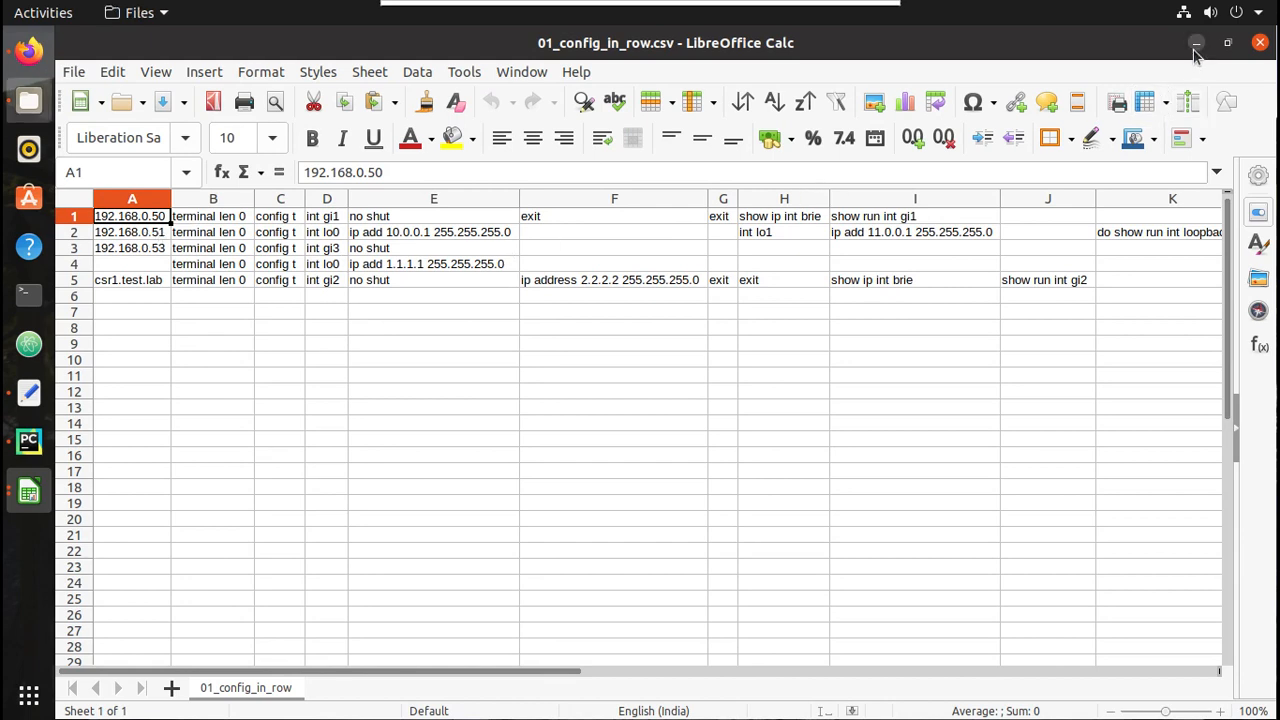
pyautogui.click(1196, 43)
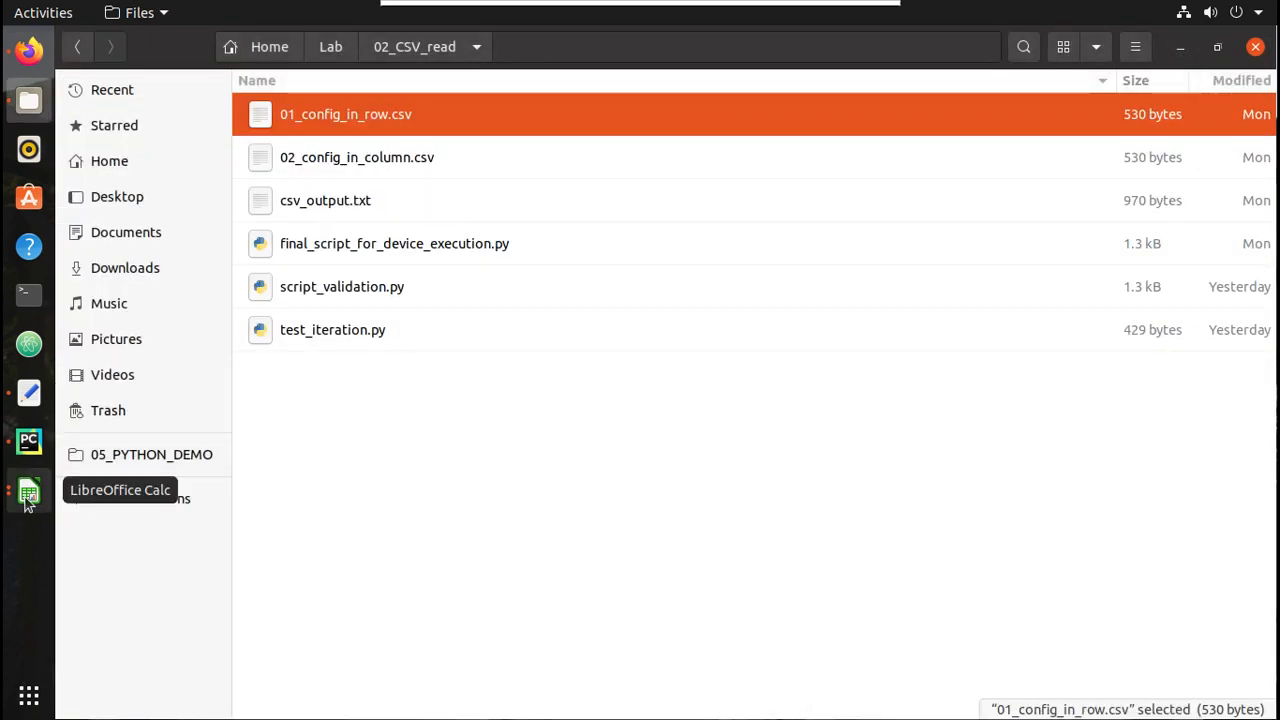
pyautogui.moveTo(28, 441)
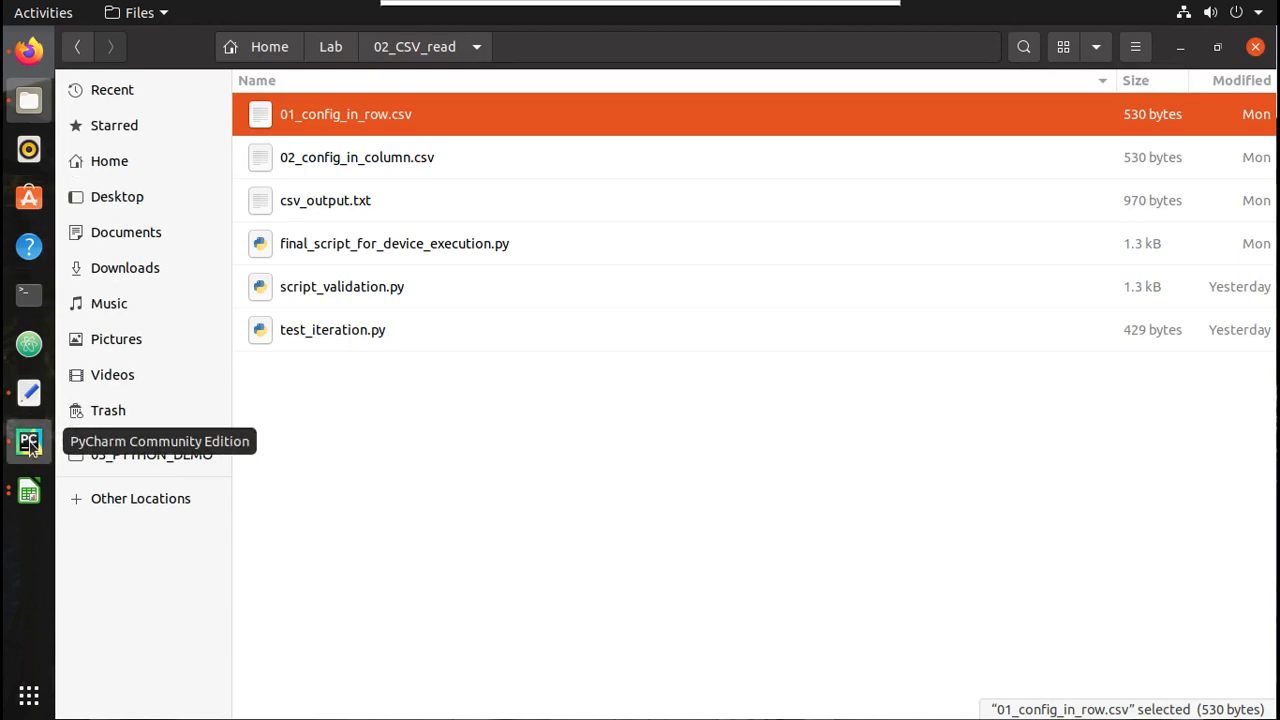
pyautogui.click(28, 441)
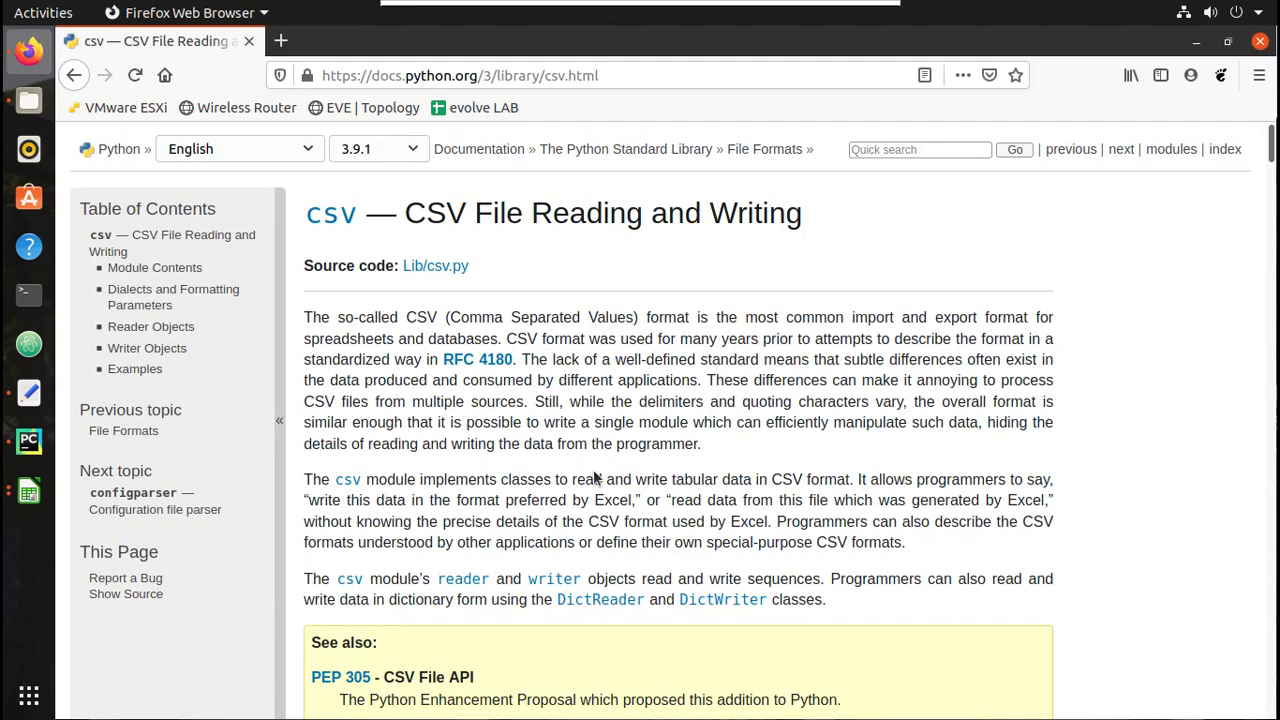
# Scroll the csv docs to the DictReader class, then return to the device script.
pyautogui.scroll(-3)
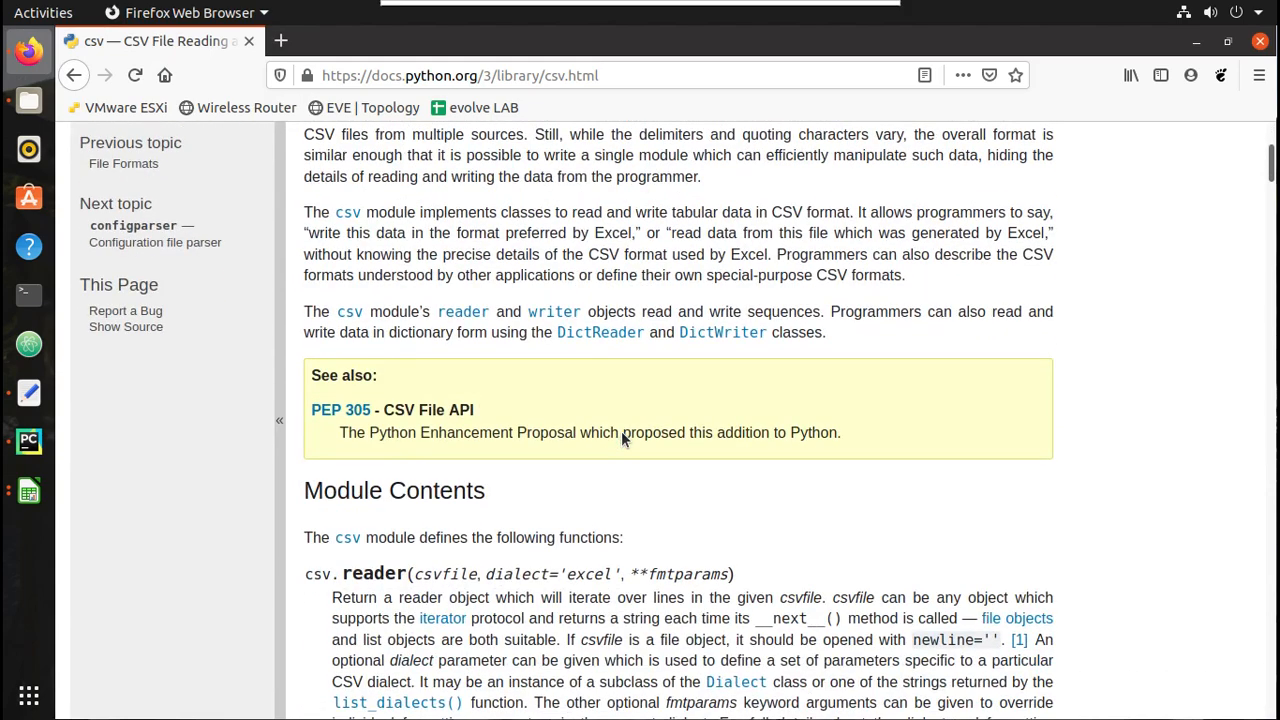
pyautogui.scroll(-3)
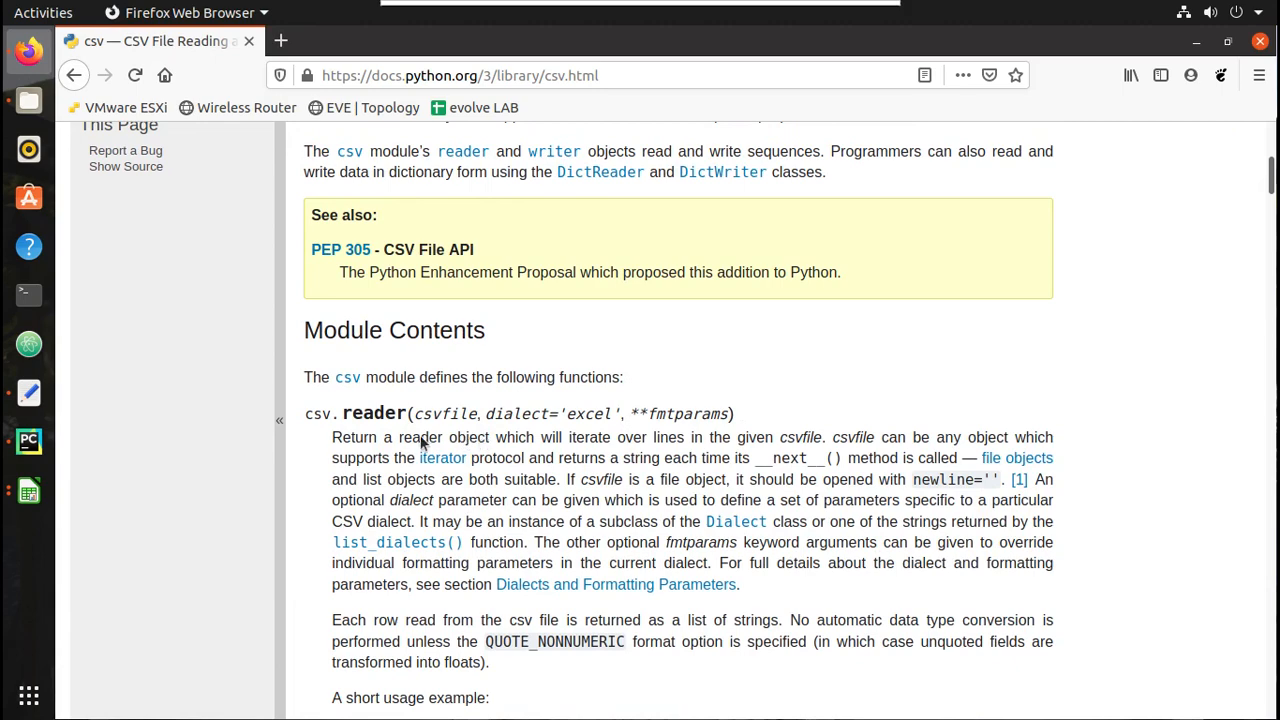
pyautogui.moveTo(828, 481)
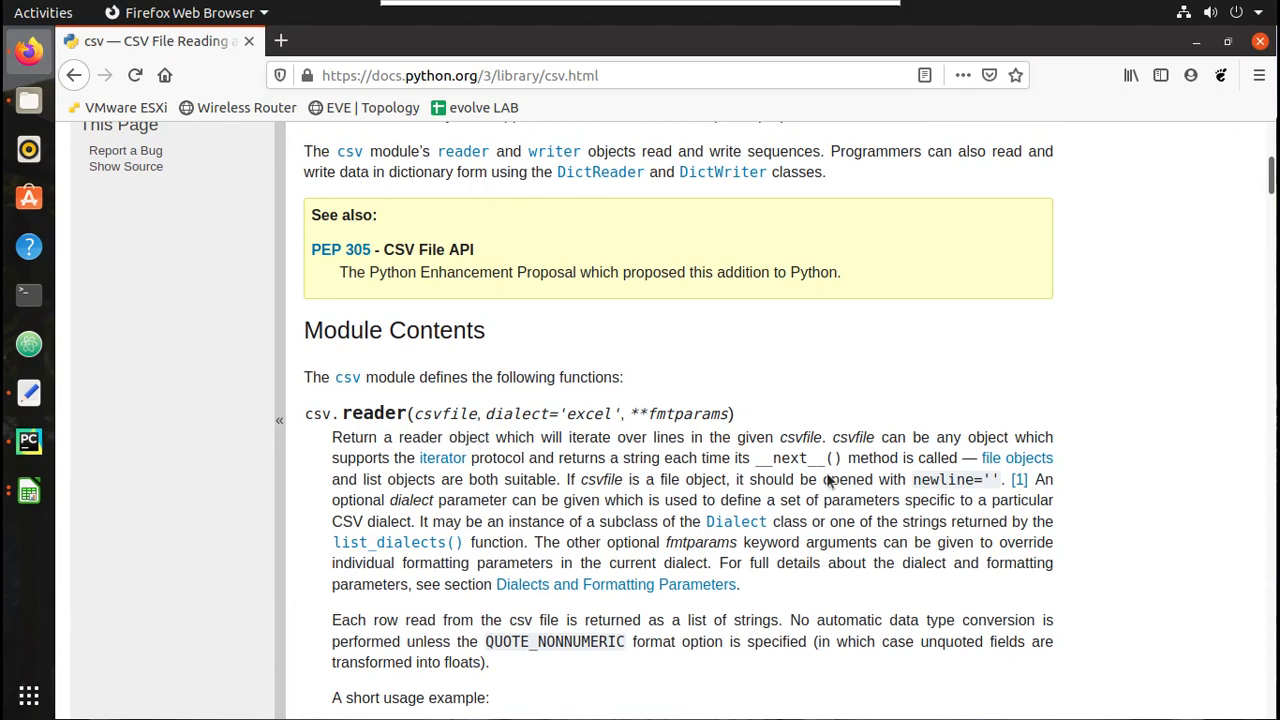
pyautogui.moveTo(831, 482)
pyautogui.write('DictRe')
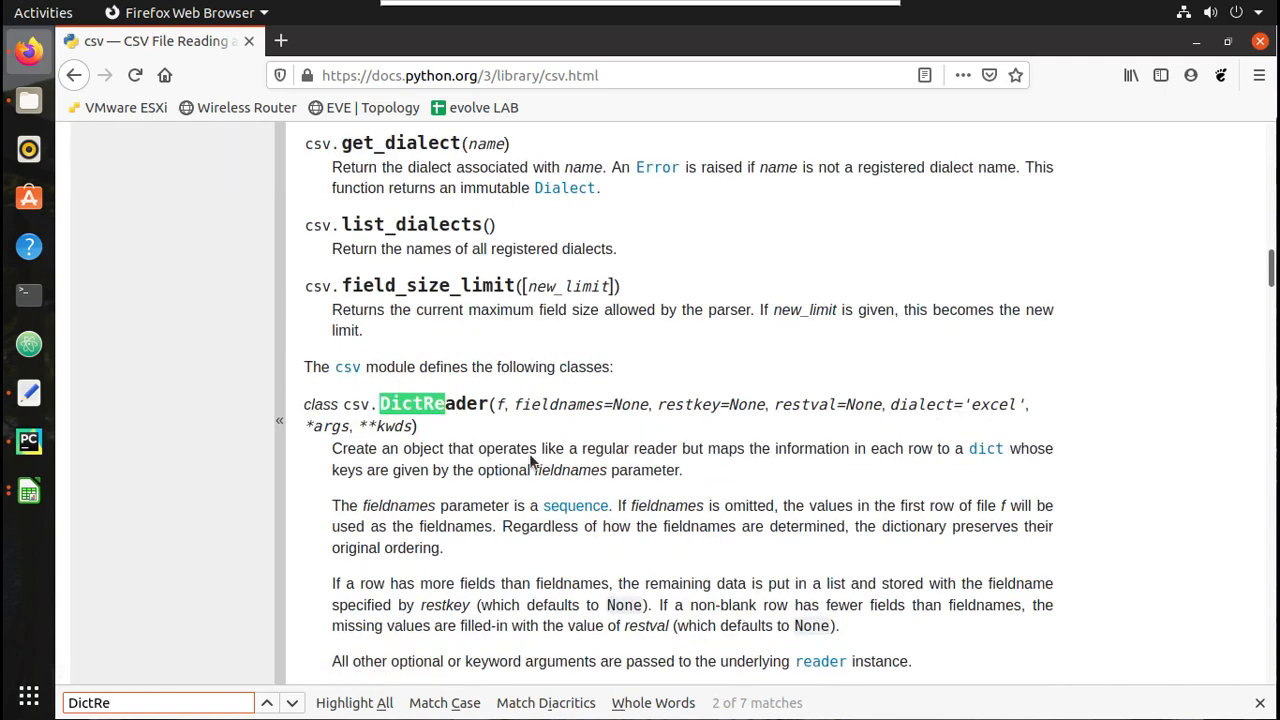
pyautogui.moveTo(563, 468)
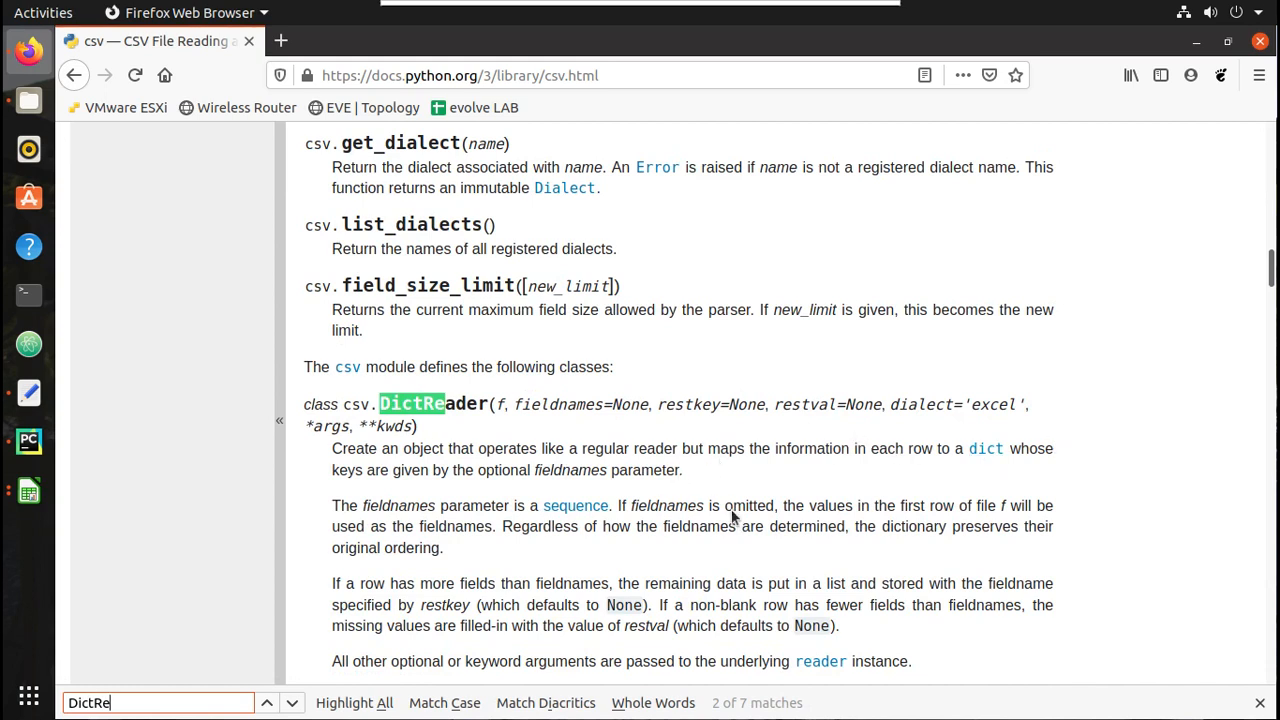
pyautogui.moveTo(1005, 471)
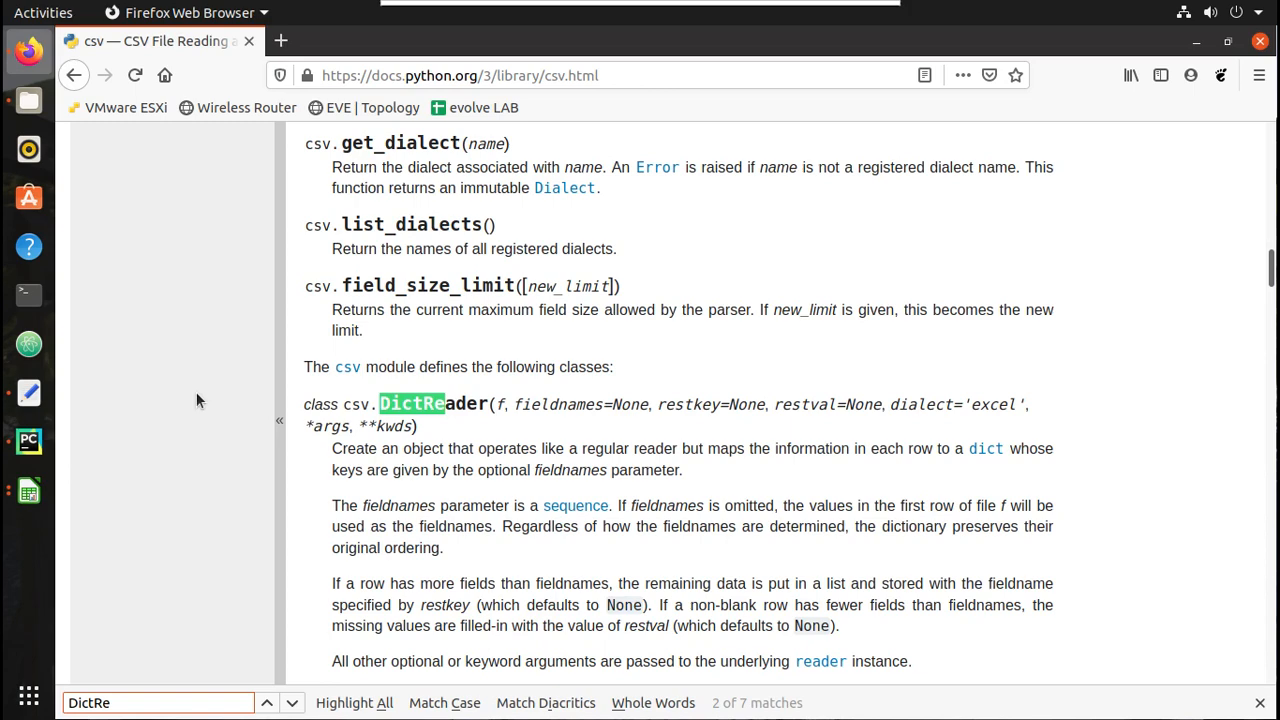
pyautogui.click(28, 440)
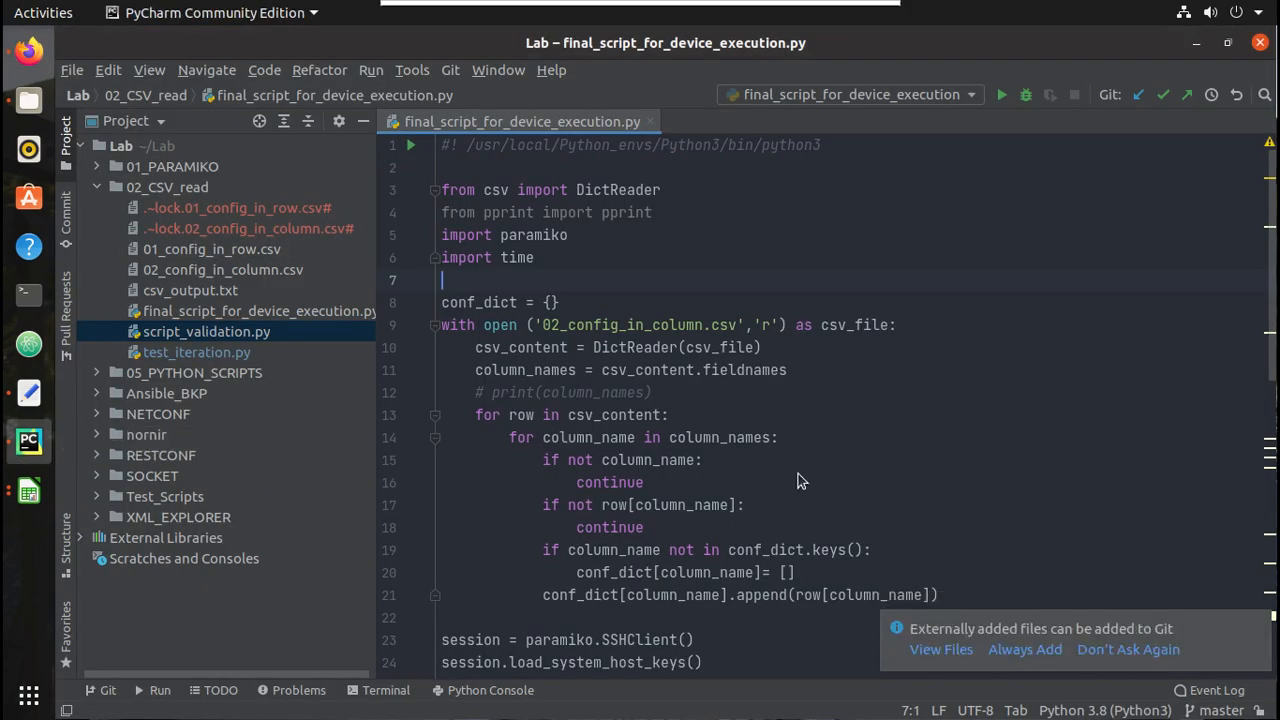
pyautogui.moveTo(515, 290)
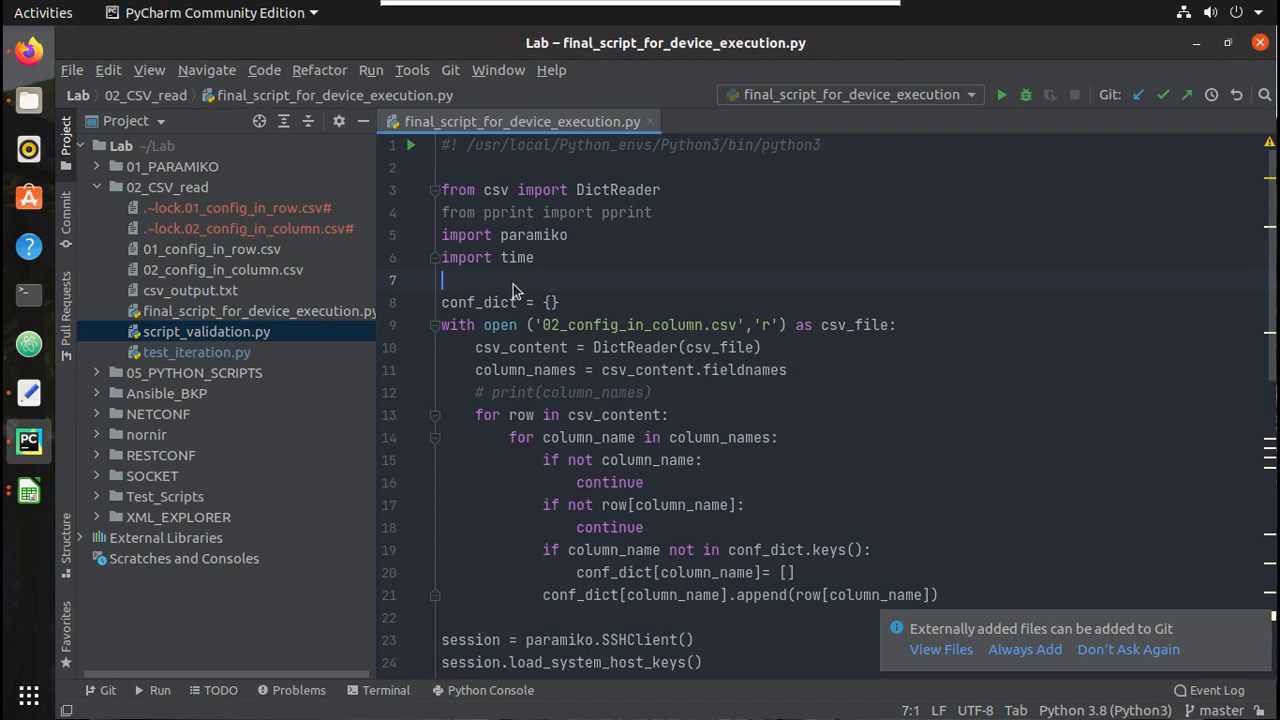
pyautogui.moveTo(610, 273)
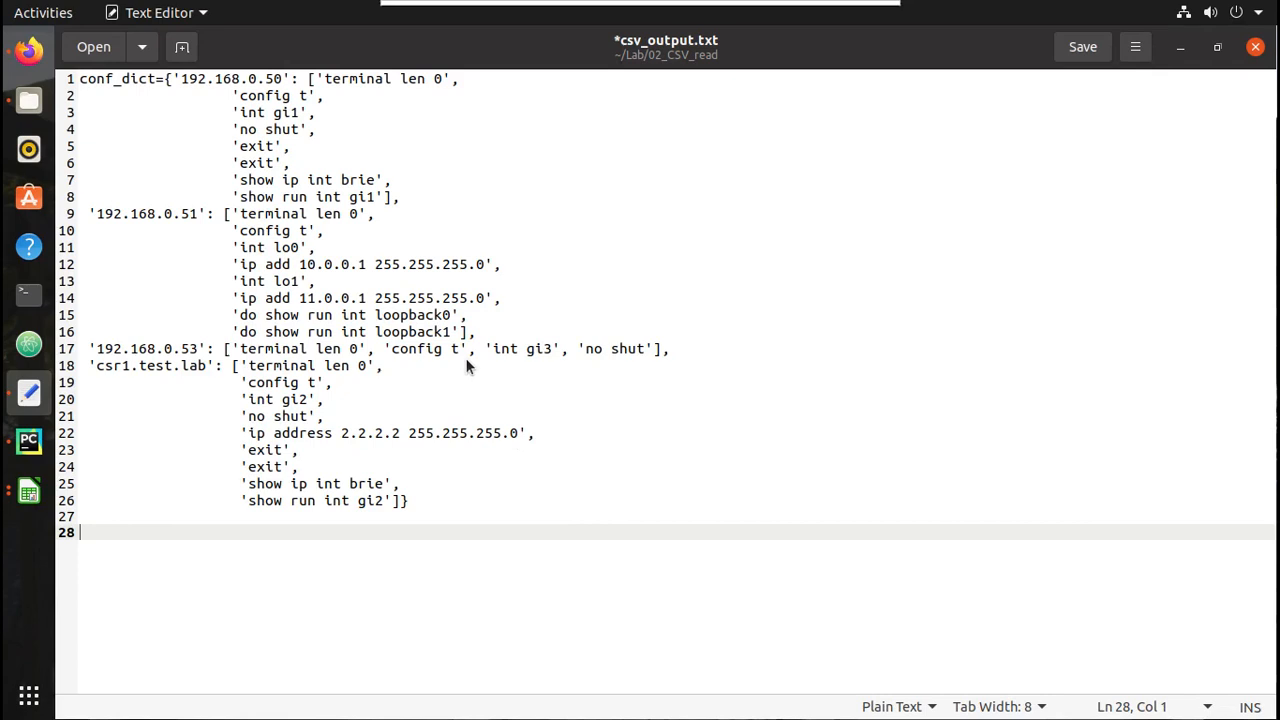
pyautogui.moveTo(447, 139)
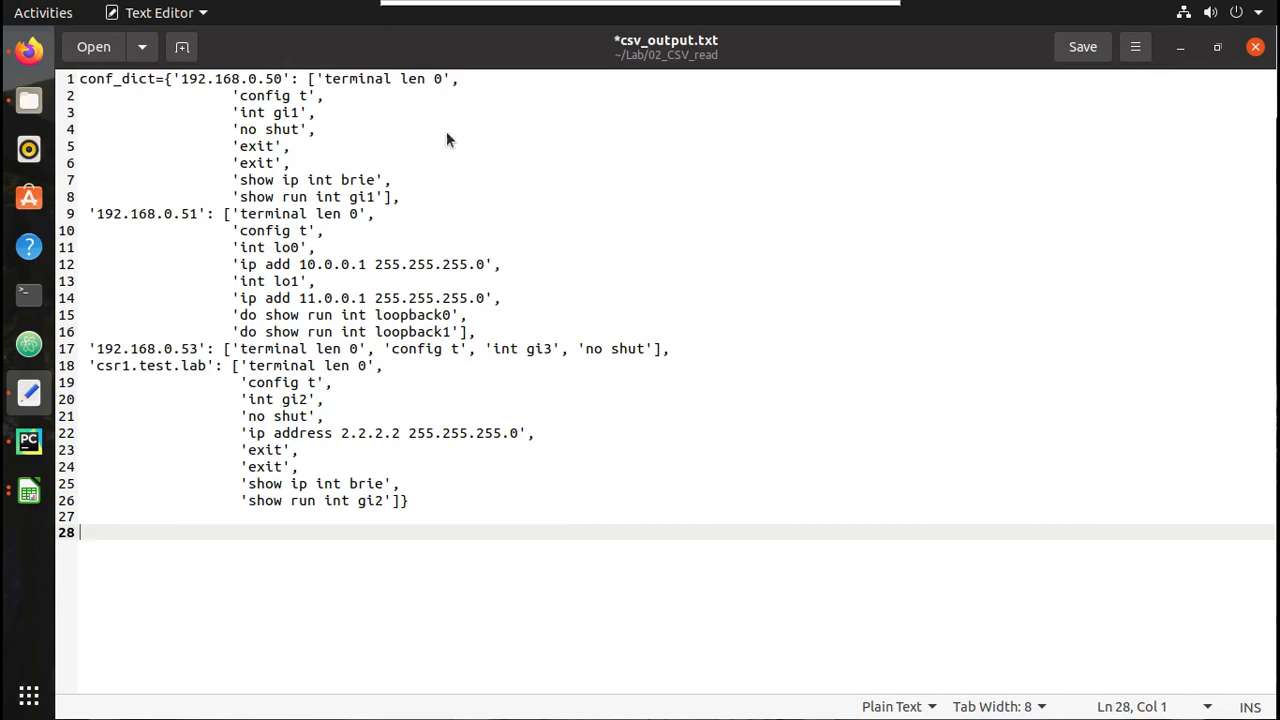
pyautogui.moveTo(206, 122)
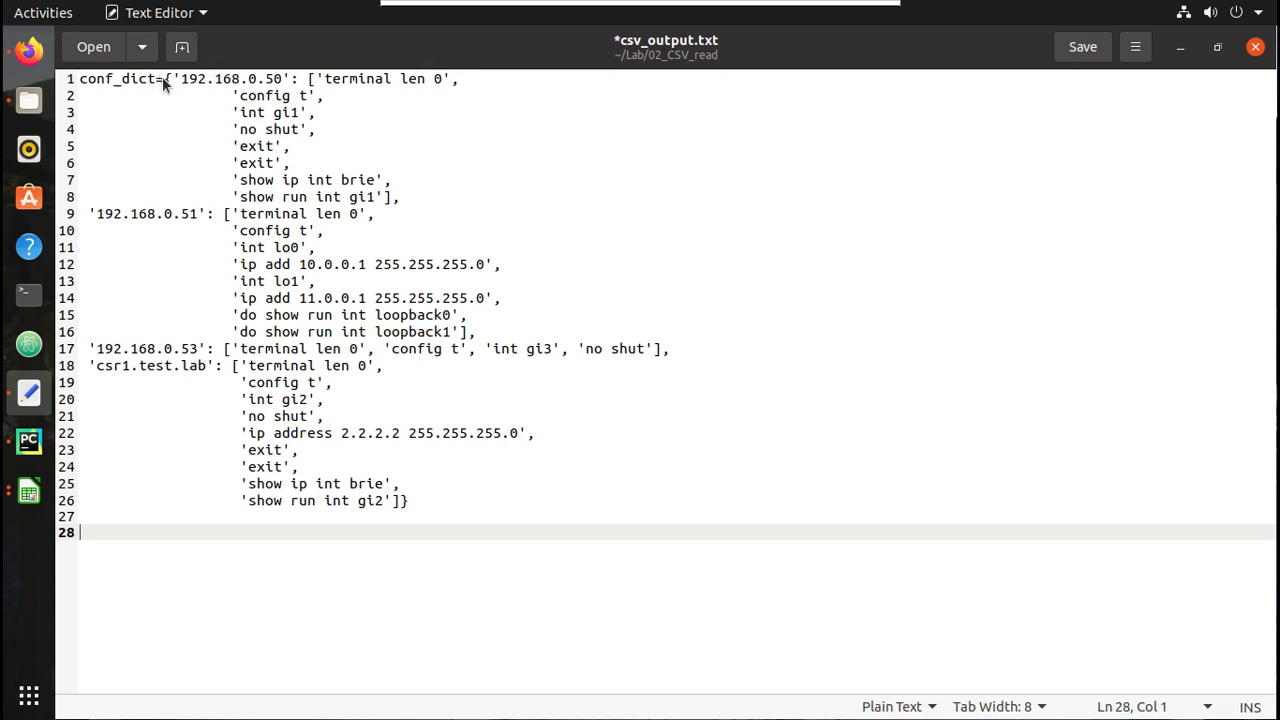
pyautogui.moveTo(290, 90)
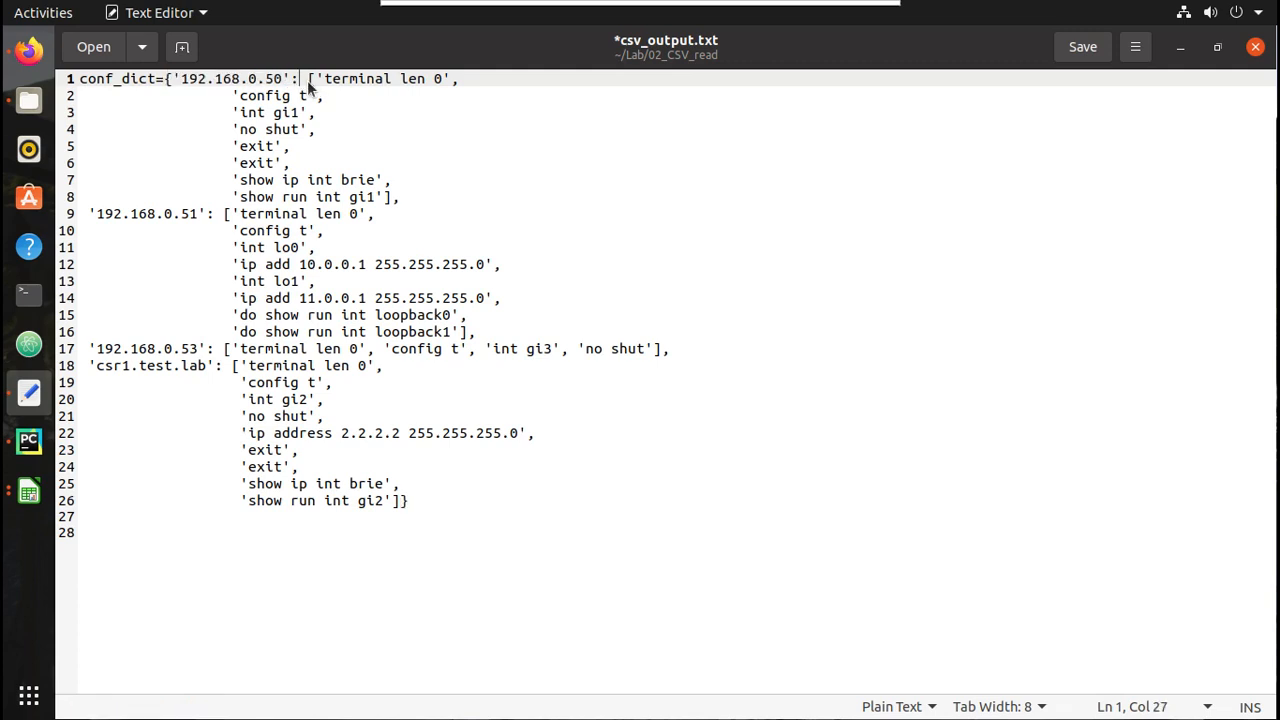
# Point out the first device IP key in csv_output.txt's conf_dict listing.
pyautogui.click(398, 197)
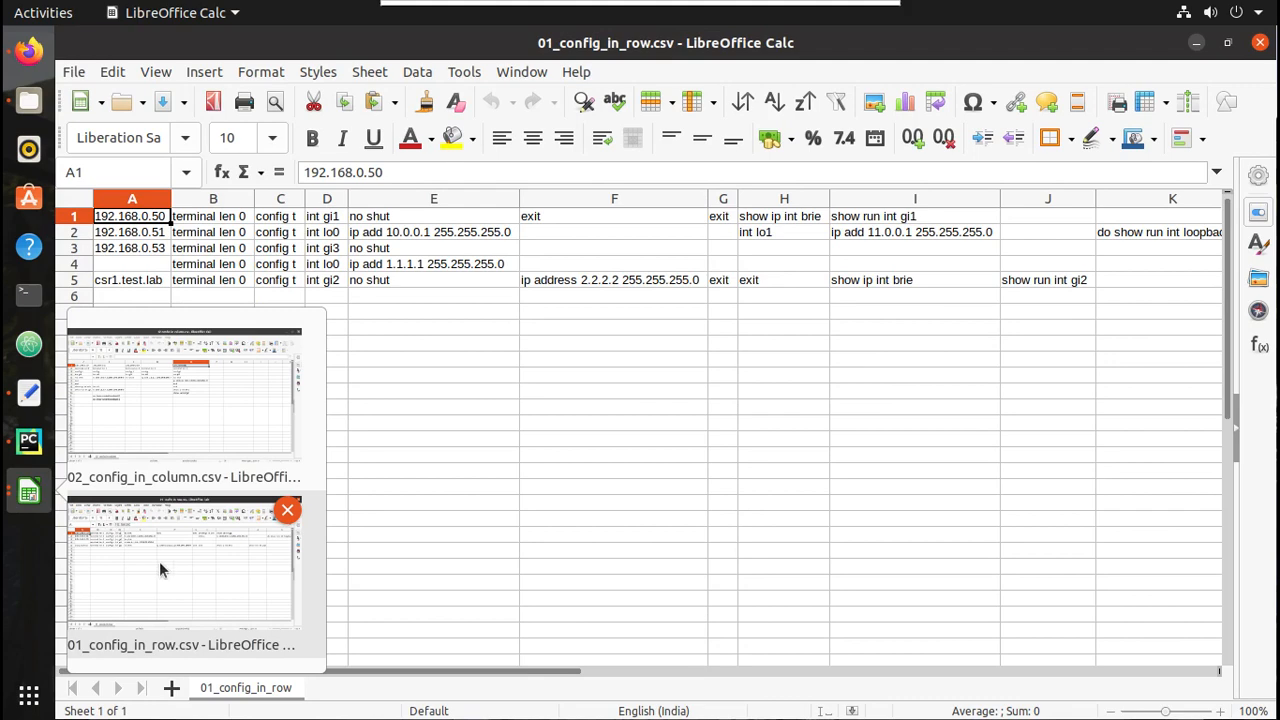
# Show 02_config_in_column.csv, then 01_config_in_row.csv, then the conf_dict output file.
pyautogui.click(183, 390)
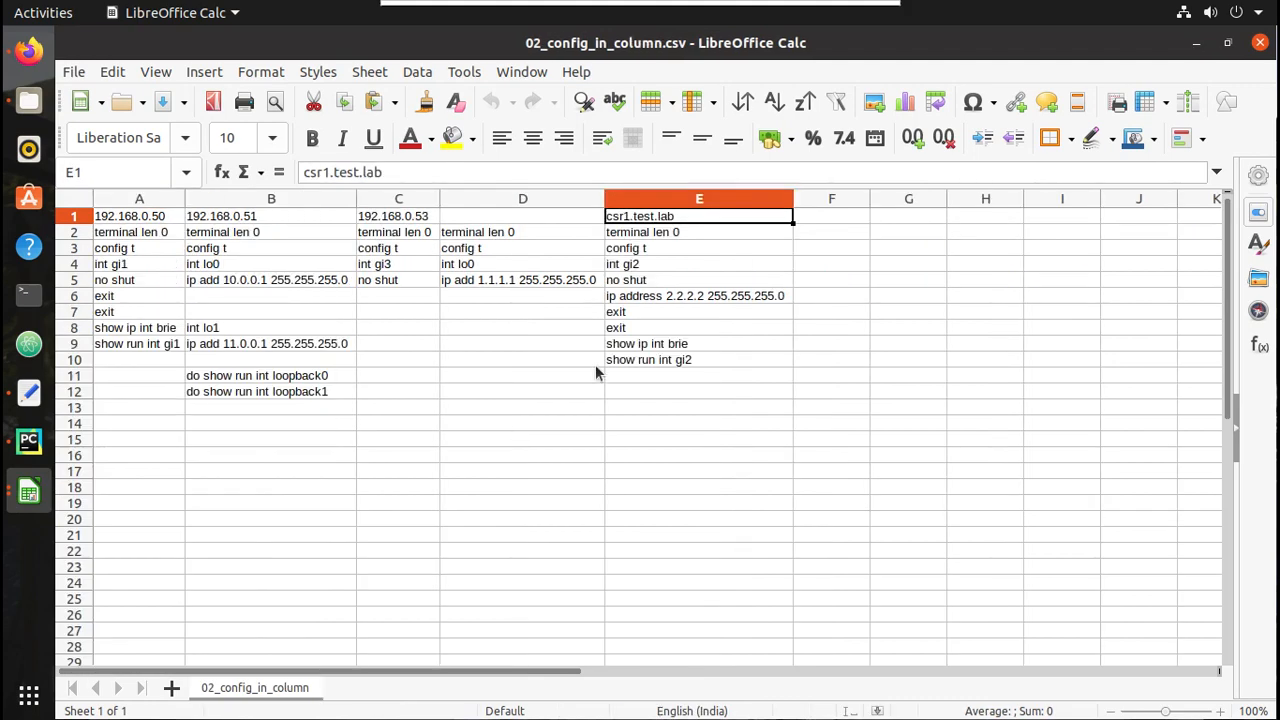
pyautogui.click(520, 343)
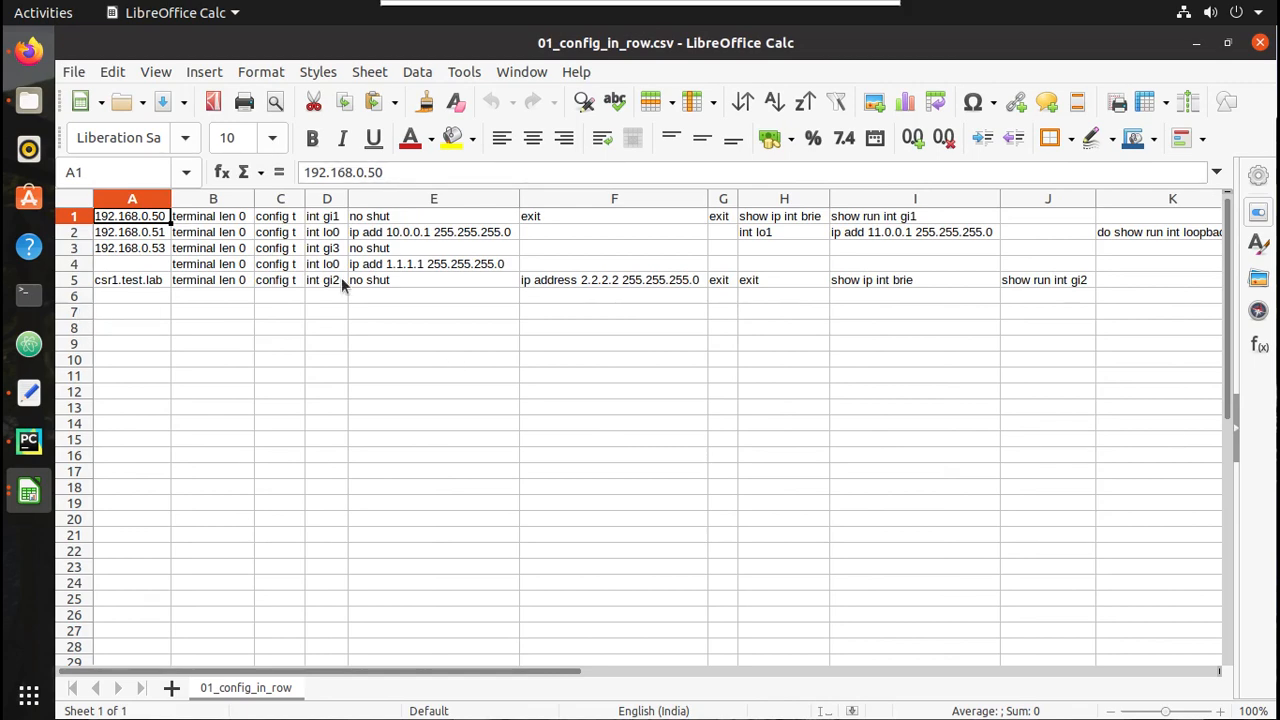
pyautogui.moveTo(28, 393)
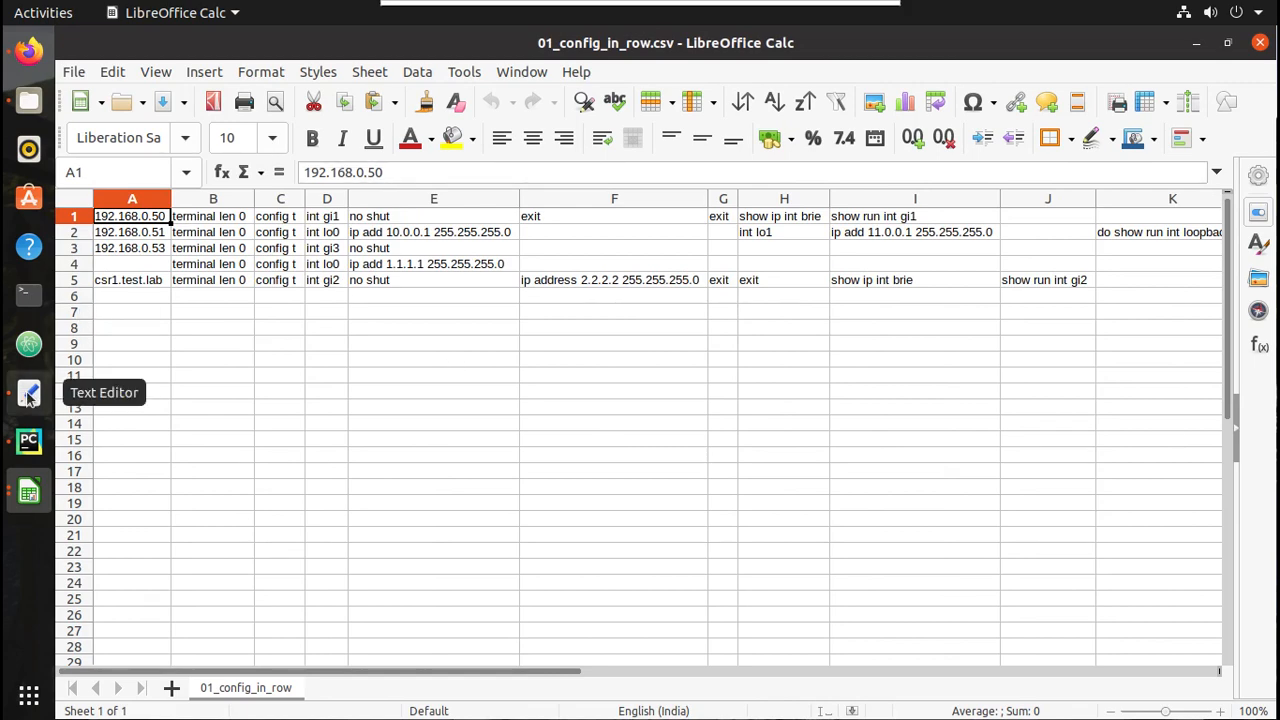
pyautogui.click(28, 393)
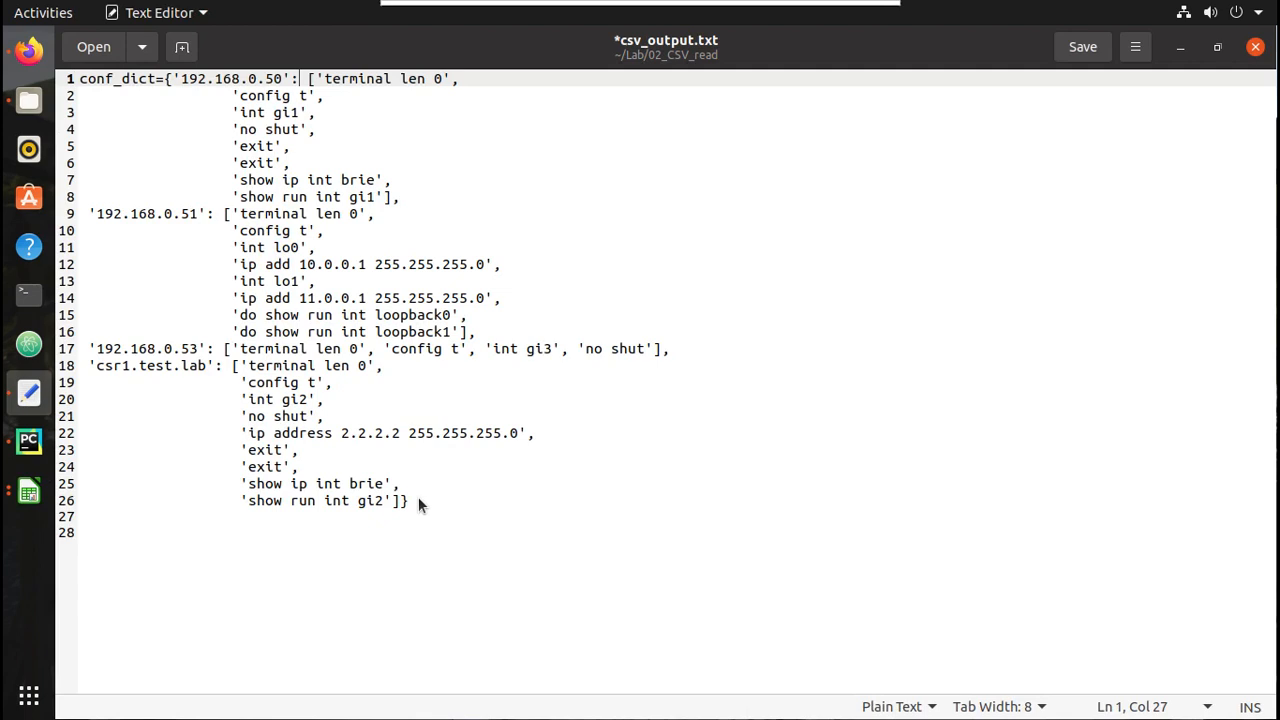
pyautogui.press('ctrl+a')
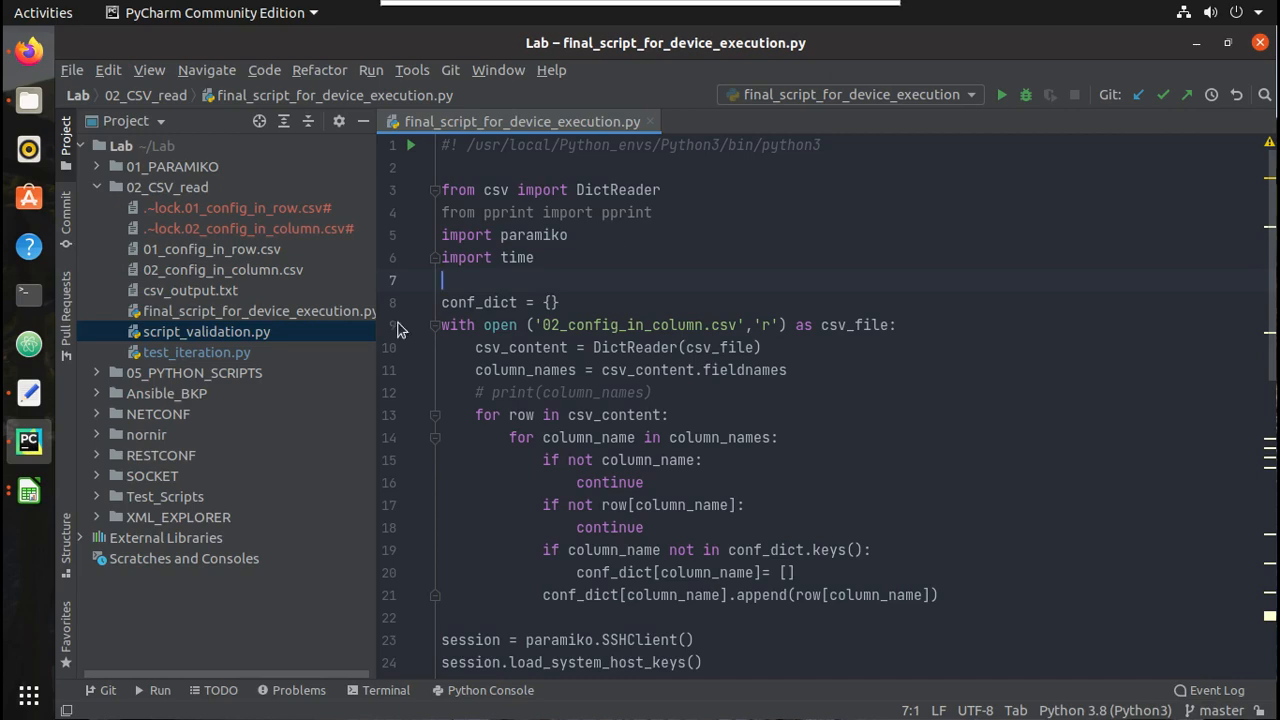
# Open script_validation.py and scroll its hard-coded conf_dict toward the paramiko session code.
pyautogui.click(206, 331)
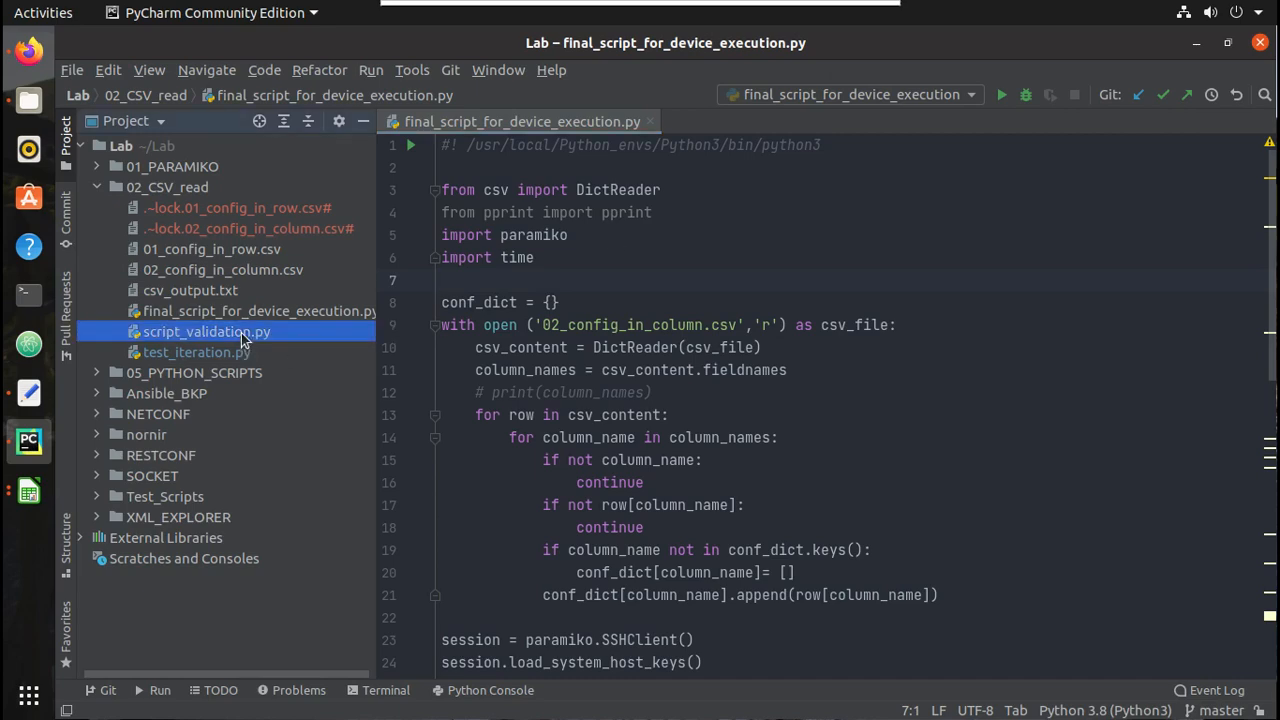
pyautogui.doubleClick(206, 331)
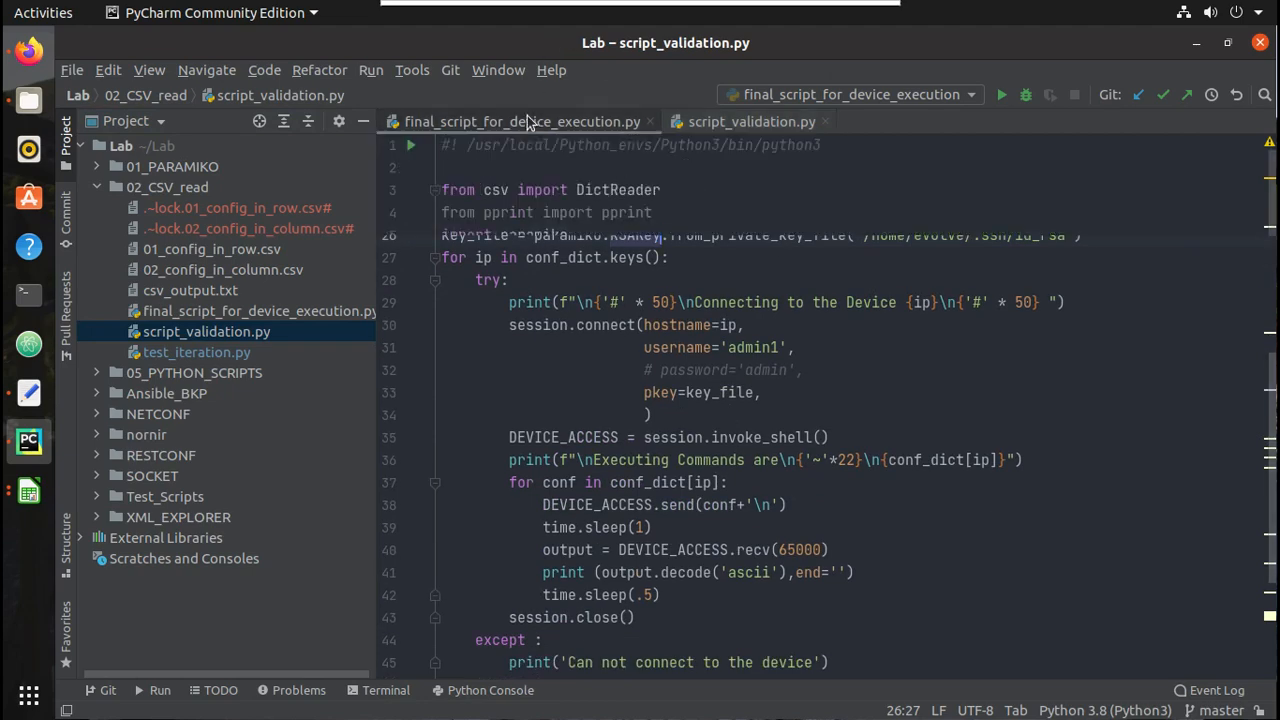
pyautogui.click(750, 121)
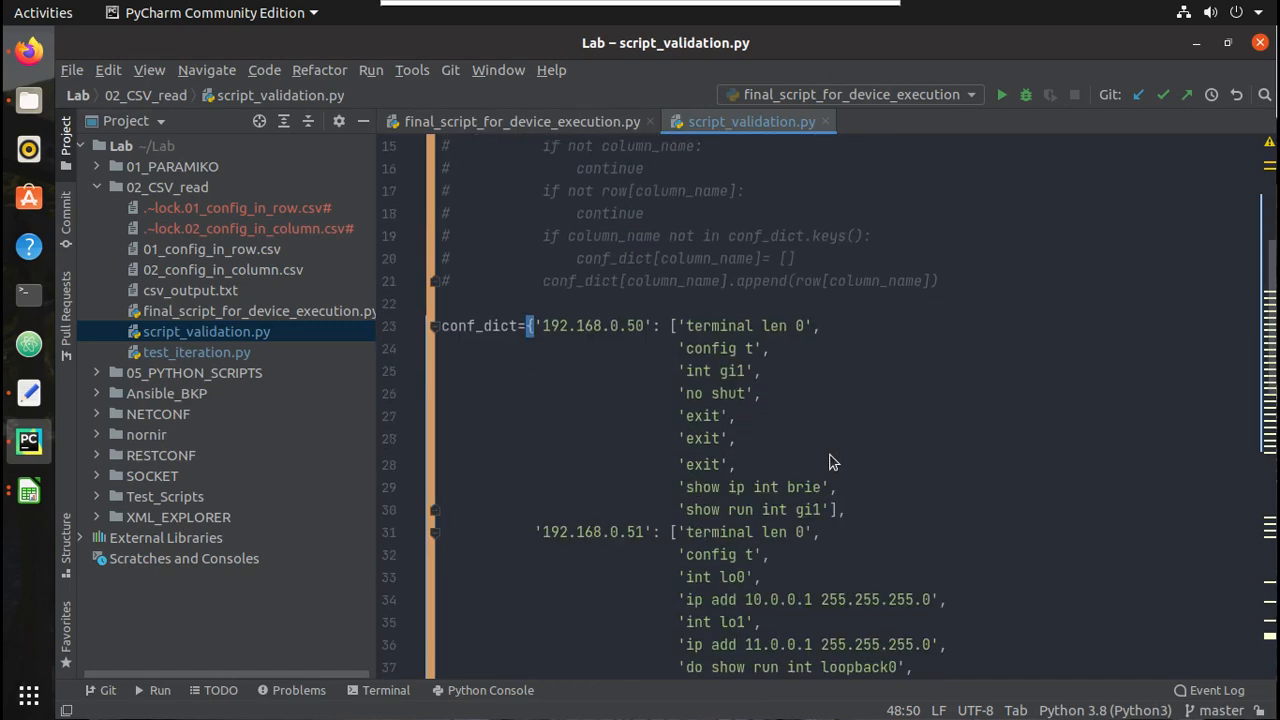
pyautogui.scroll(-3)
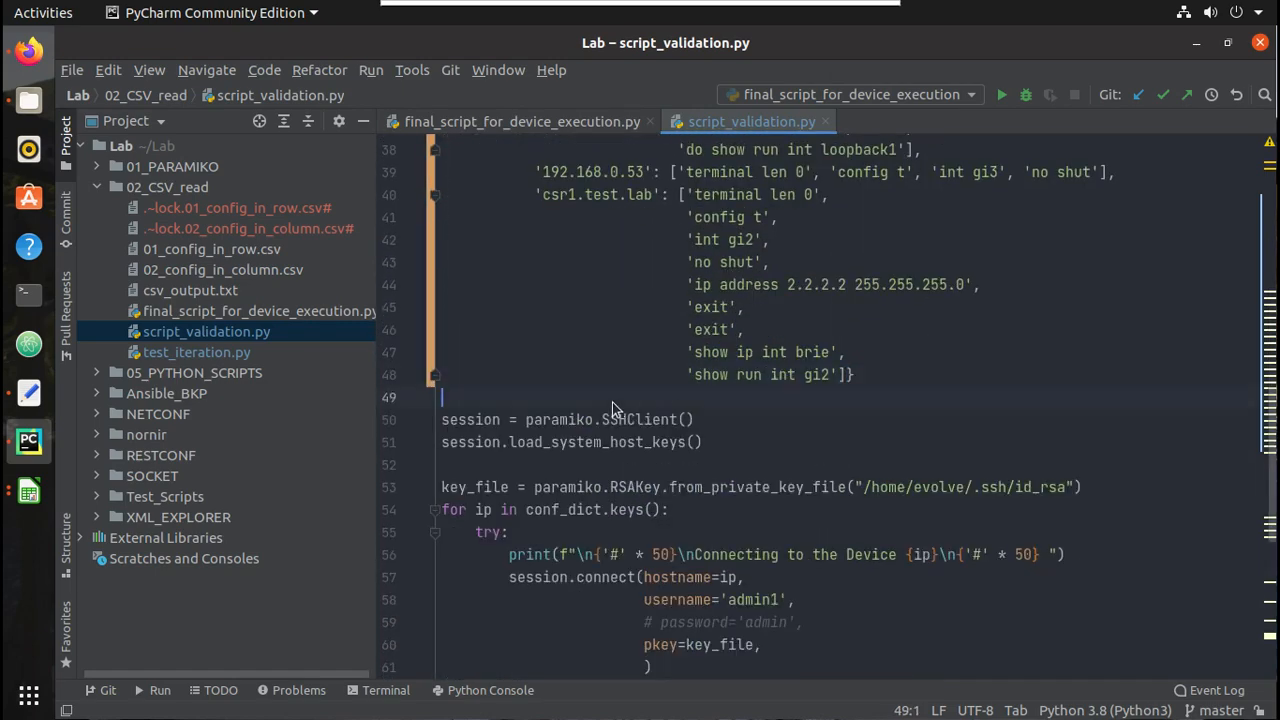
# Run script_validation from the editor's context menu.
pyautogui.rightClick(614, 407)
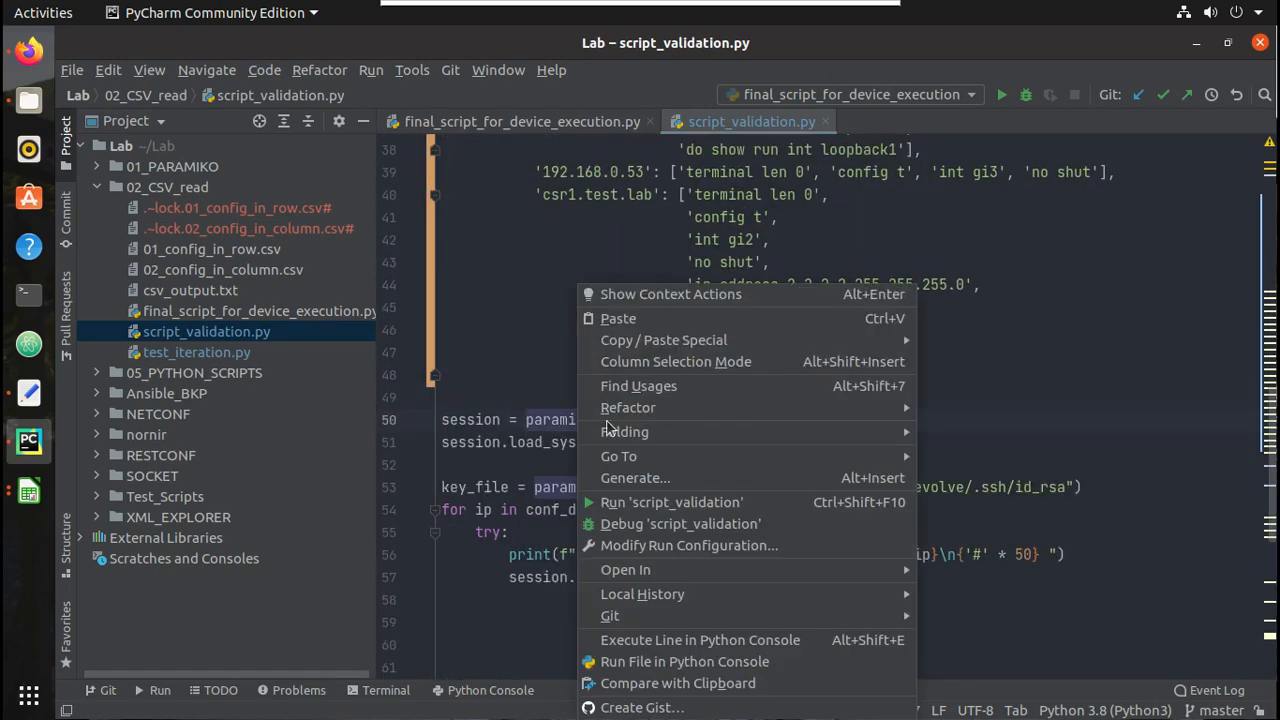
pyautogui.click(671, 502)
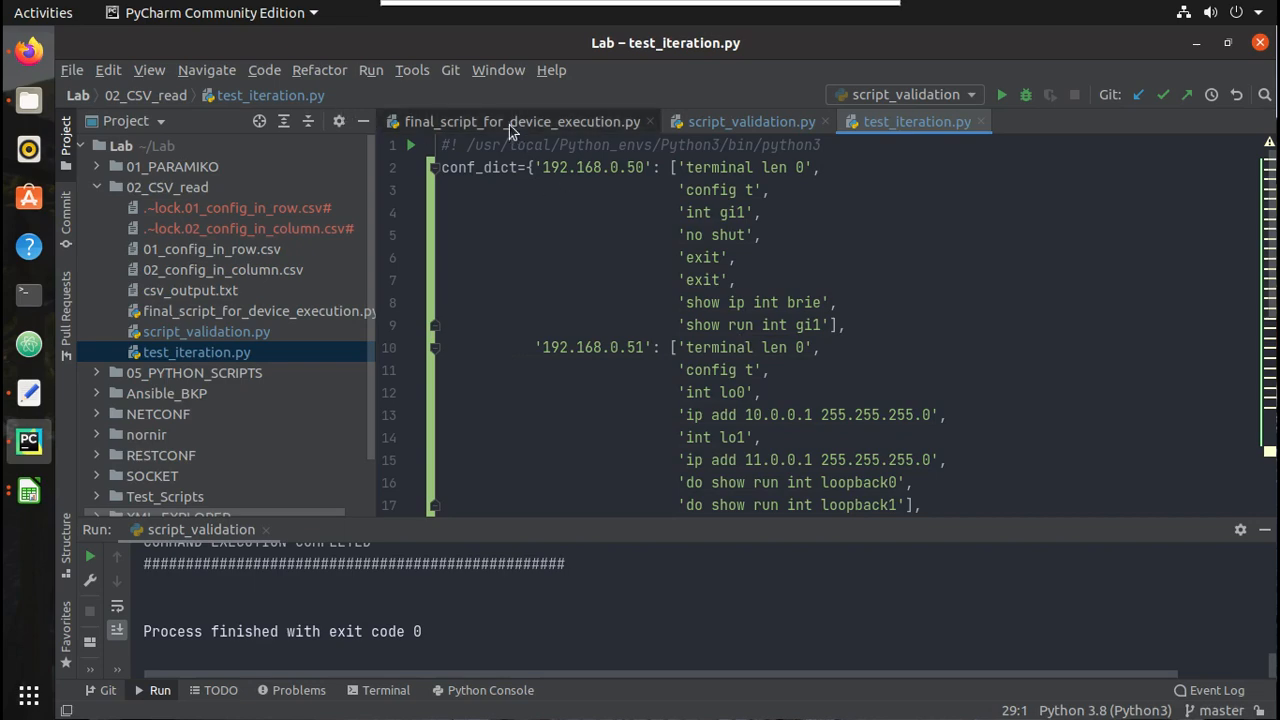
# After checking the paramiko script's device loop, start 'for ip in conf_dict.keys():' in test_iteration.py.
pyautogui.click(520, 121)
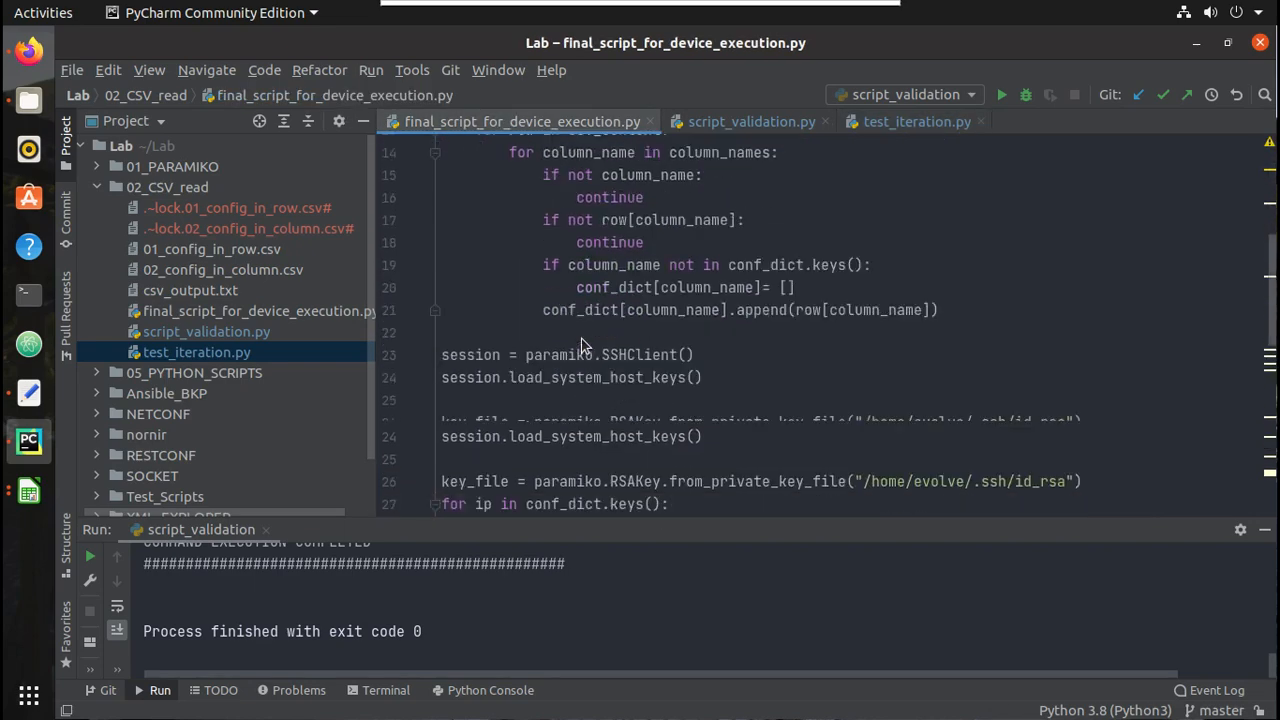
pyautogui.scroll(-3)
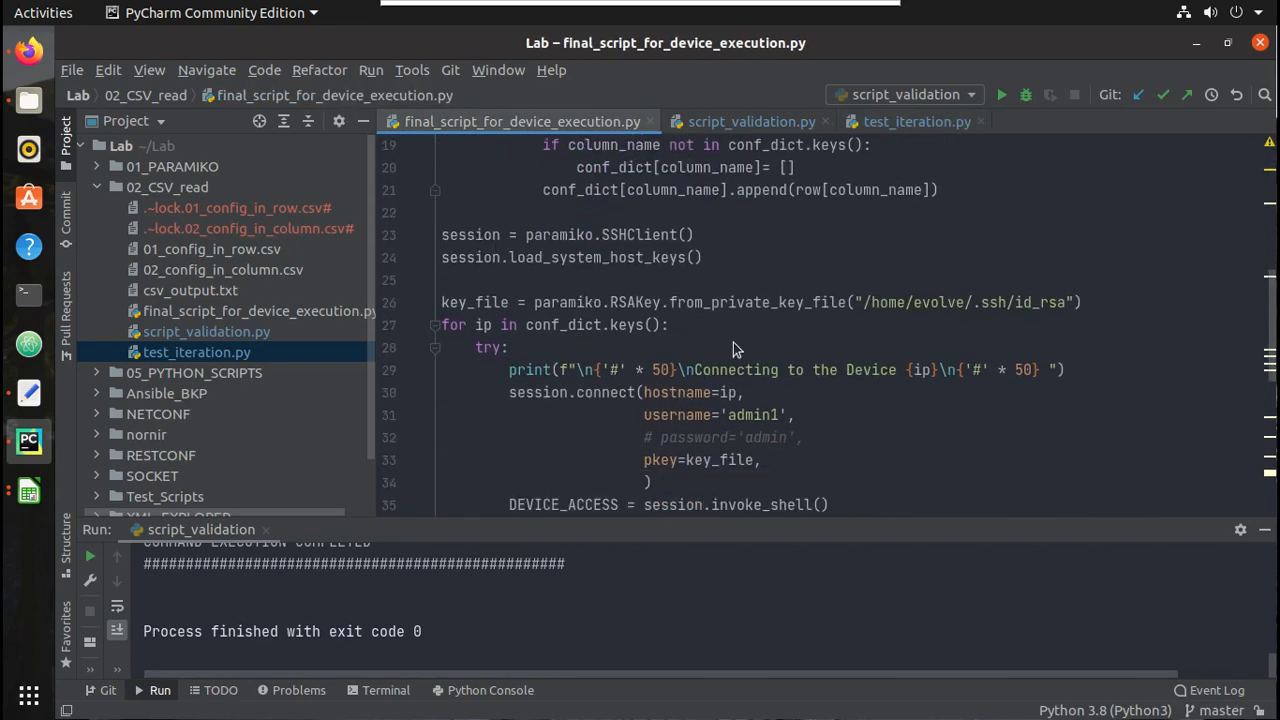
pyautogui.moveTo(915, 121)
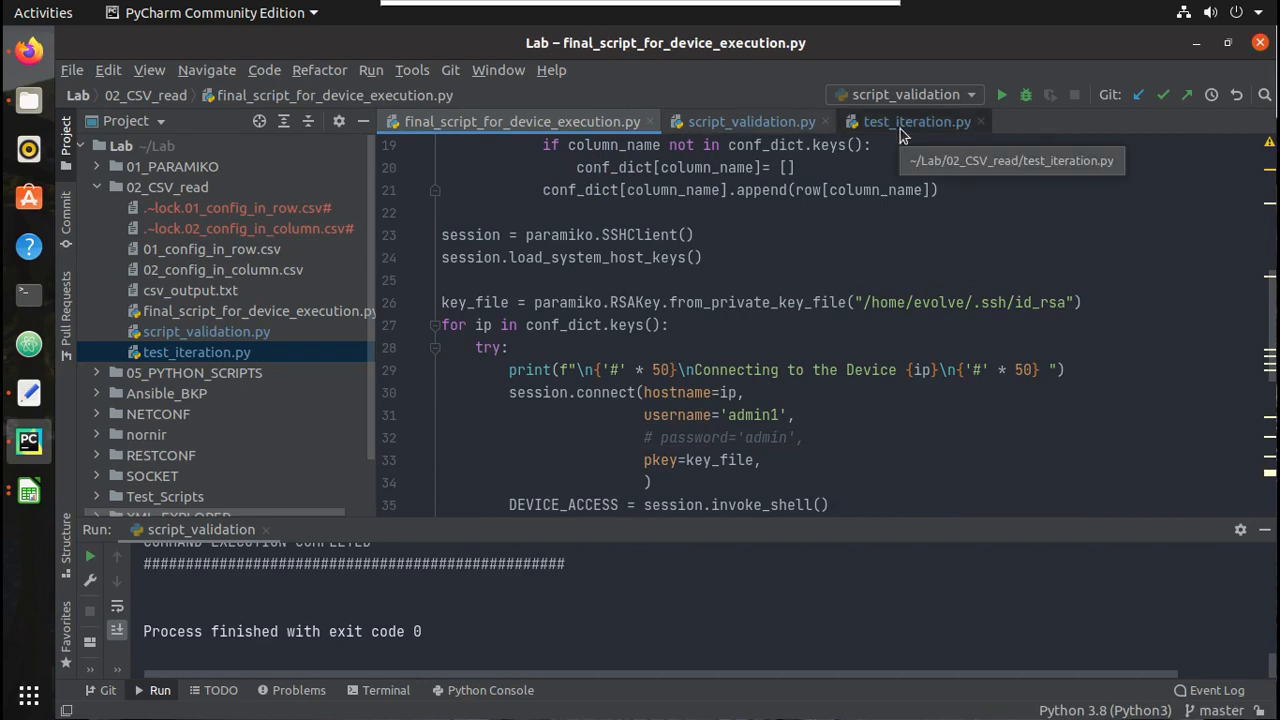
pyautogui.click(916, 121)
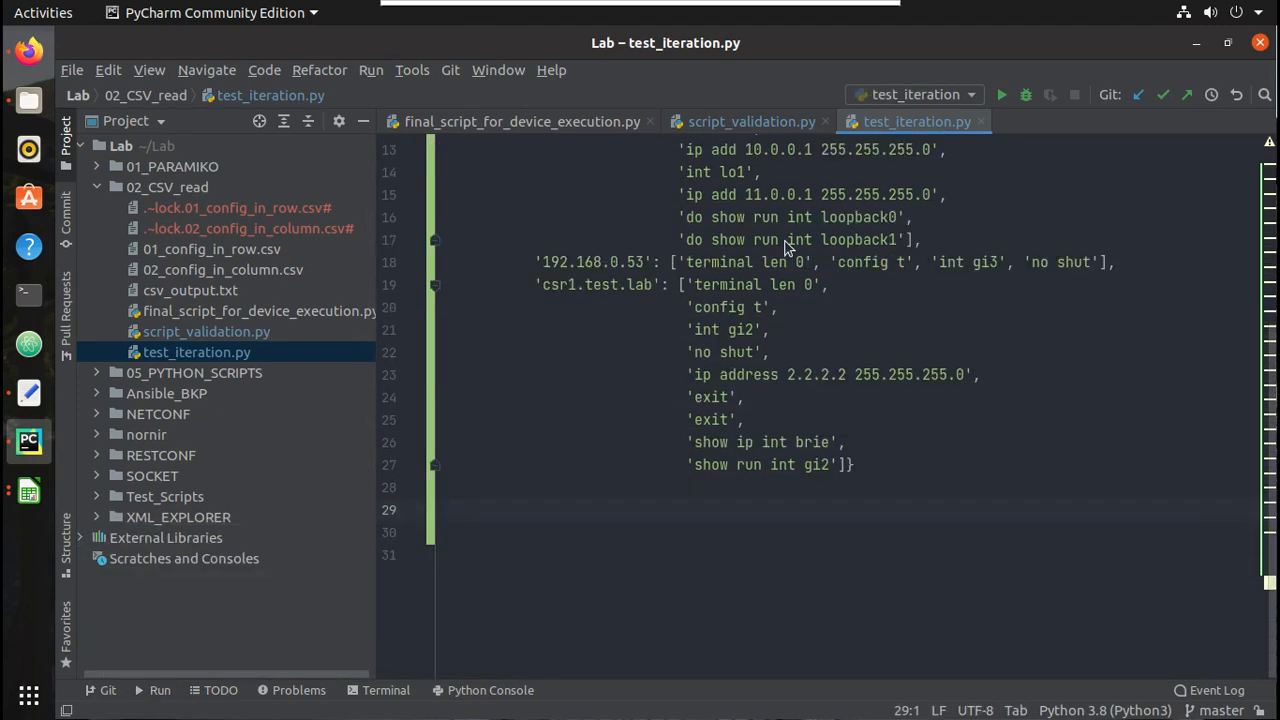
pyautogui.write('for')
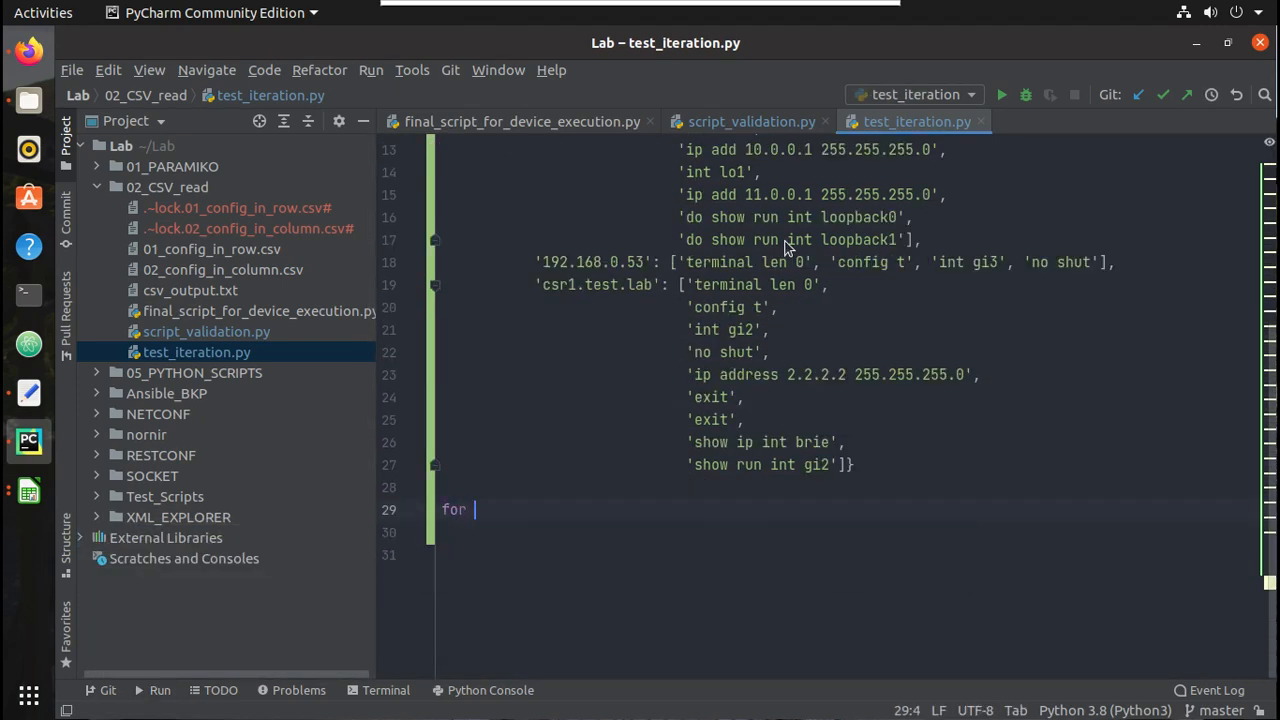
pyautogui.write('ip in conf_dict')
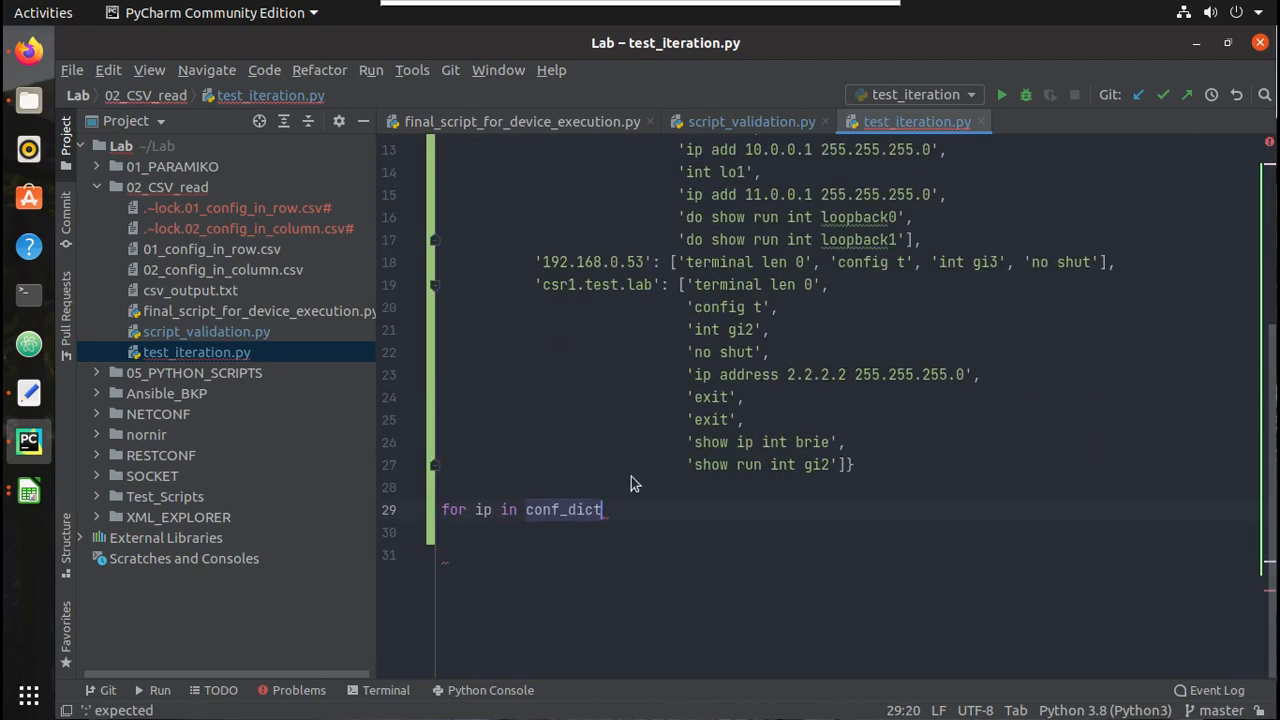
pyautogui.write('.keys():')
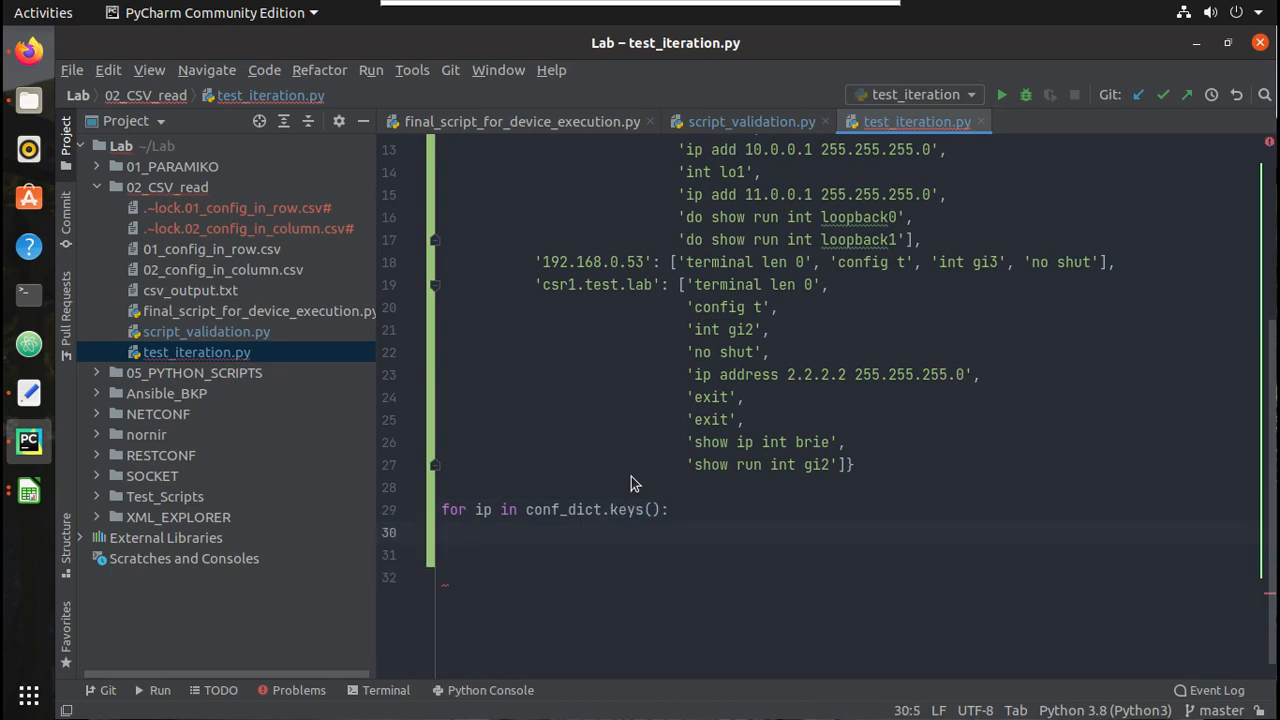
# Inside the loop, print an f-string showing each IP address.
pyautogui.write('print')
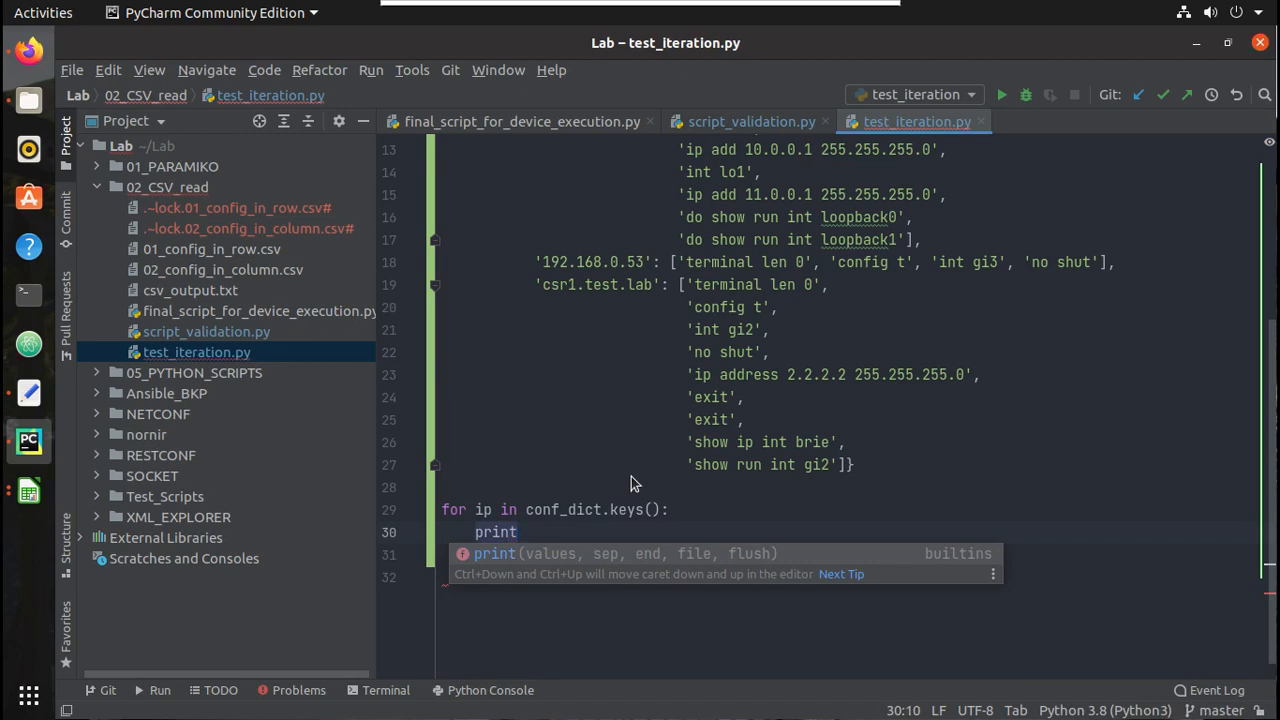
pyautogui.write('(f')
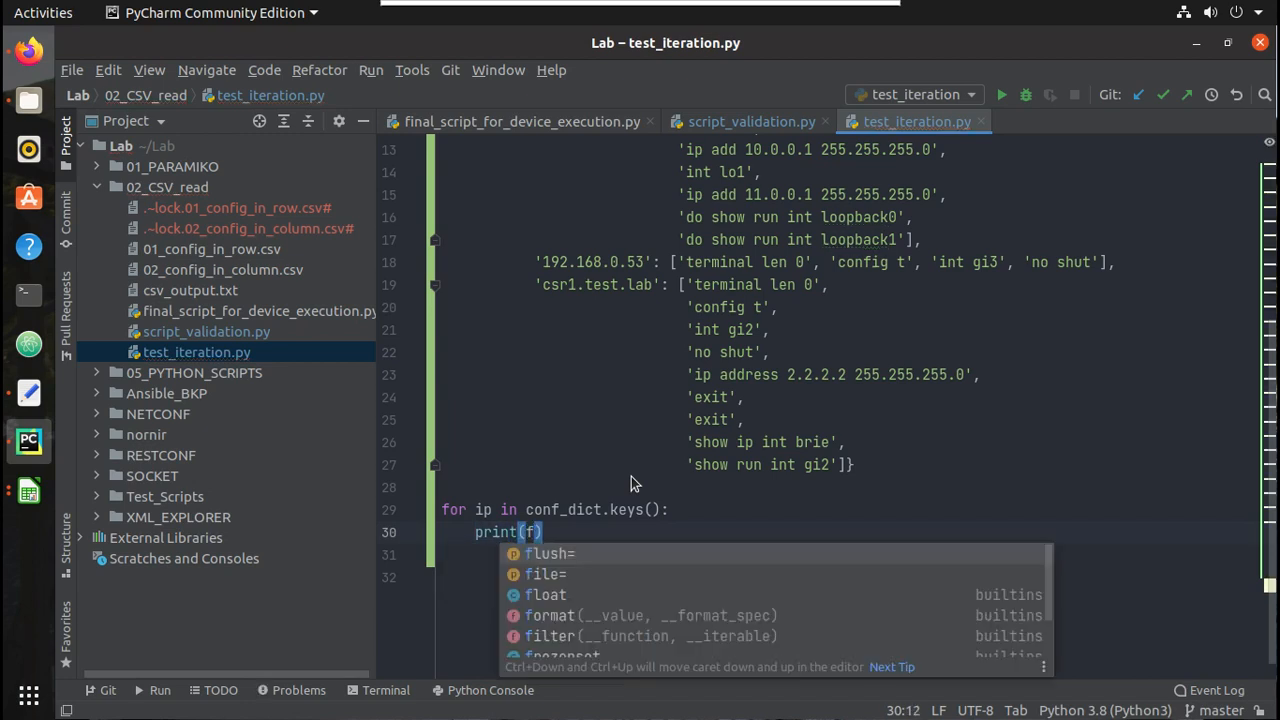
pyautogui.write('"{')
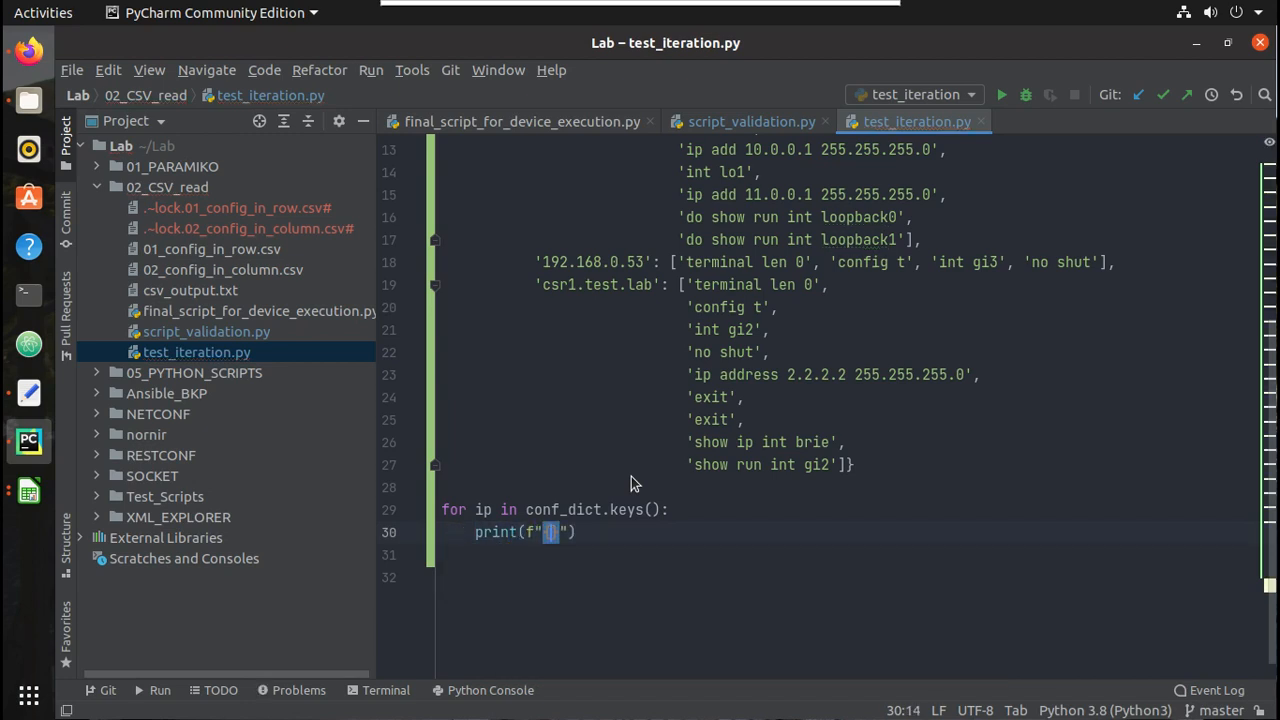
pyautogui.write('ip')
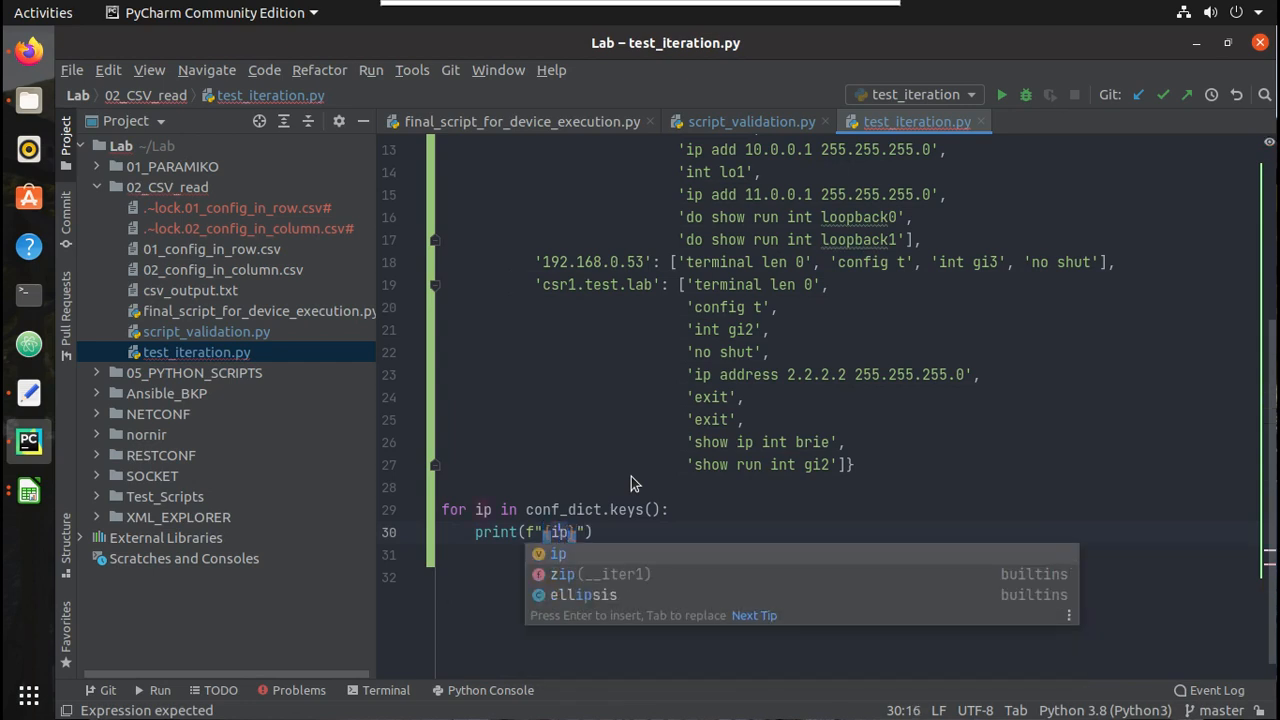
pyautogui.press('Escape')
pyautogui.write('IP ')
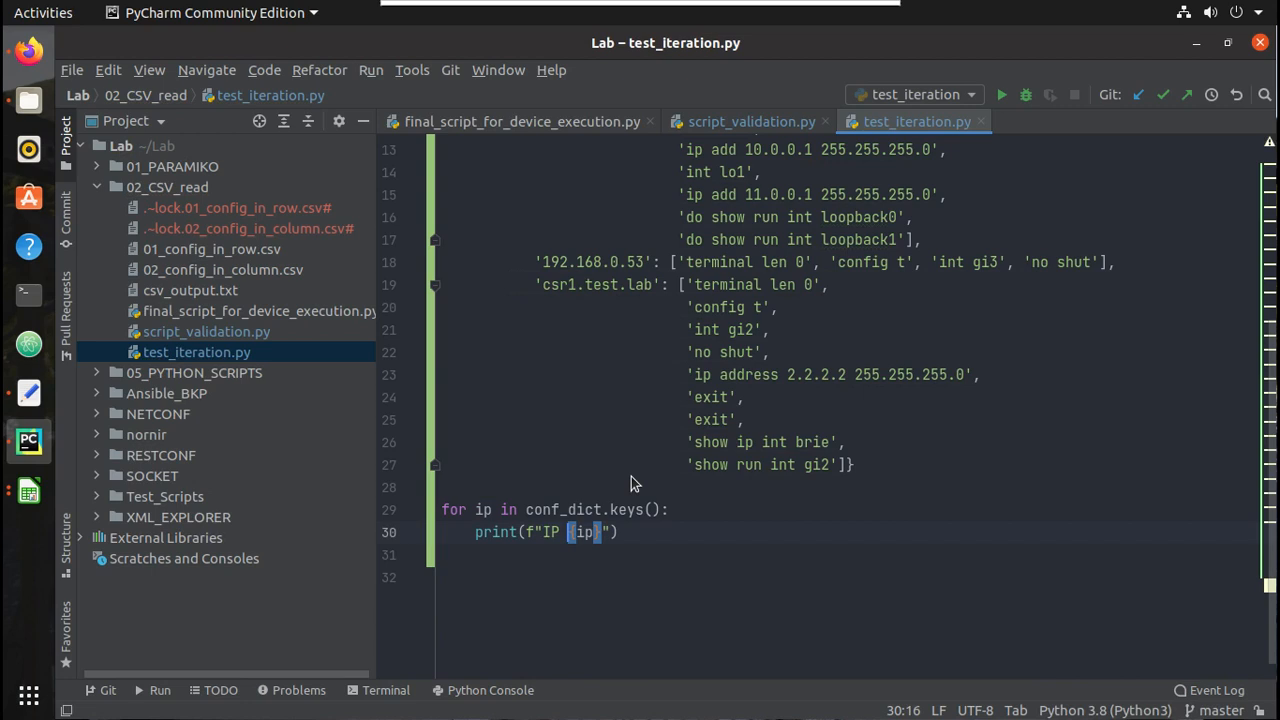
pyautogui.write('address')
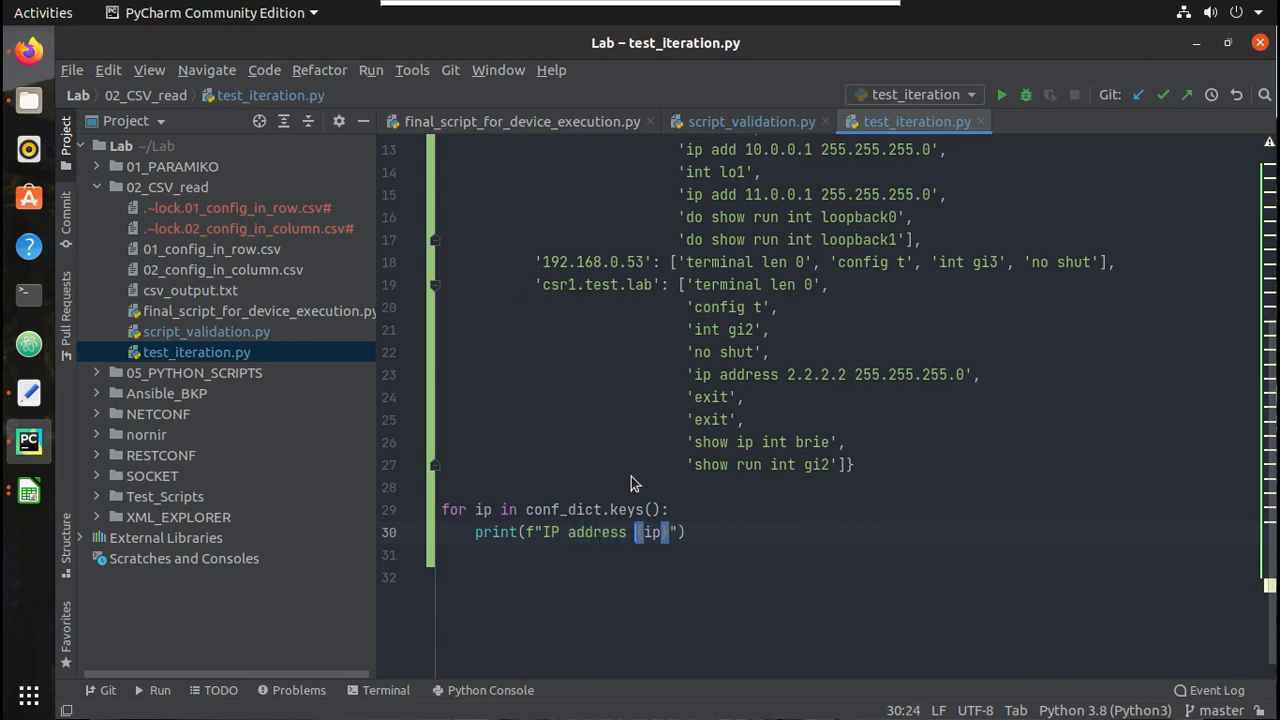
pyautogui.write('is')
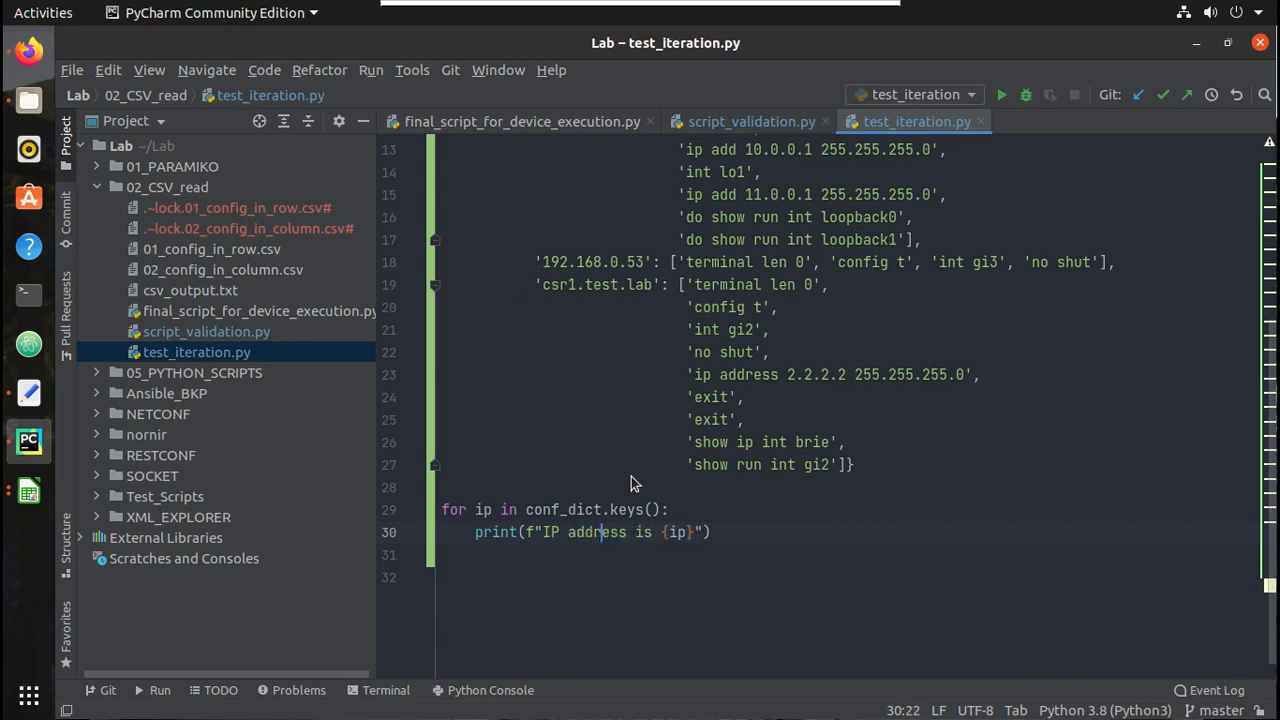
pyautogui.write('\\n')
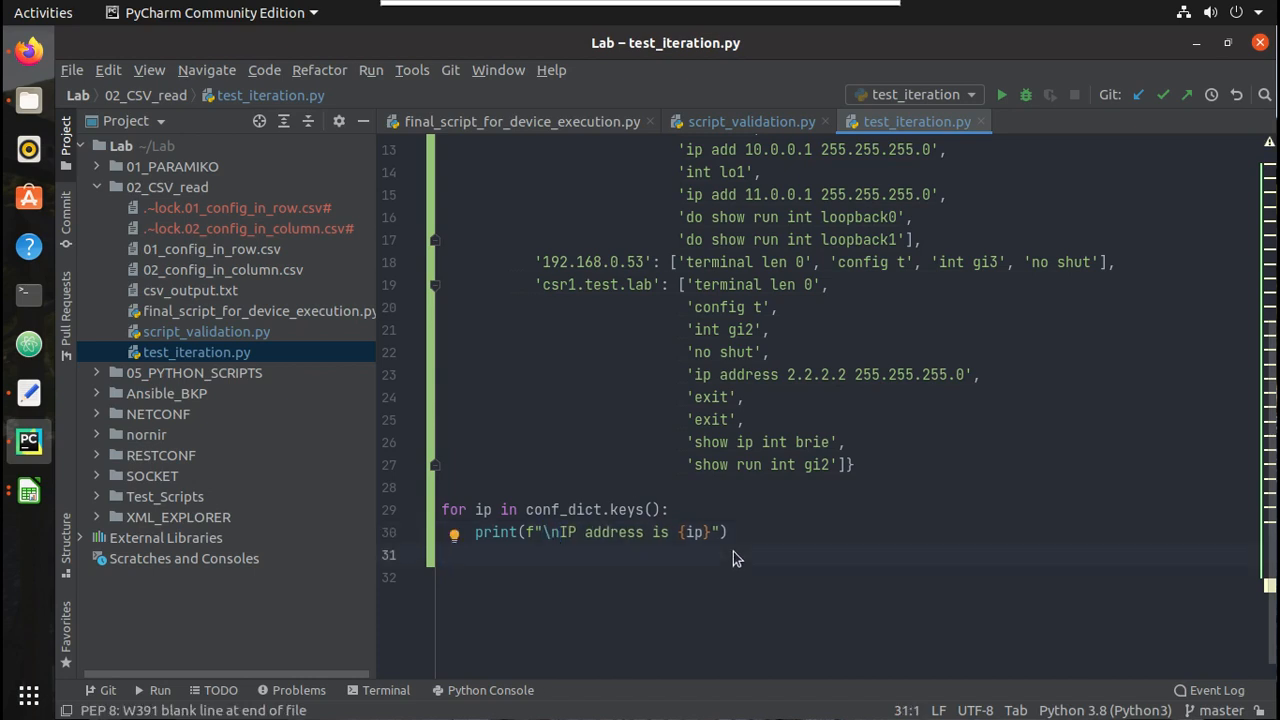
# Run test_iteration from the editor's context menu, finishing with exit code 0.
pyautogui.rightClick(735, 555)
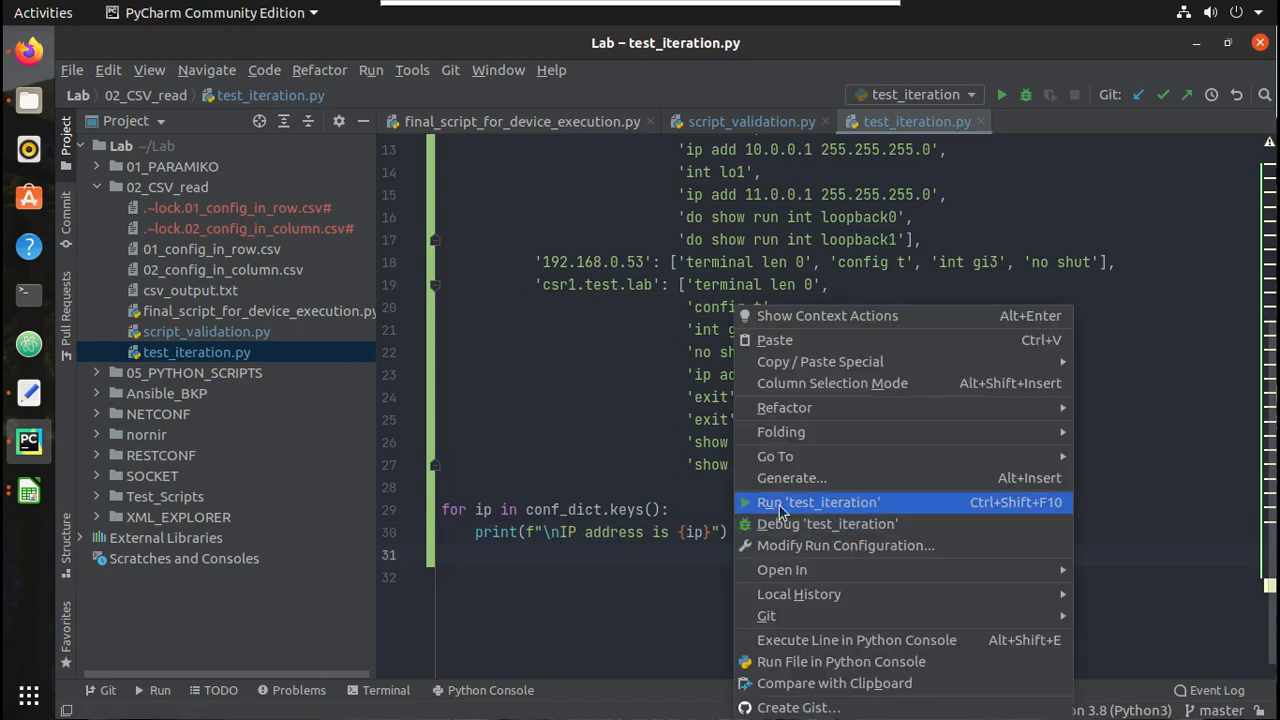
pyautogui.click(818, 502)
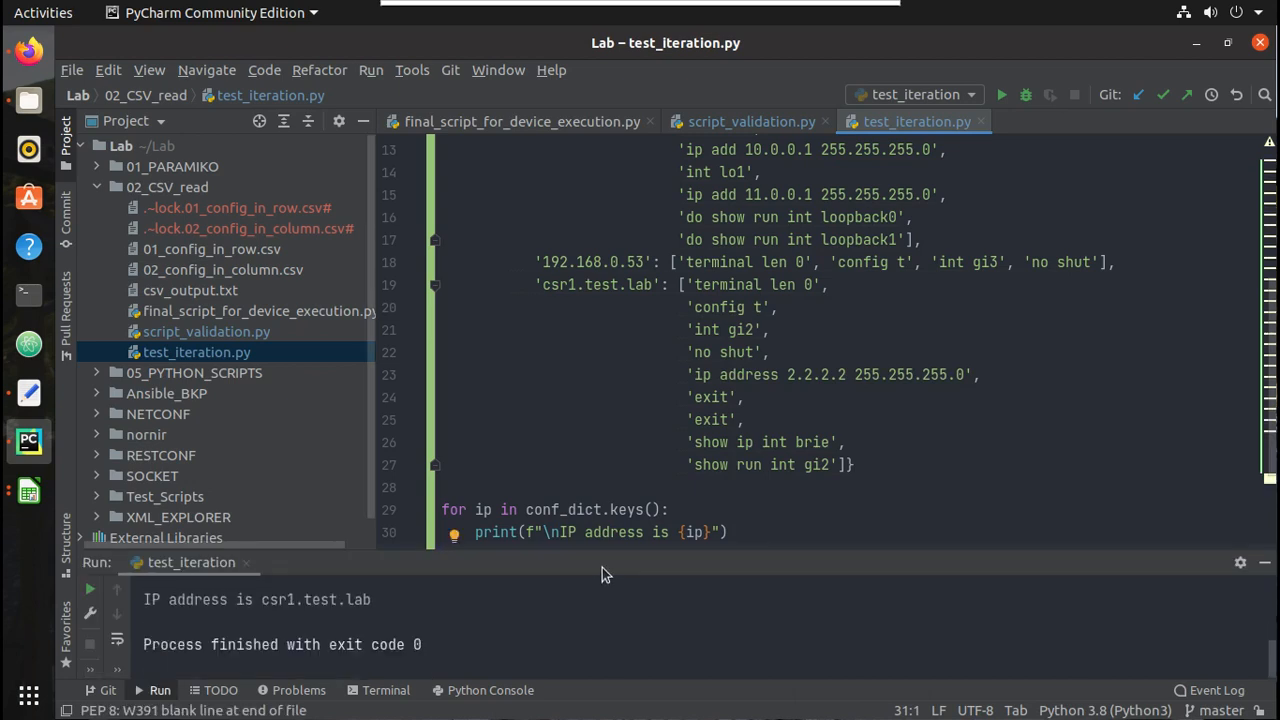
pyautogui.click(1001, 94)
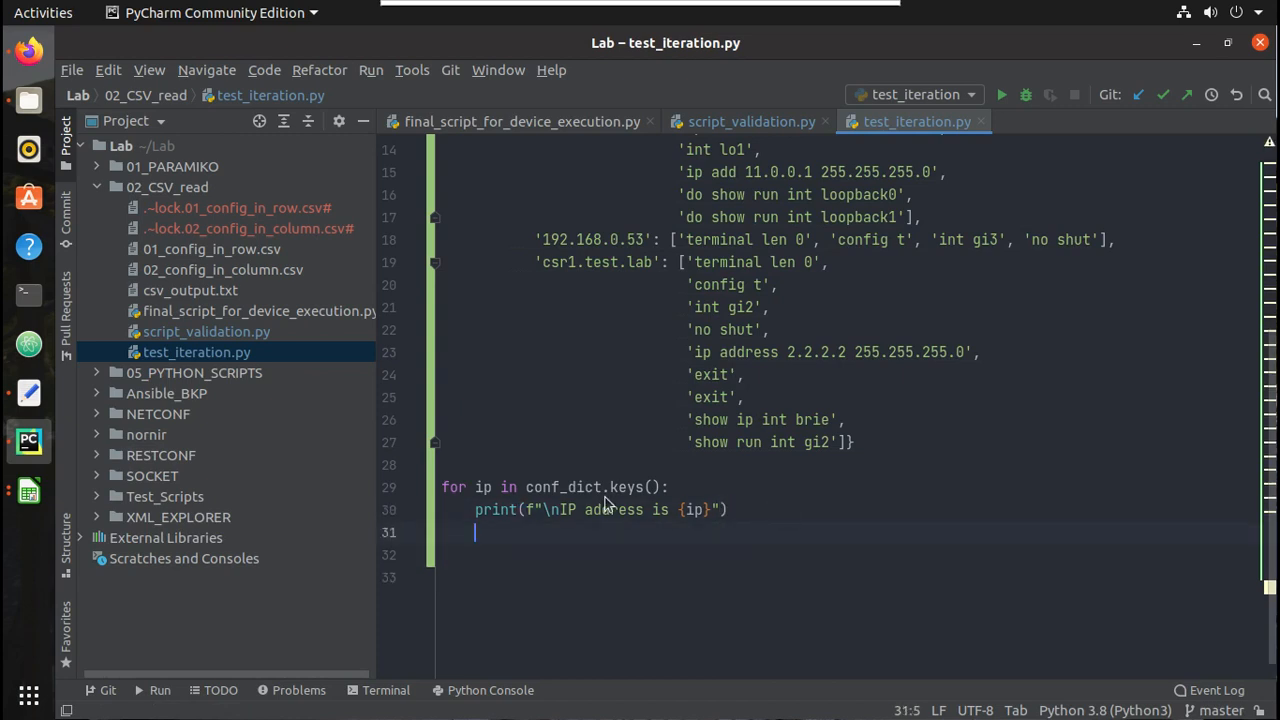
# Print conf_dict[ip] in the loop and rerun test_iteration to see each IP's commands.
pyautogui.write('pri')
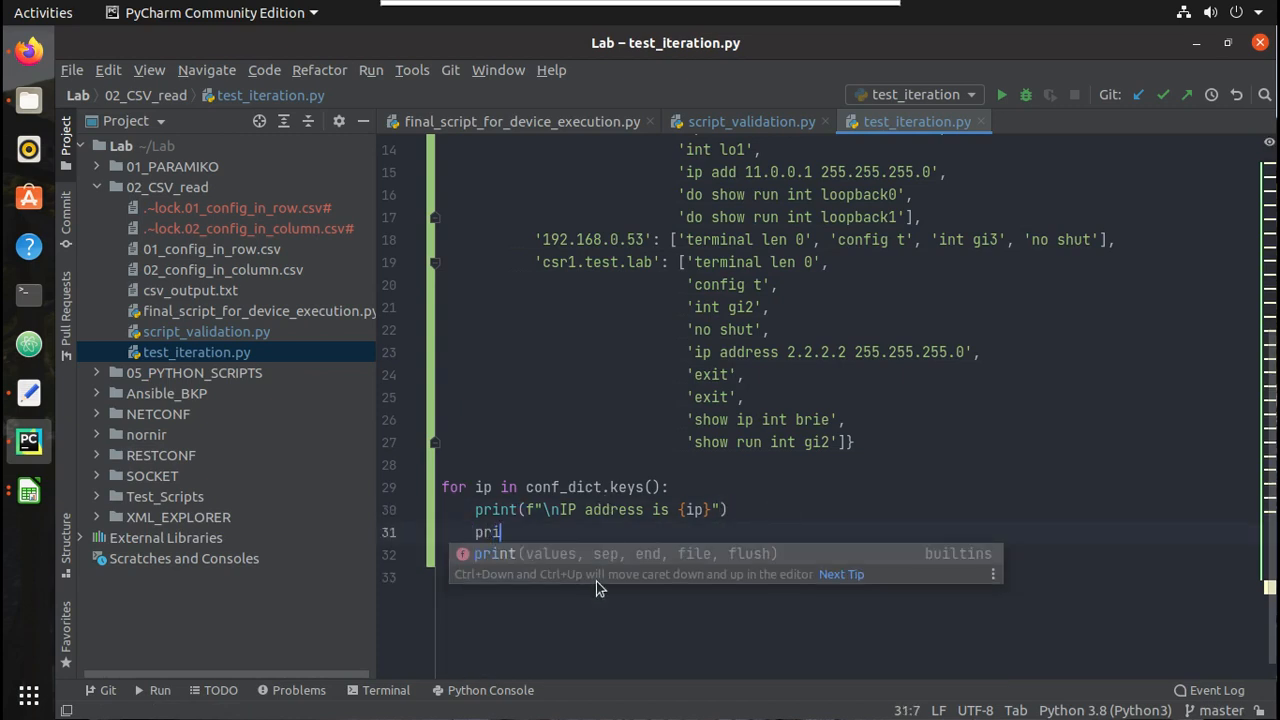
pyautogui.press('Tab')
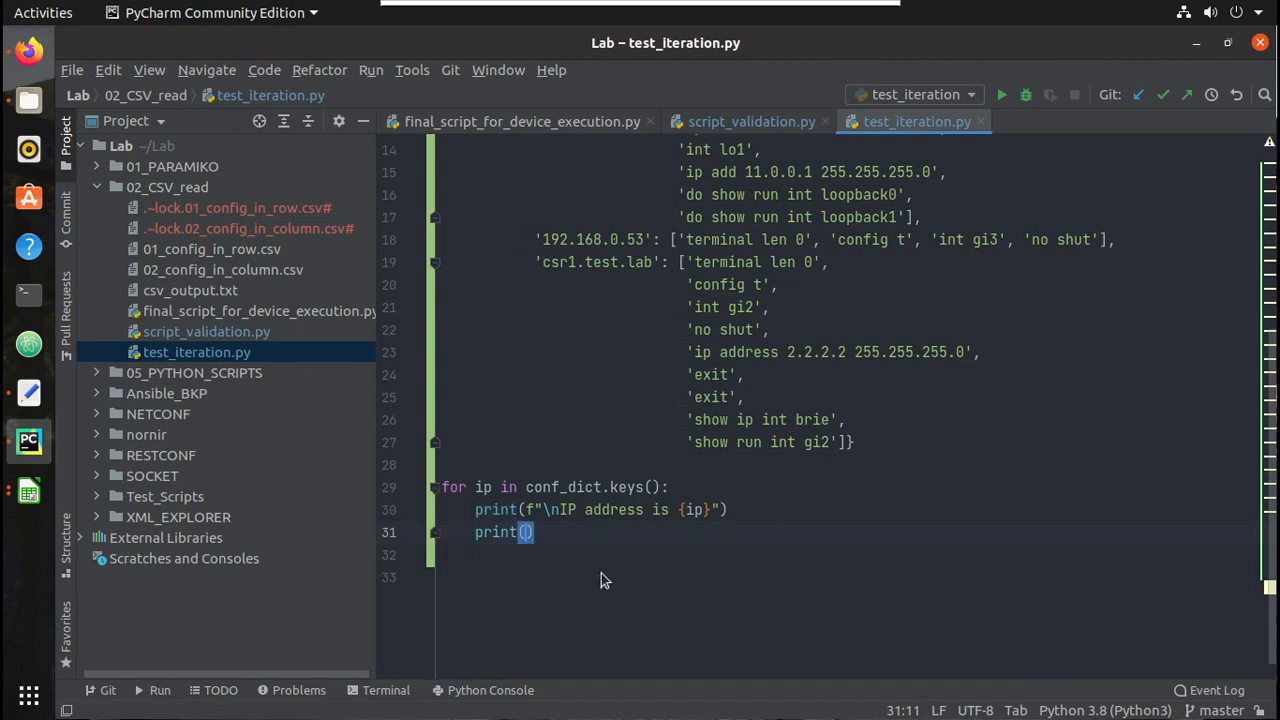
pyautogui.write('co')
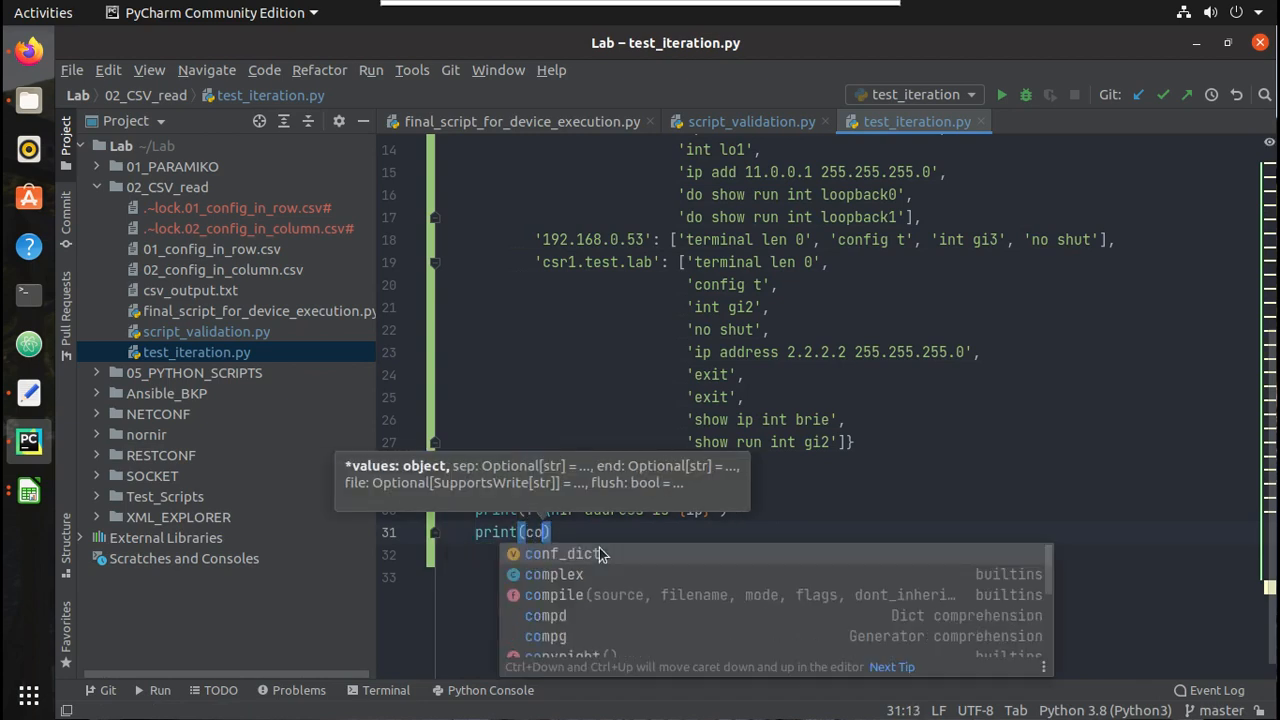
pyautogui.write('n')
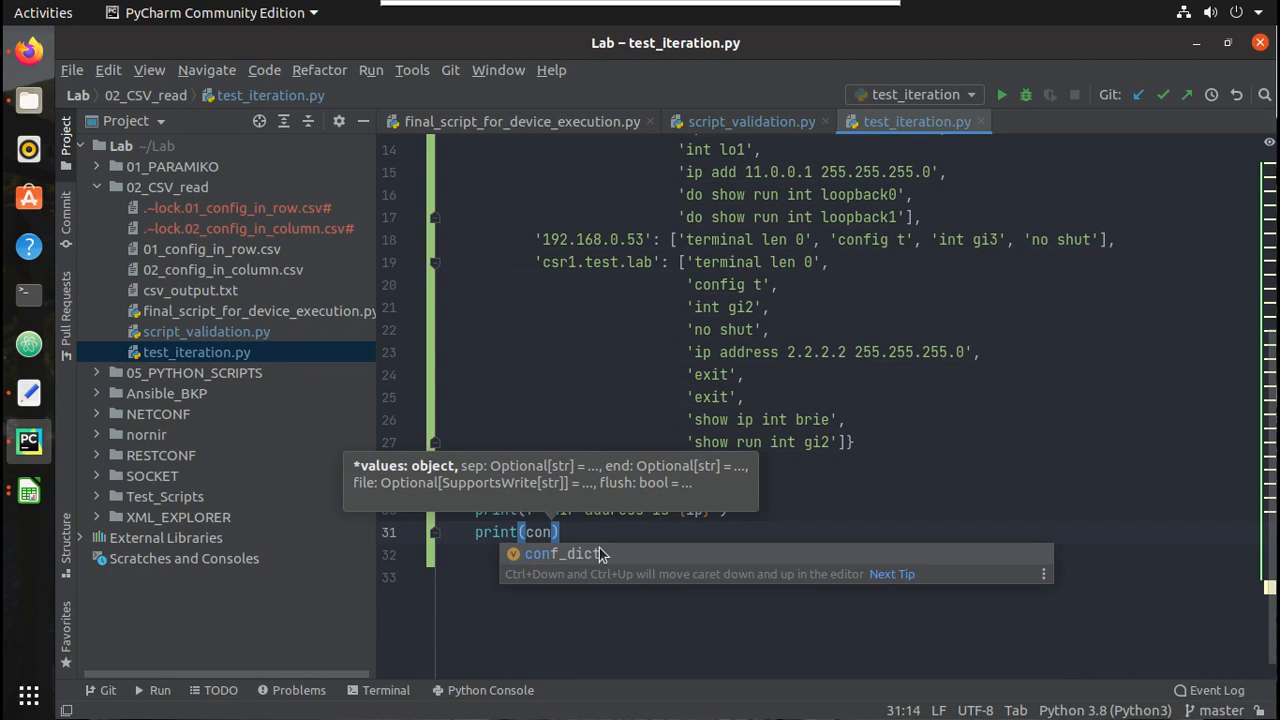
pyautogui.write('f_dict')
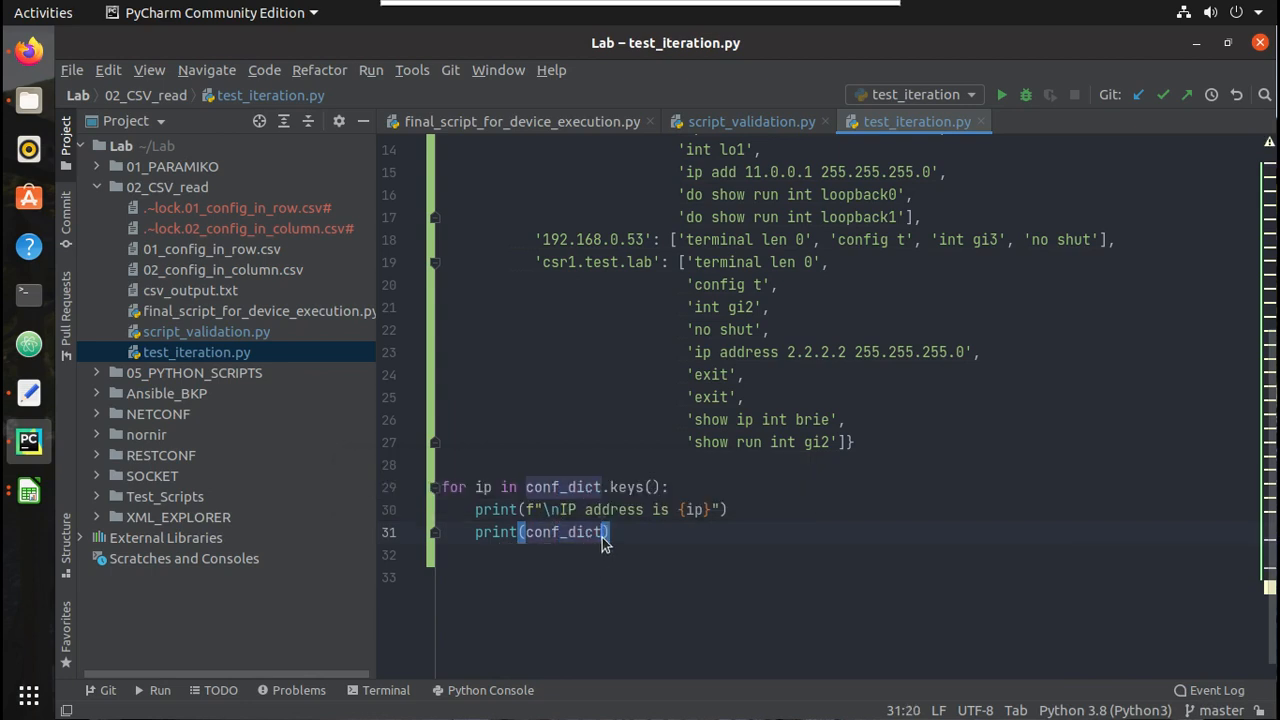
pyautogui.write('[ip')
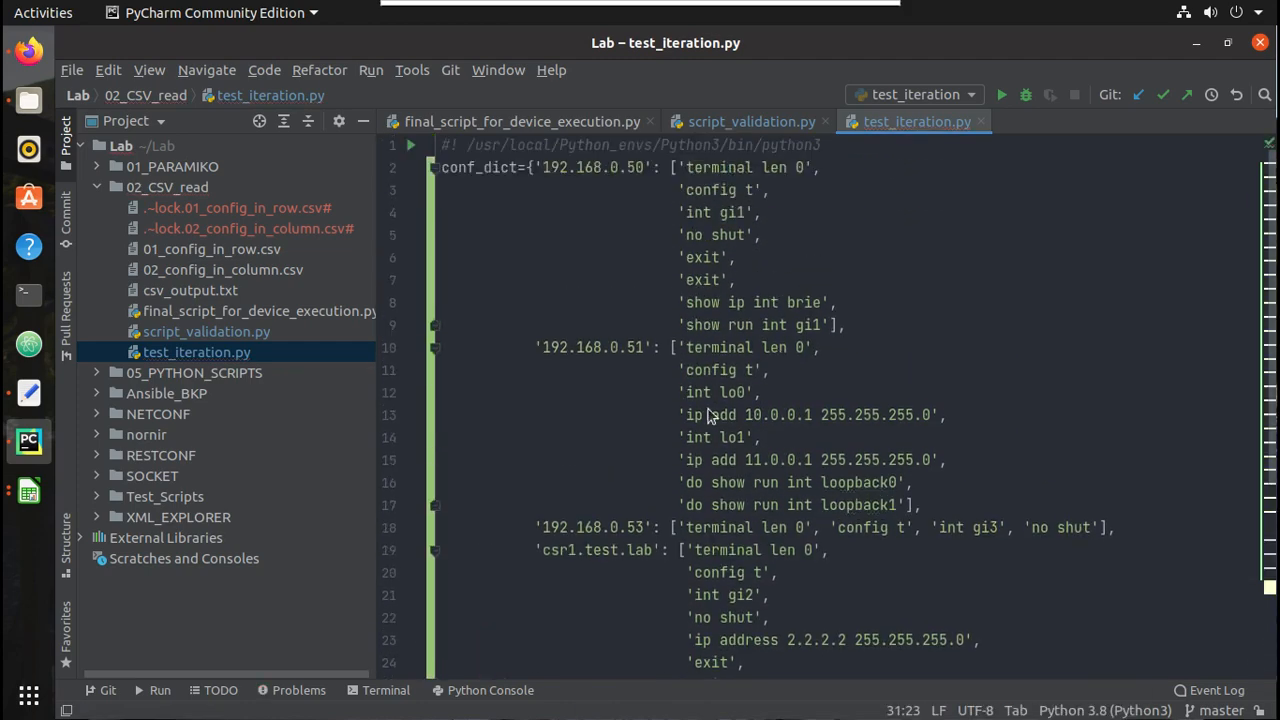
pyautogui.scroll(-3)
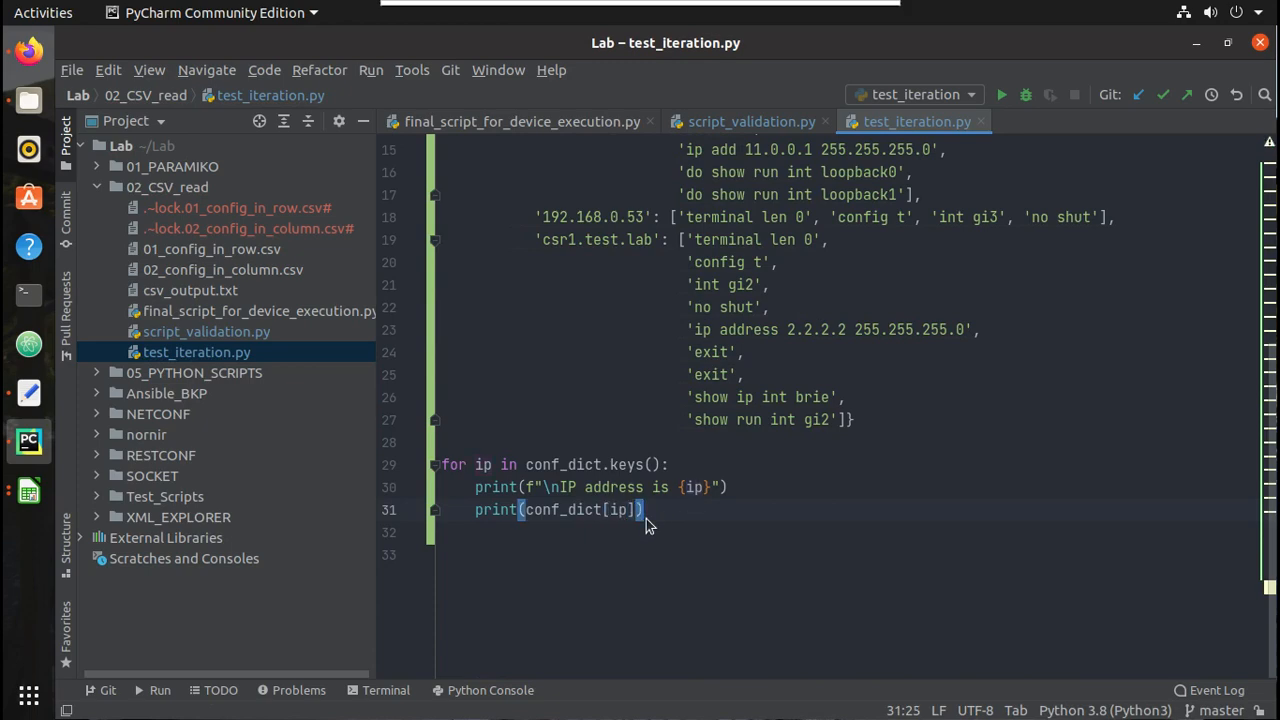
pyautogui.rightClick(645, 510)
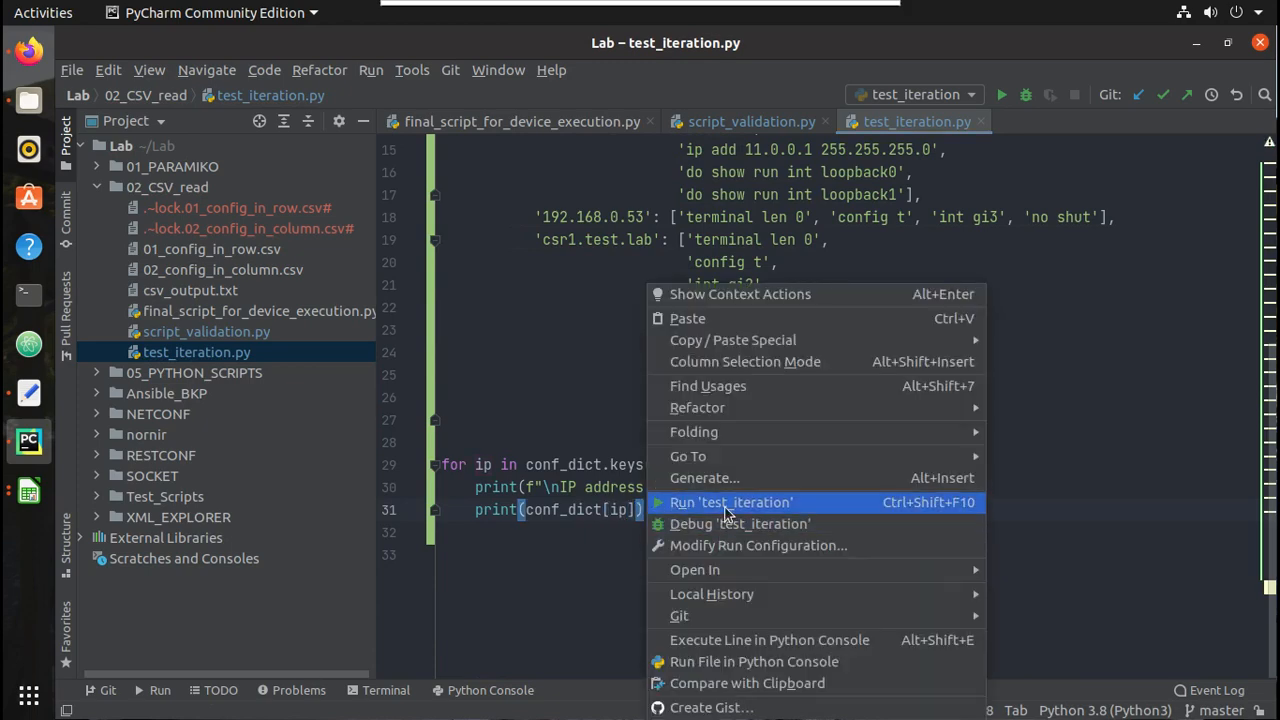
pyautogui.click(731, 502)
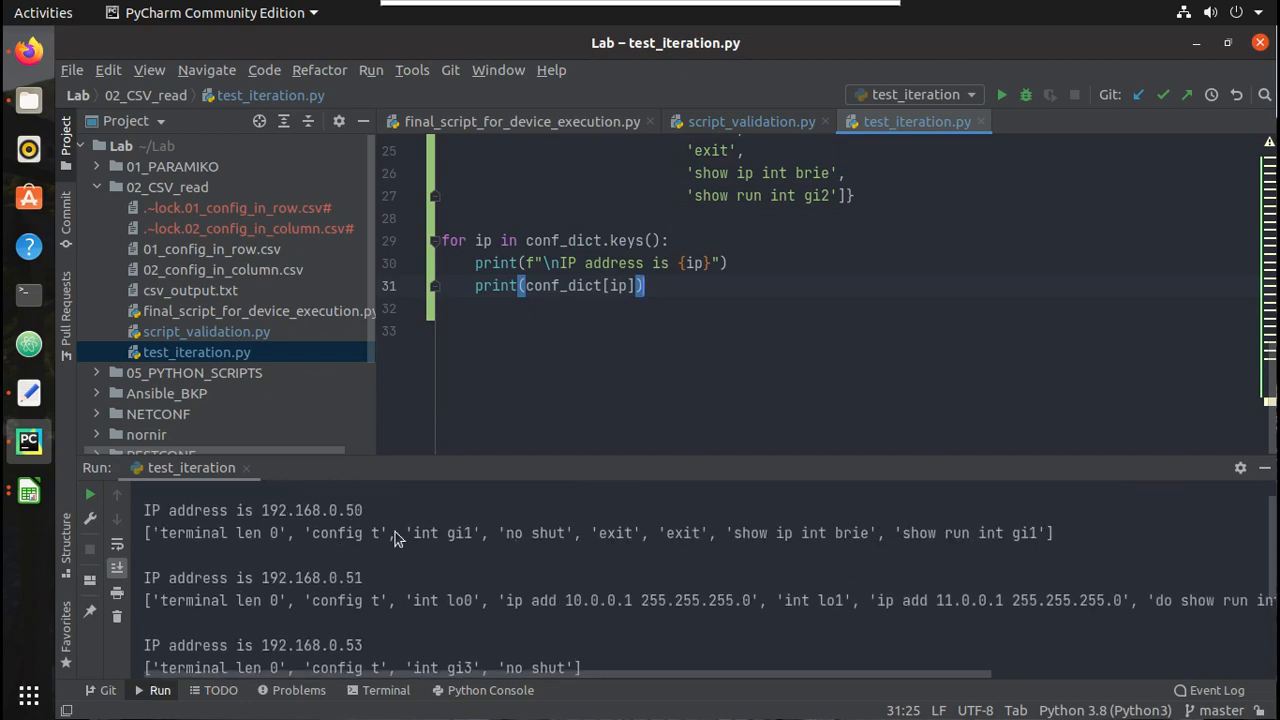
pyautogui.moveTo(1141, 466)
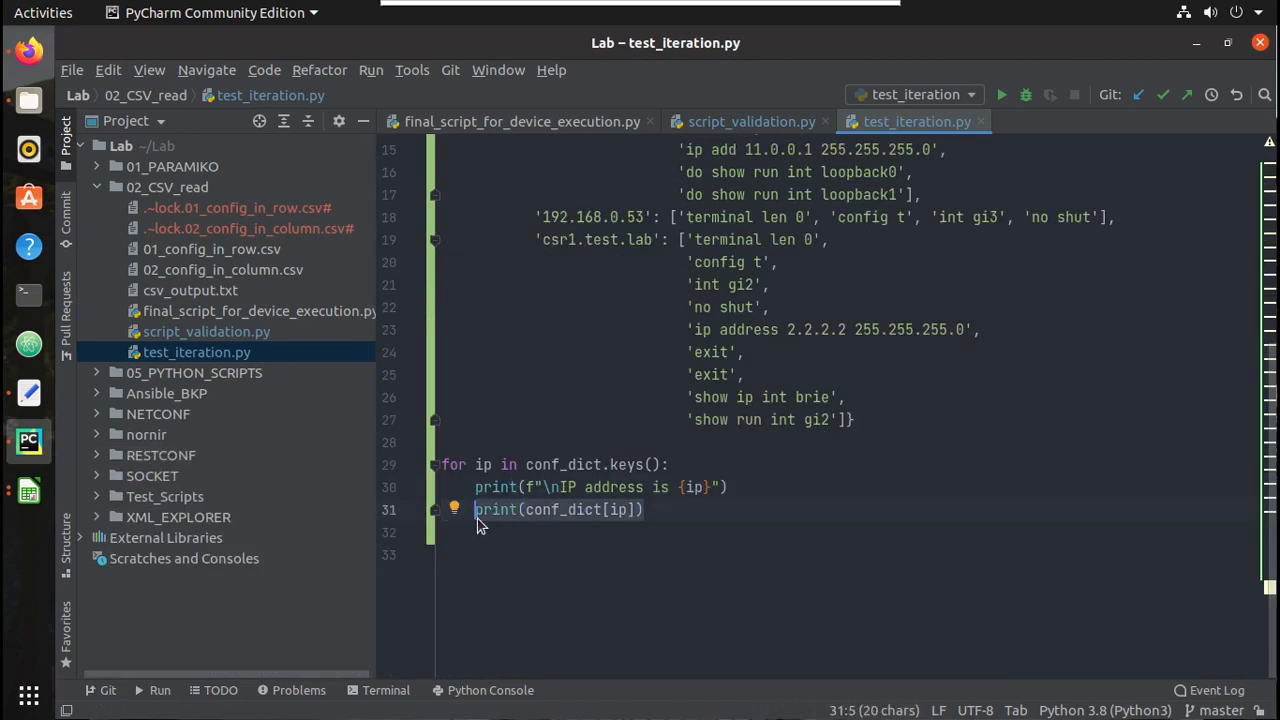
# Replace the print with a nested 'for conf in conf_dict[ip]: print(conf)' loop and rerun it.
pyautogui.write('for conf in')
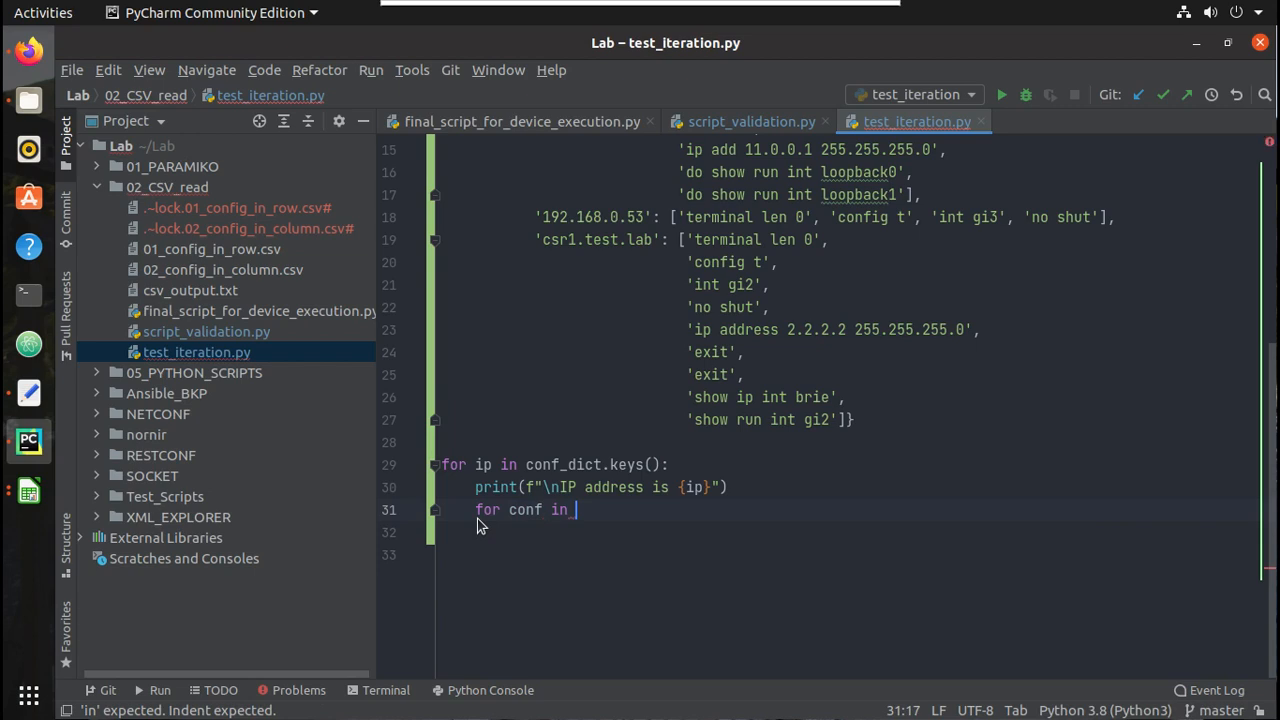
pyautogui.write('conf_dict[')
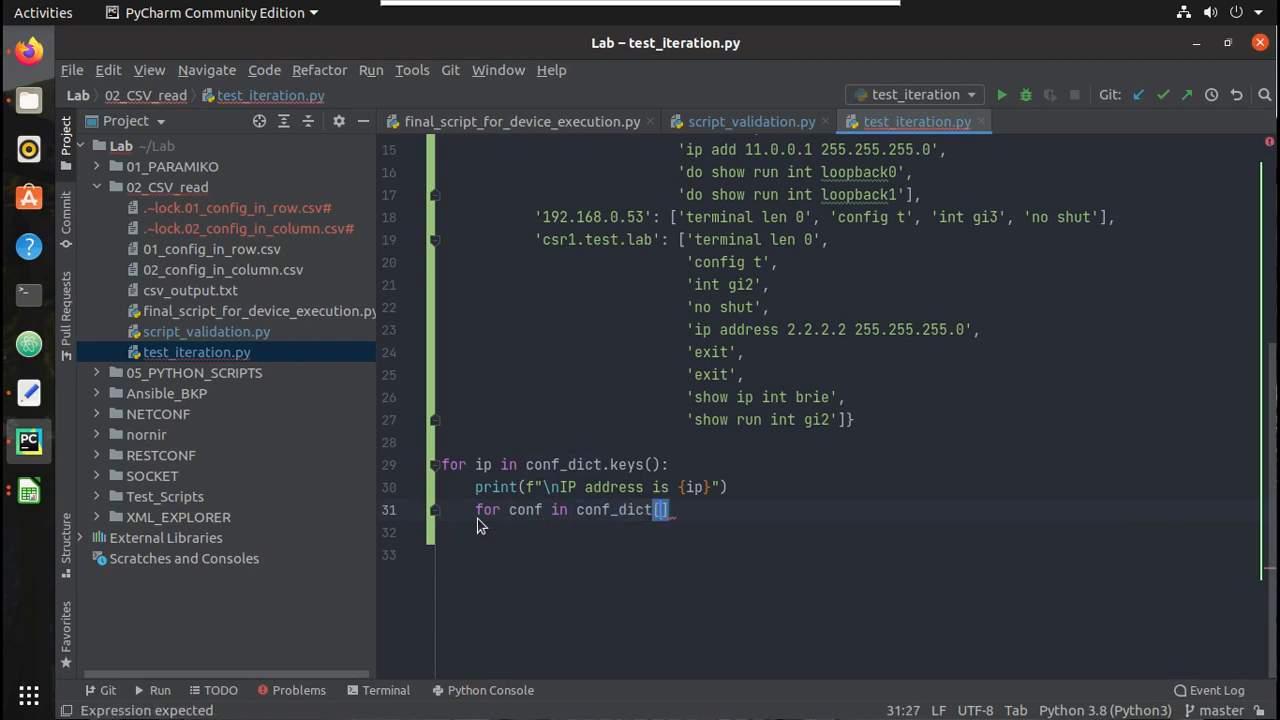
pyautogui.write('ip')
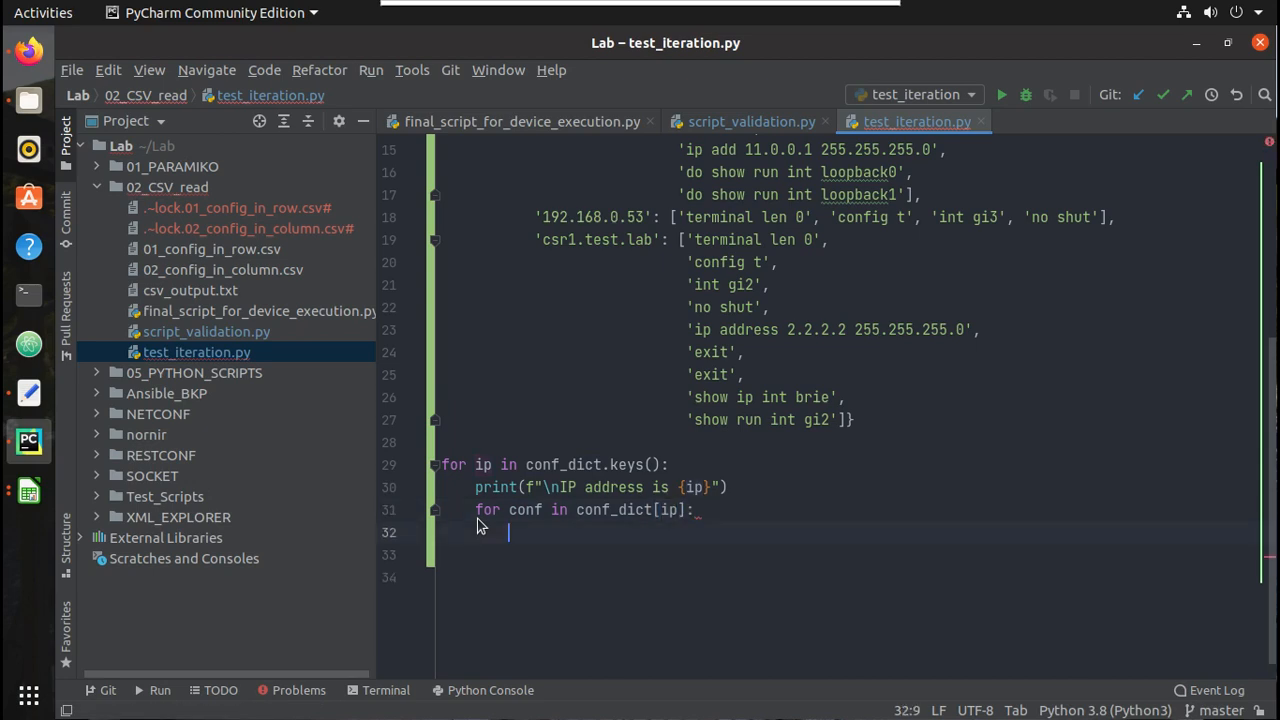
pyautogui.write('print(con')
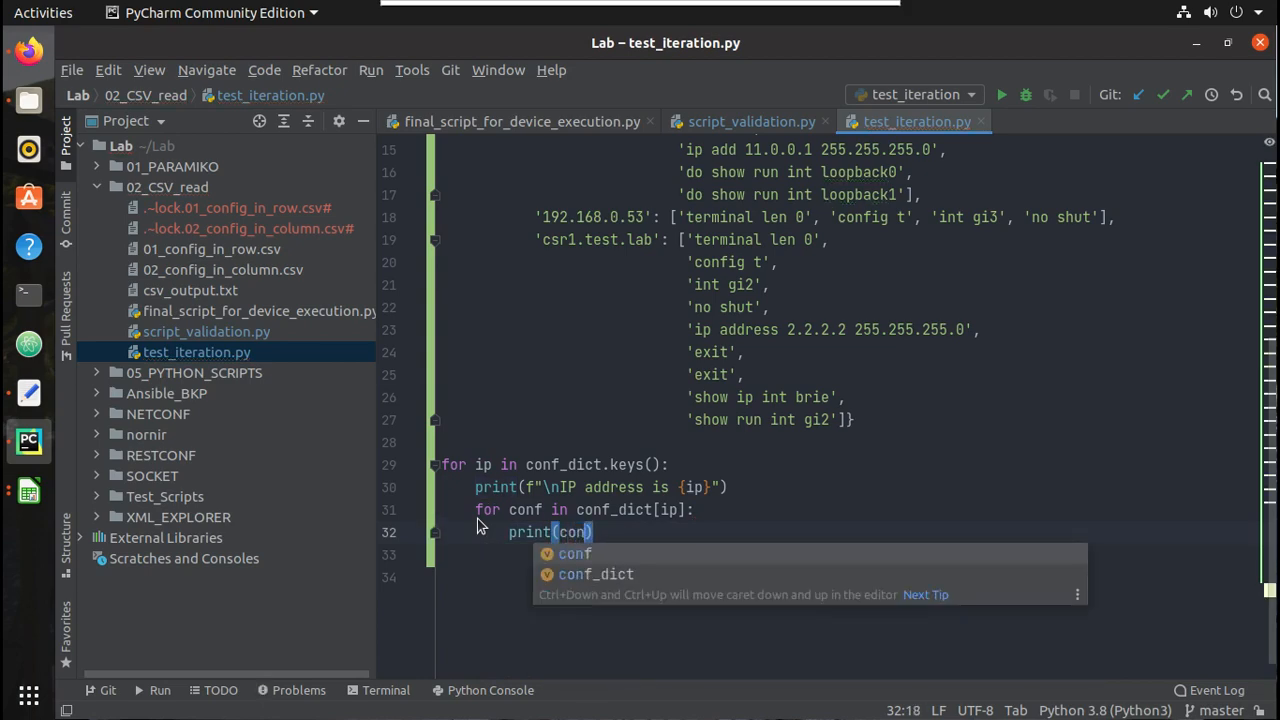
pyautogui.rightClick(560, 532)
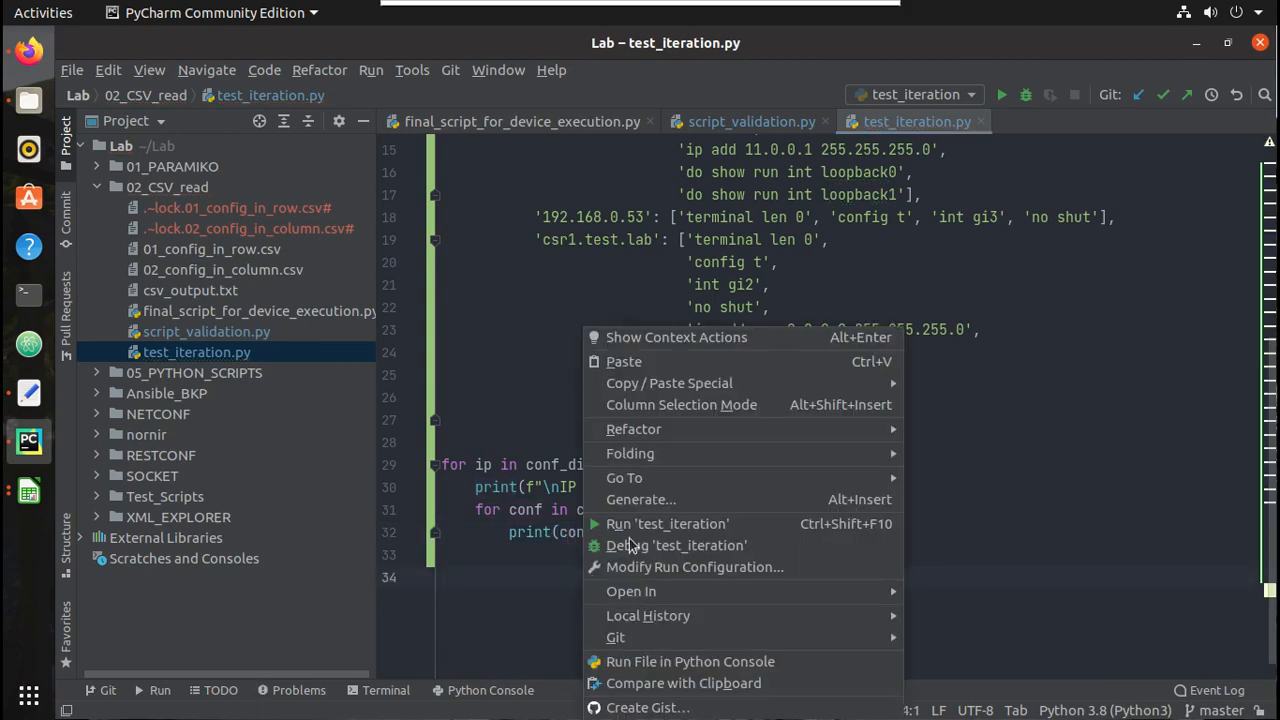
pyautogui.click(667, 523)
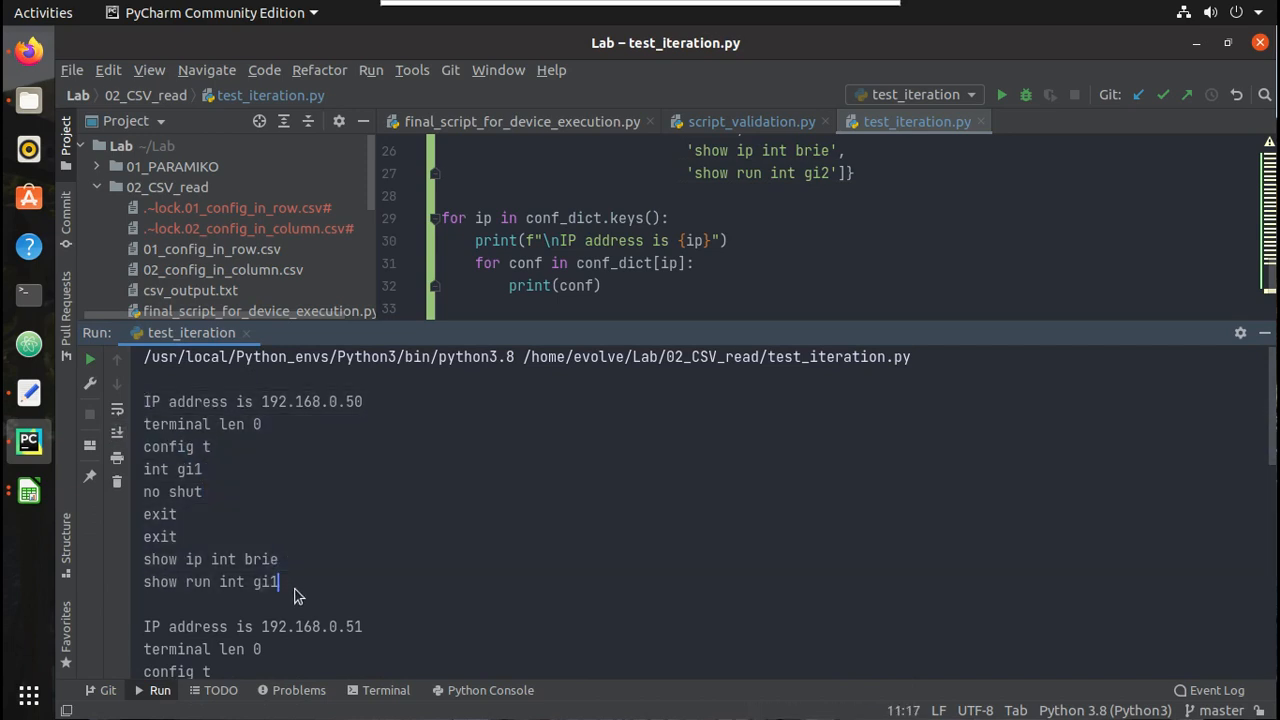
pyautogui.scroll(-3)
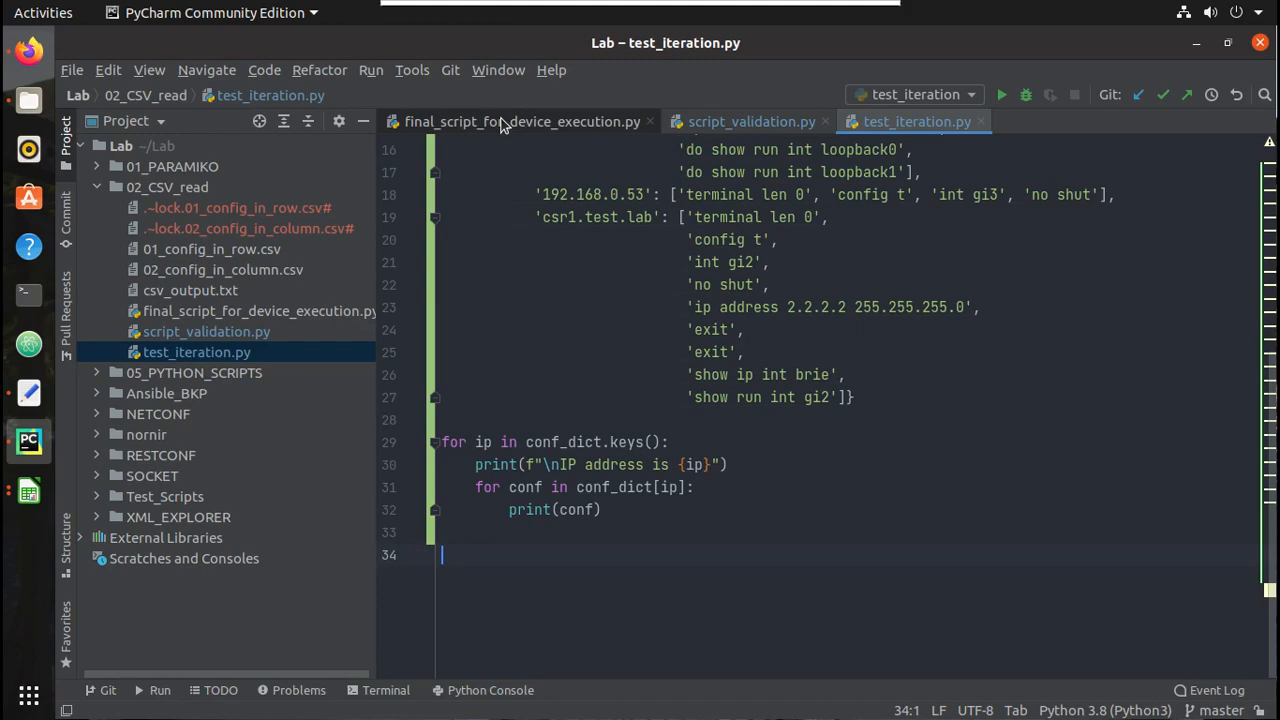
# Split the test_iteration.py tab to the right and hide the Project tree.
pyautogui.click(521, 121)
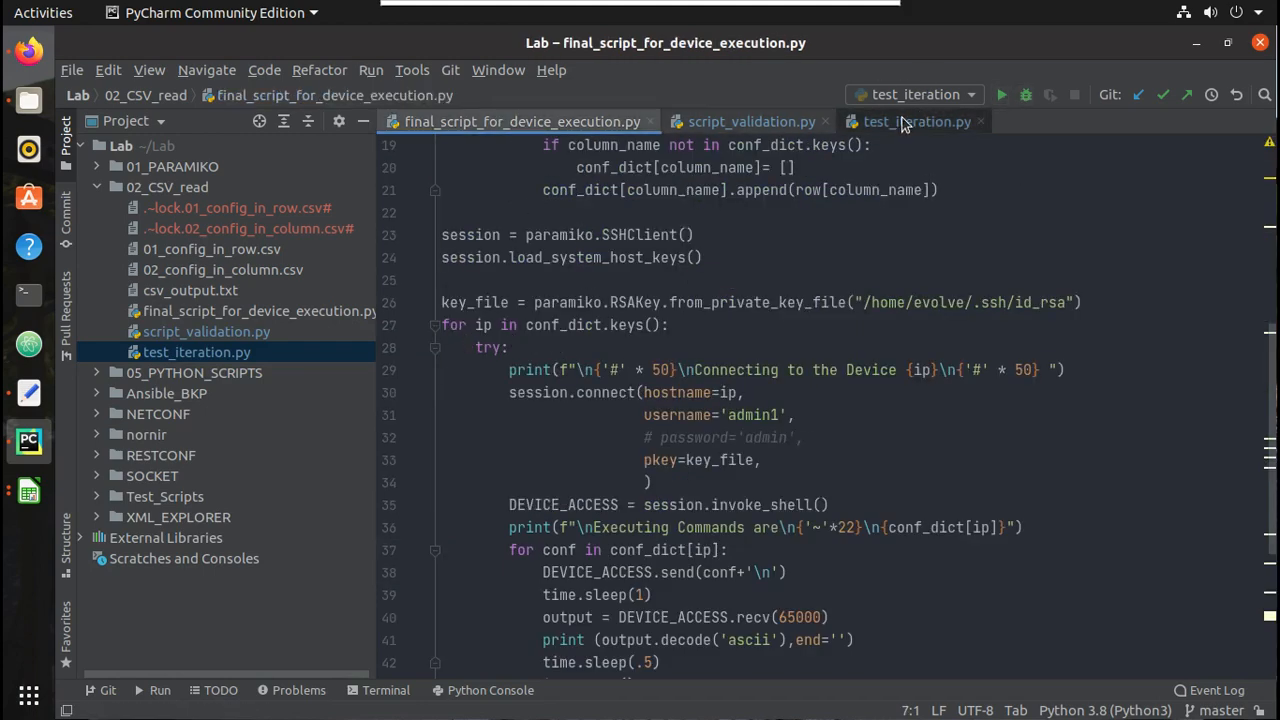
pyautogui.rightClick(915, 121)
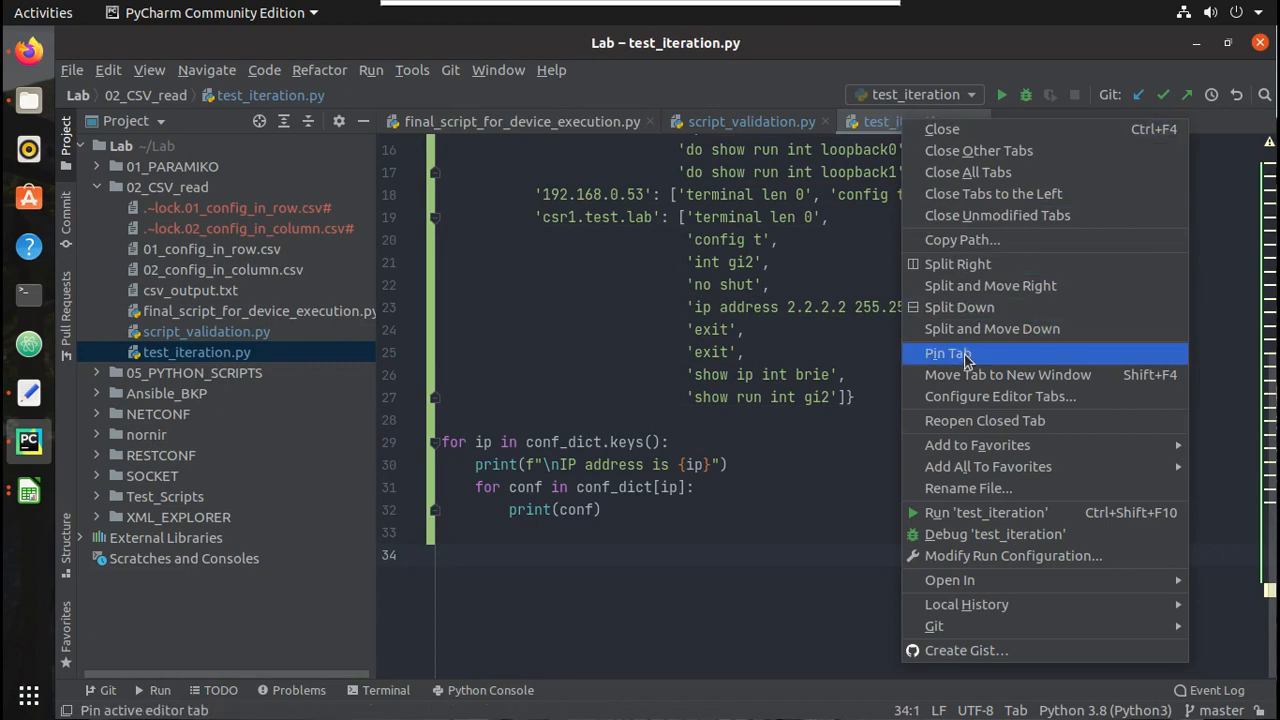
pyautogui.click(958, 263)
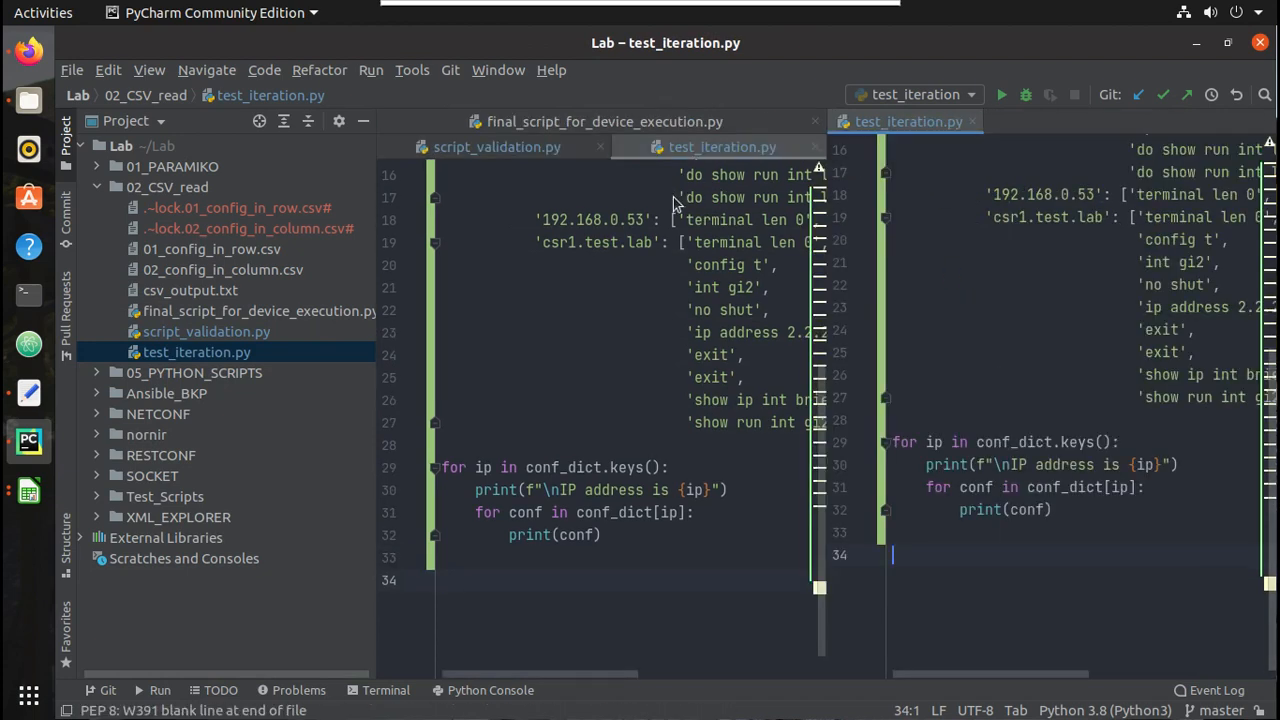
pyautogui.moveTo(378, 398)
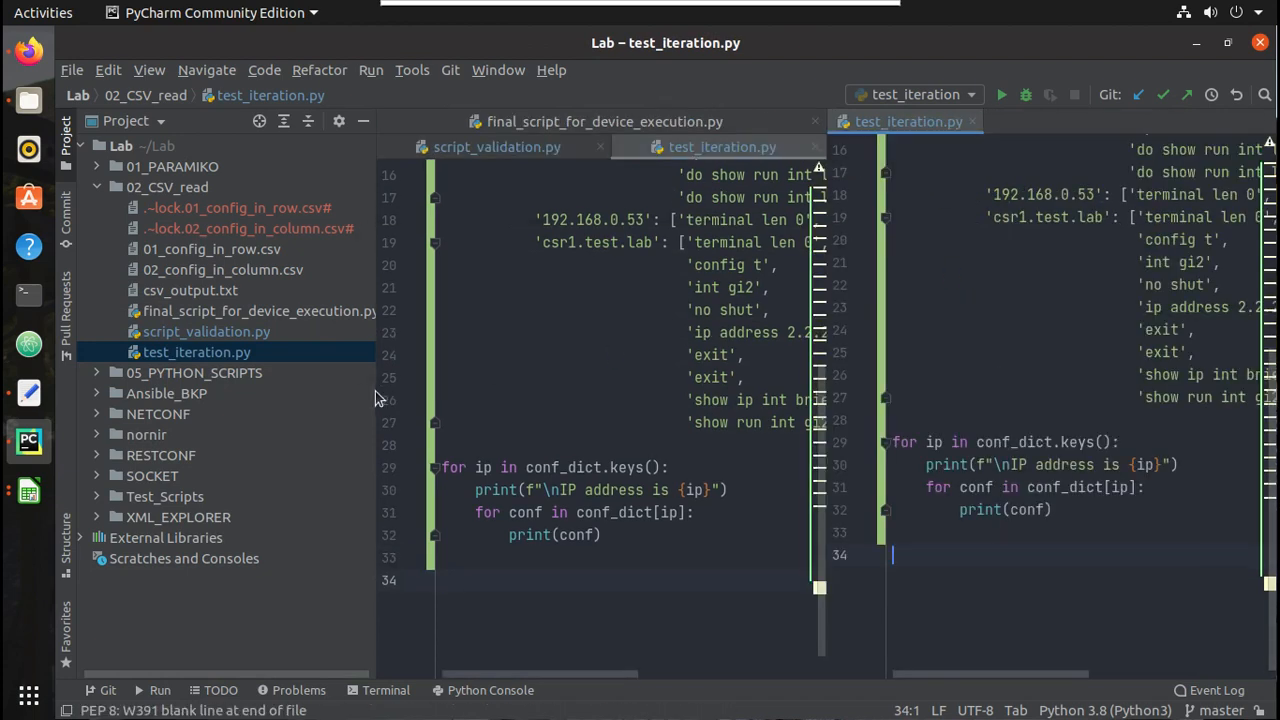
pyautogui.click(65, 135)
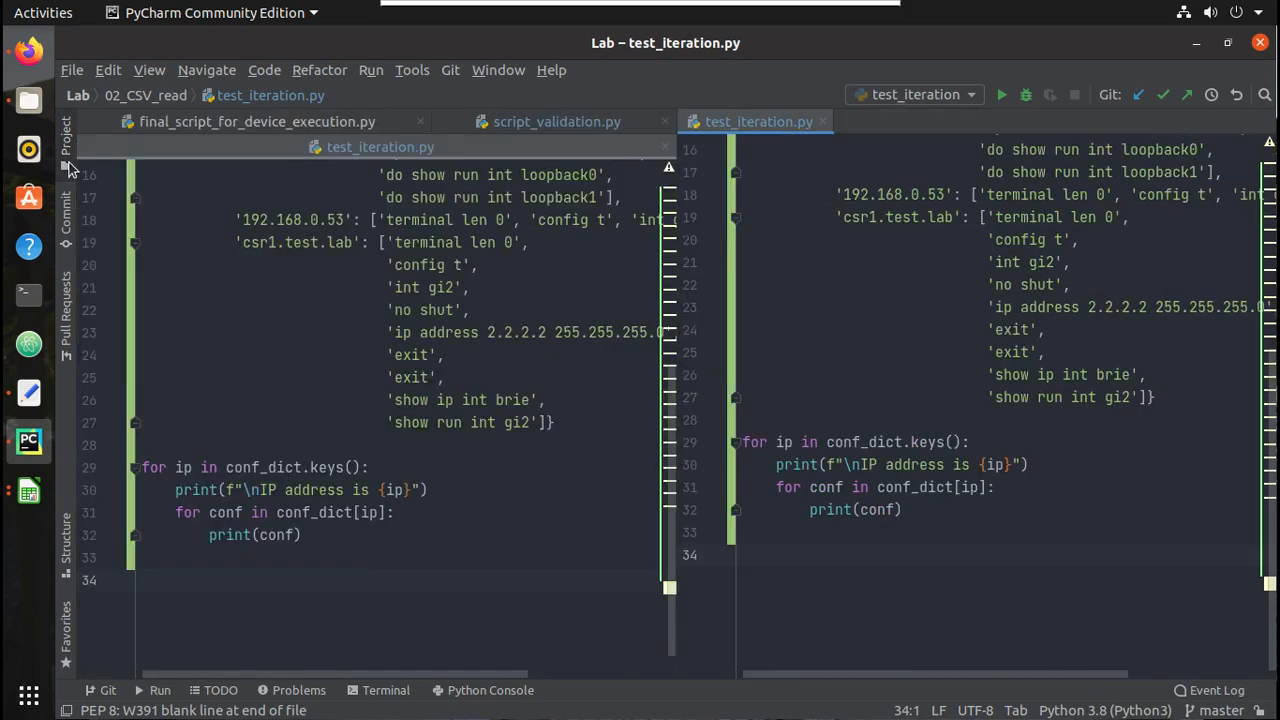
pyautogui.moveTo(570, 470)
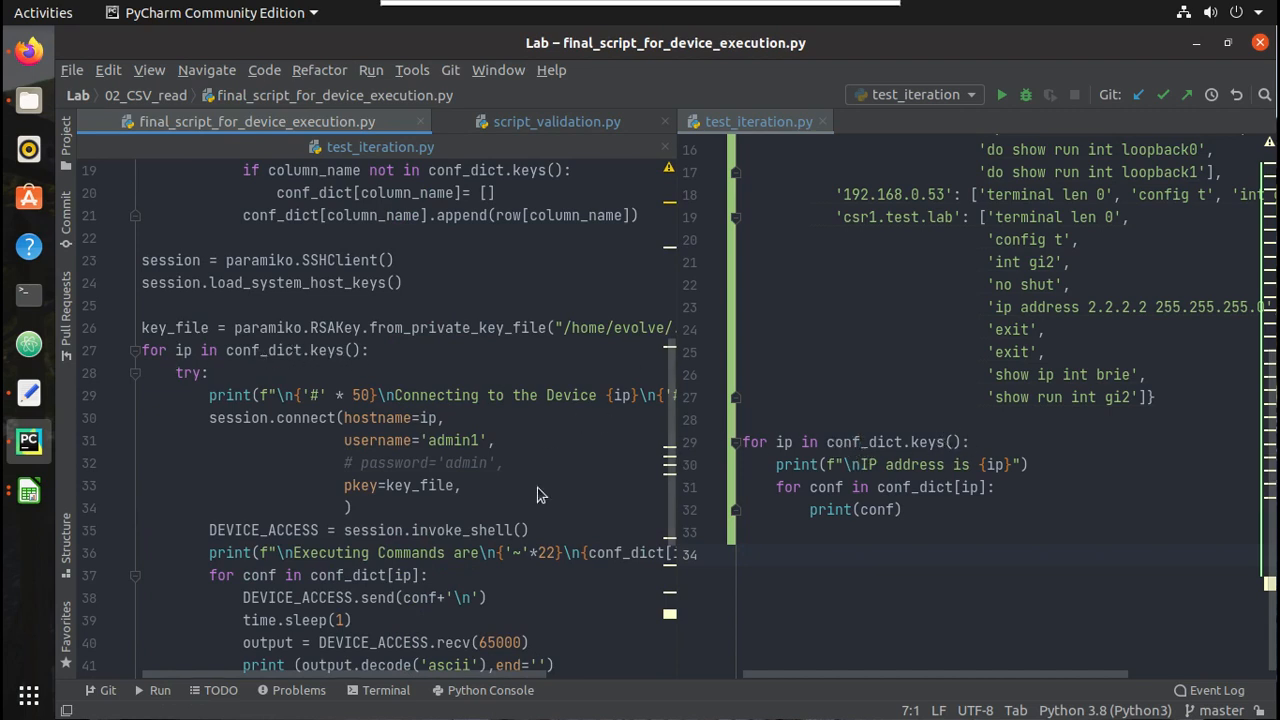
# Scroll the paramiko script to its 'for conf in conf_dict[ip]' loop and click it.
pyautogui.scroll(-3)
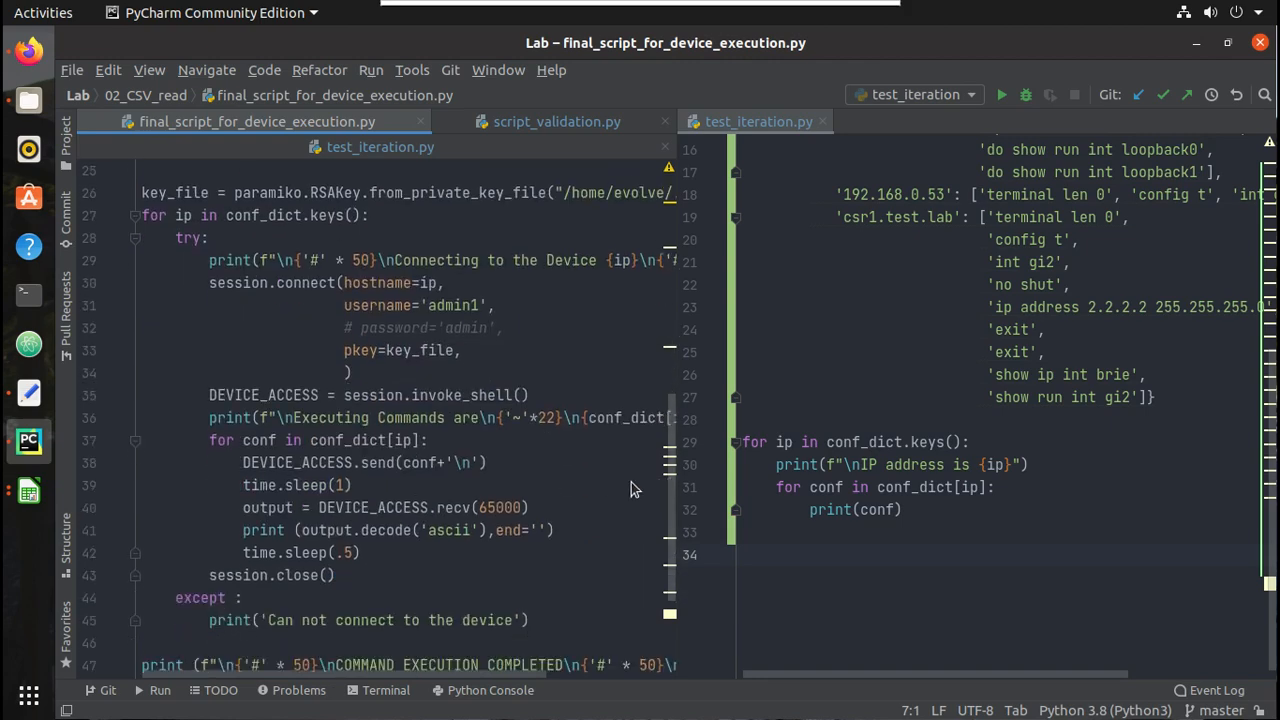
pyautogui.moveTo(312, 448)
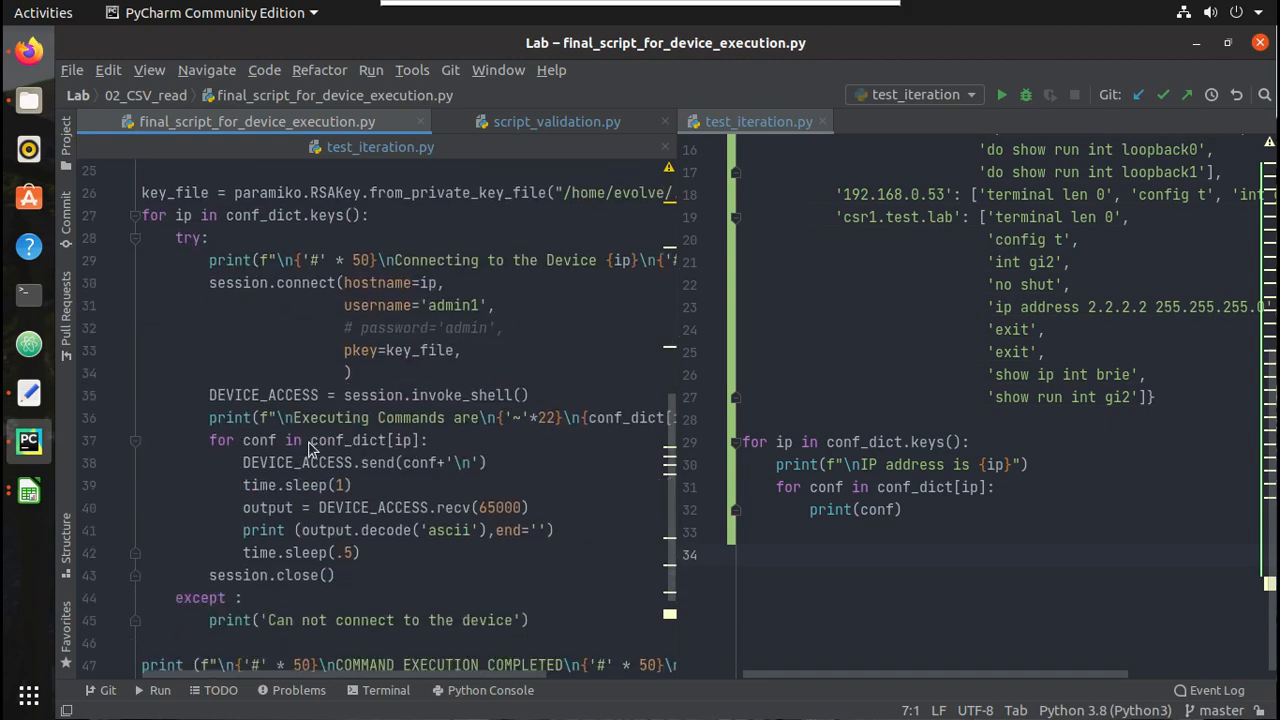
pyautogui.click(365, 440)
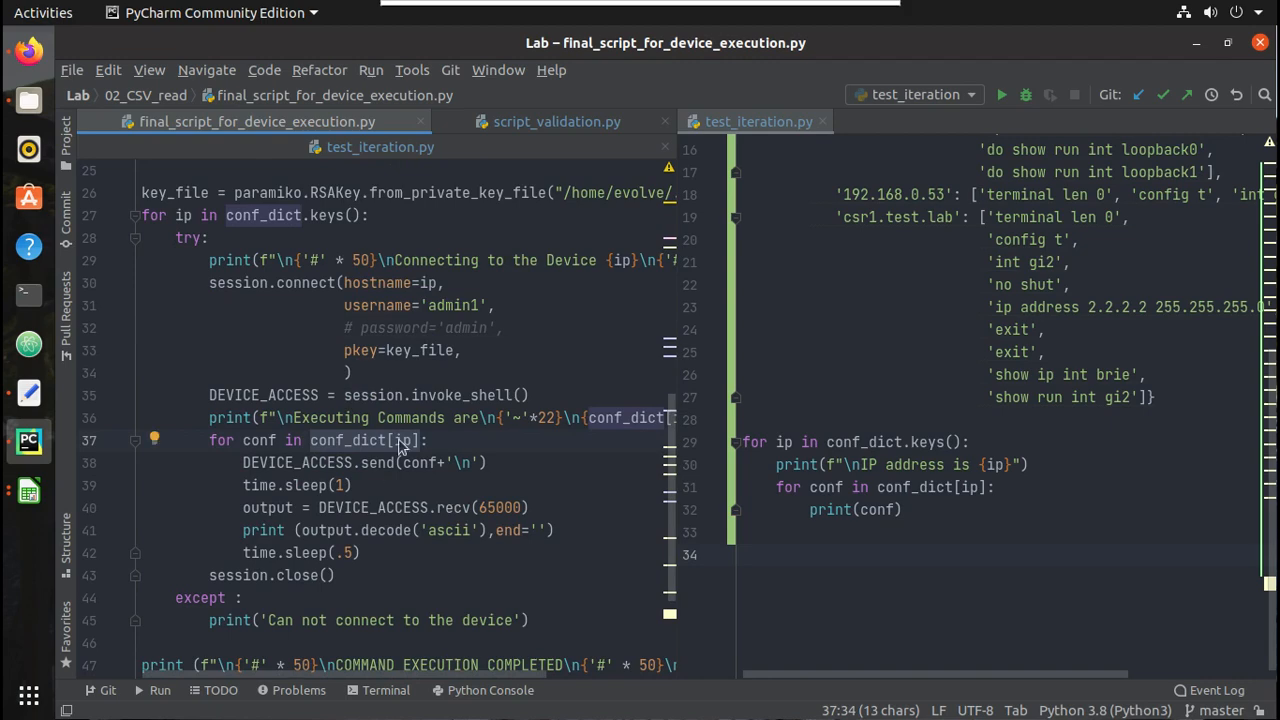
pyautogui.scroll(3)
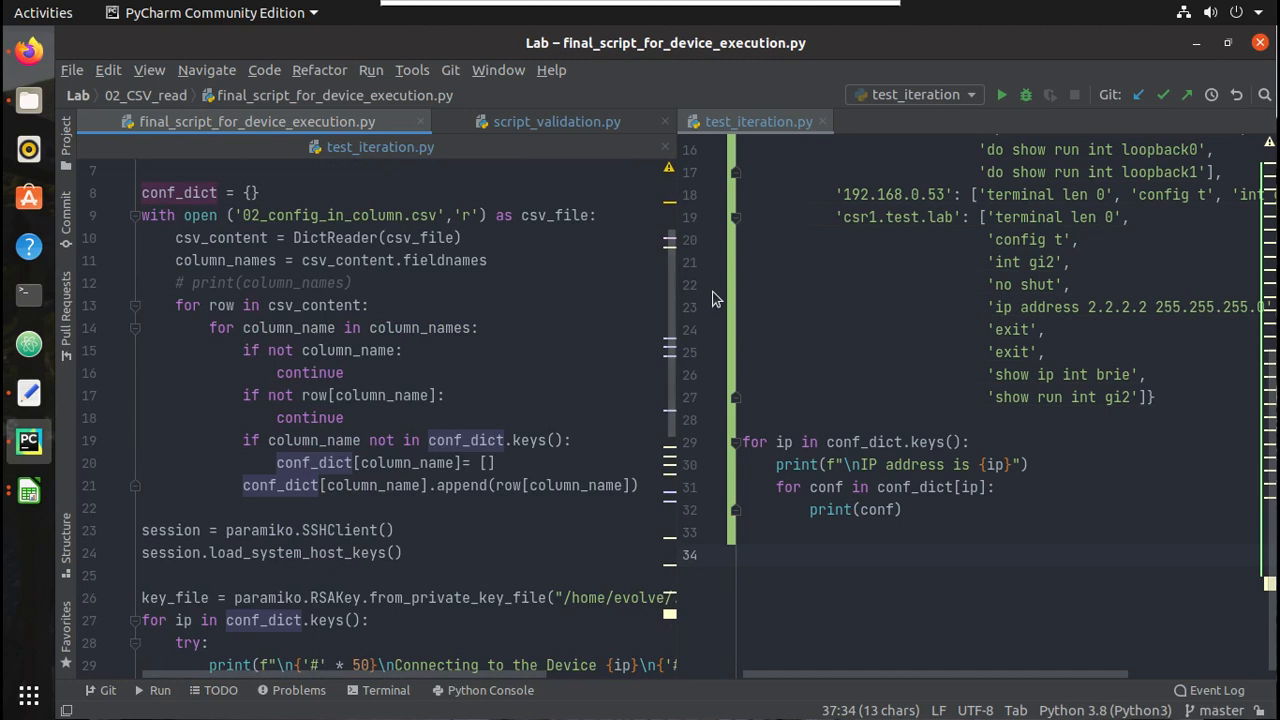
pyautogui.moveTo(680, 325)
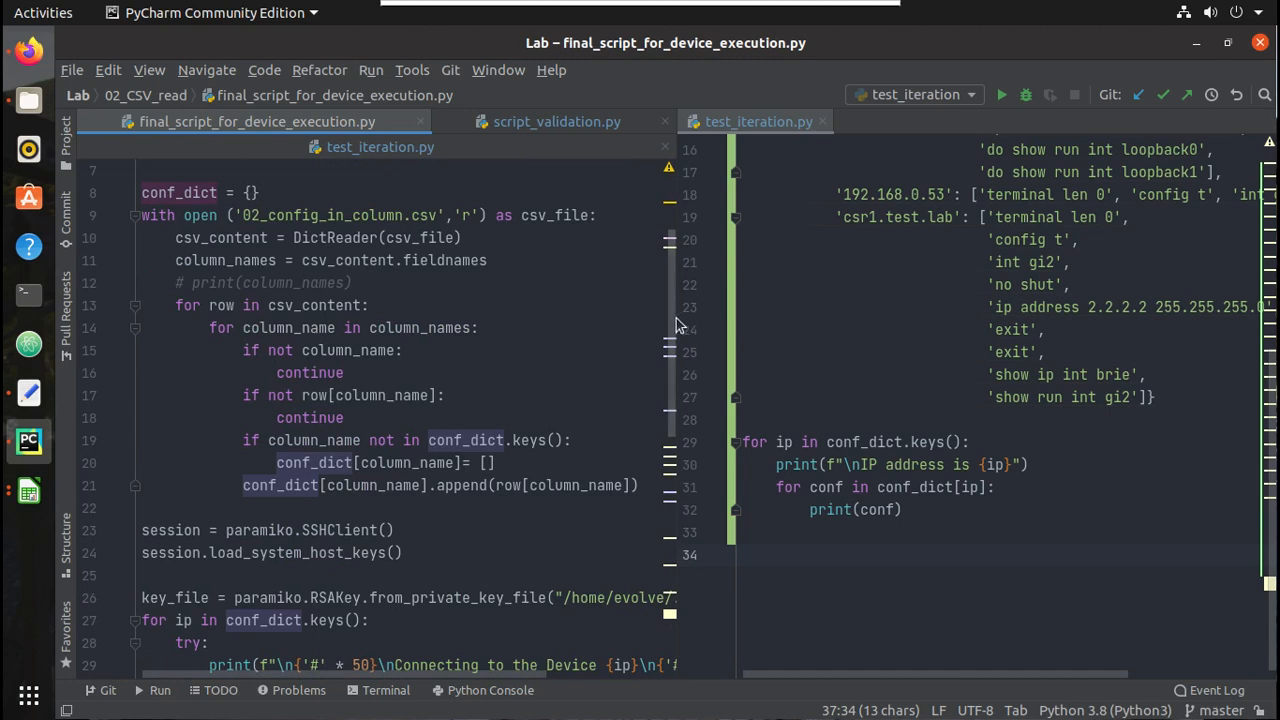
pyautogui.moveTo(128, 494)
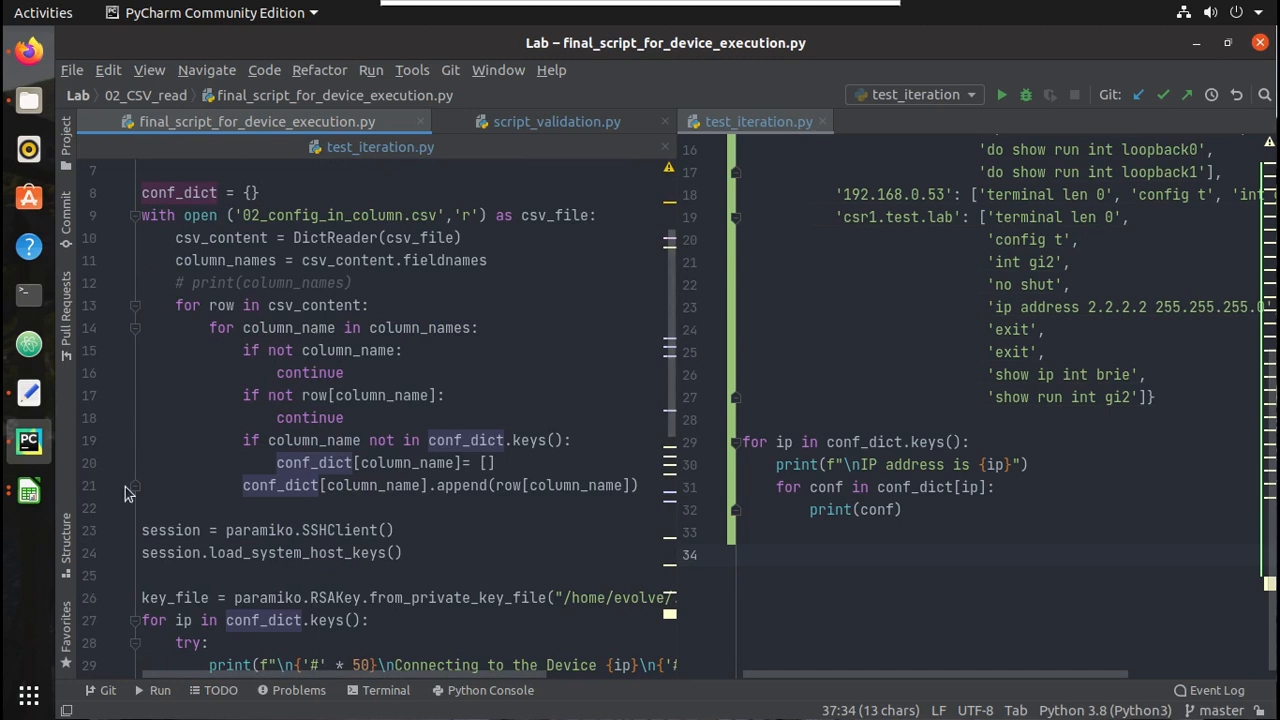